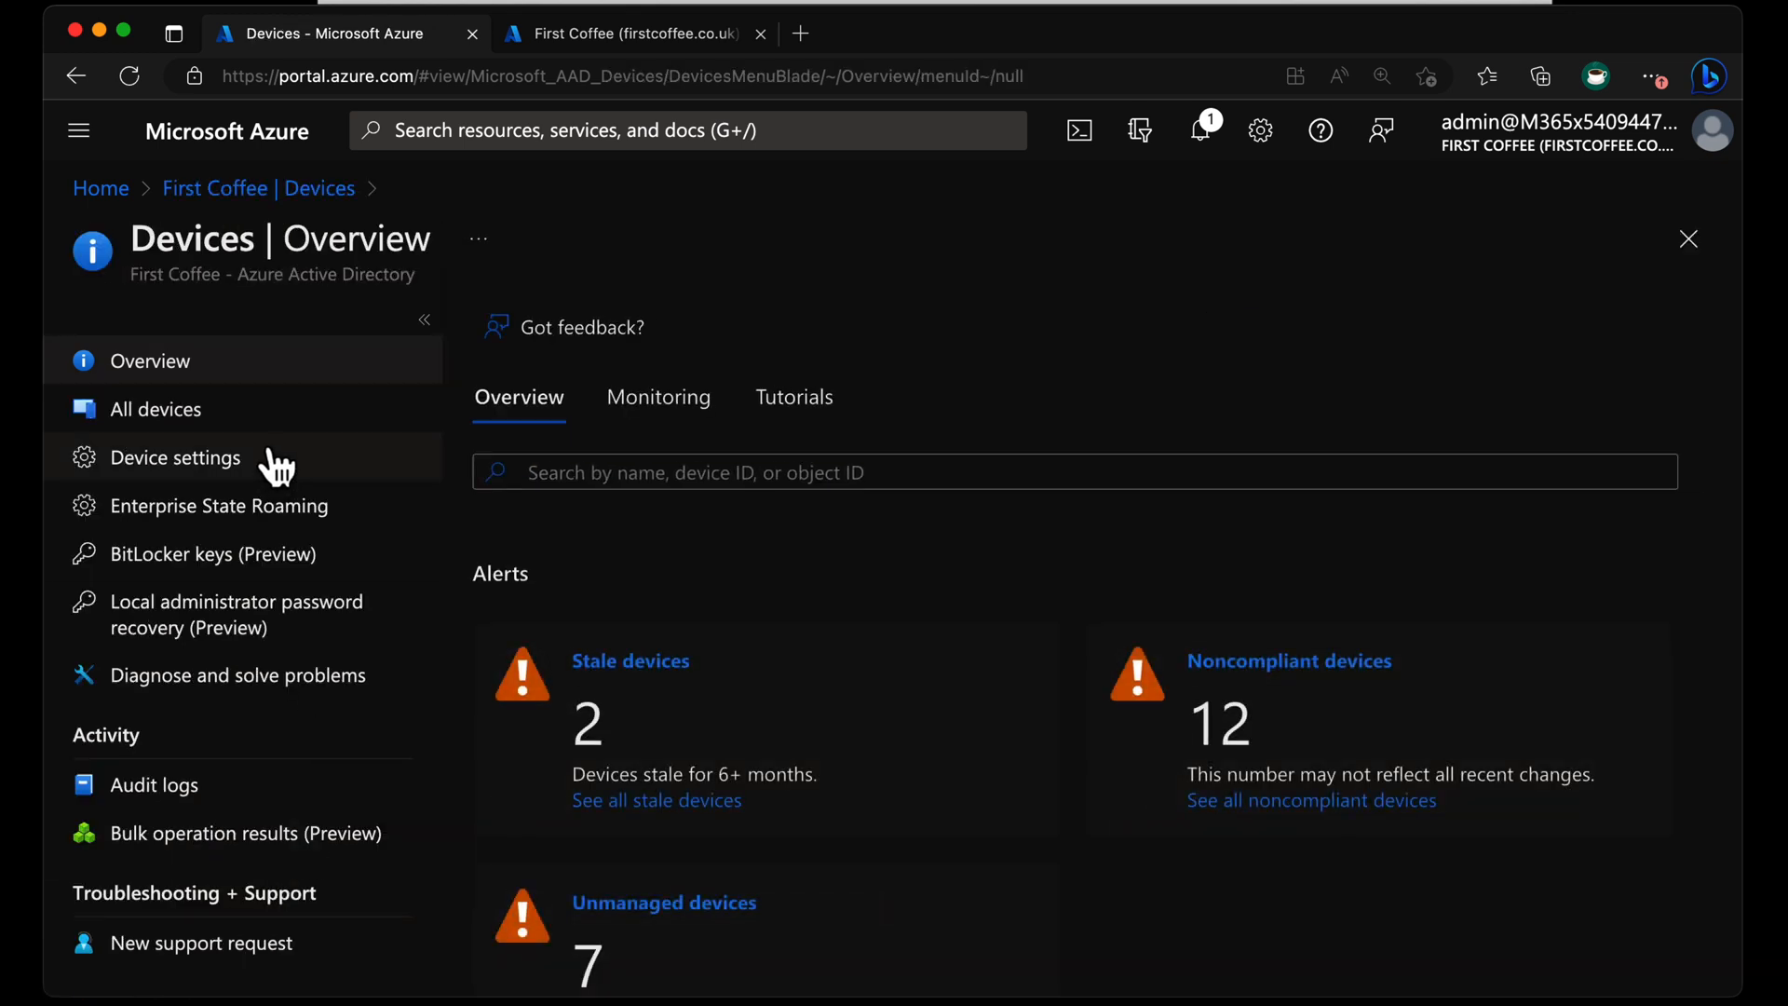
Set Enable Azure AD LAPS to Yes under Local administrator settings in Device settings.
left_click(174, 458)
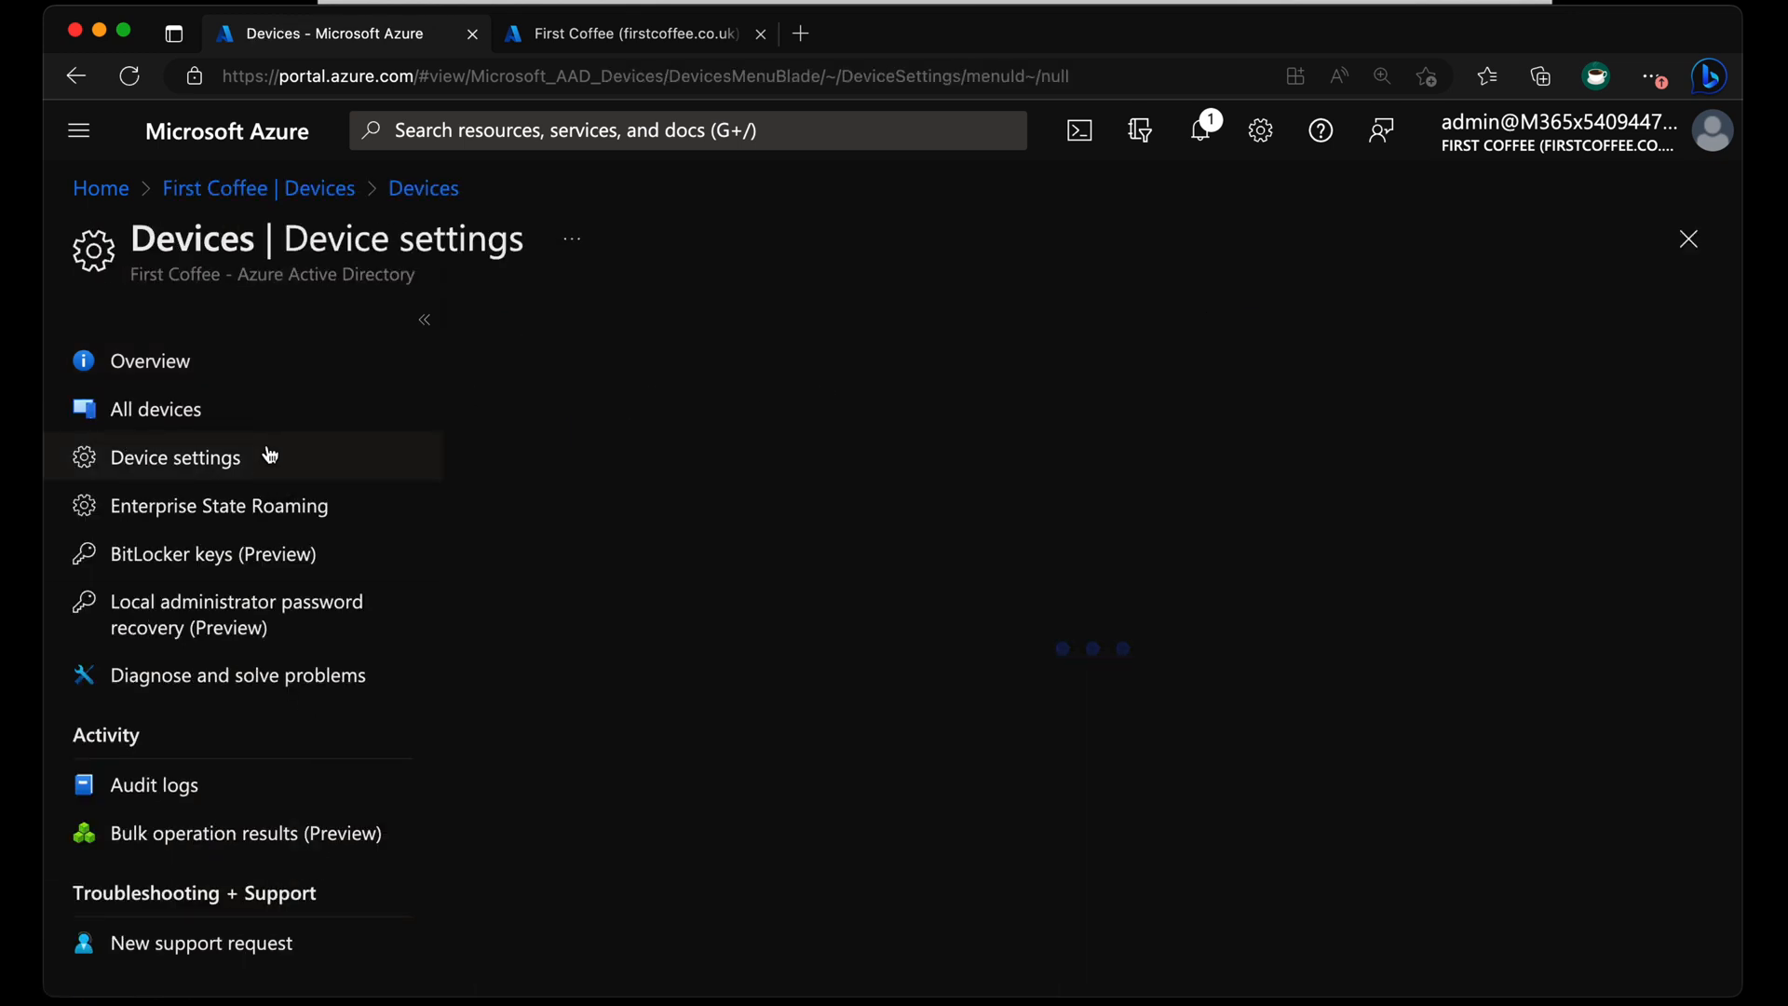
left_click(174, 456)
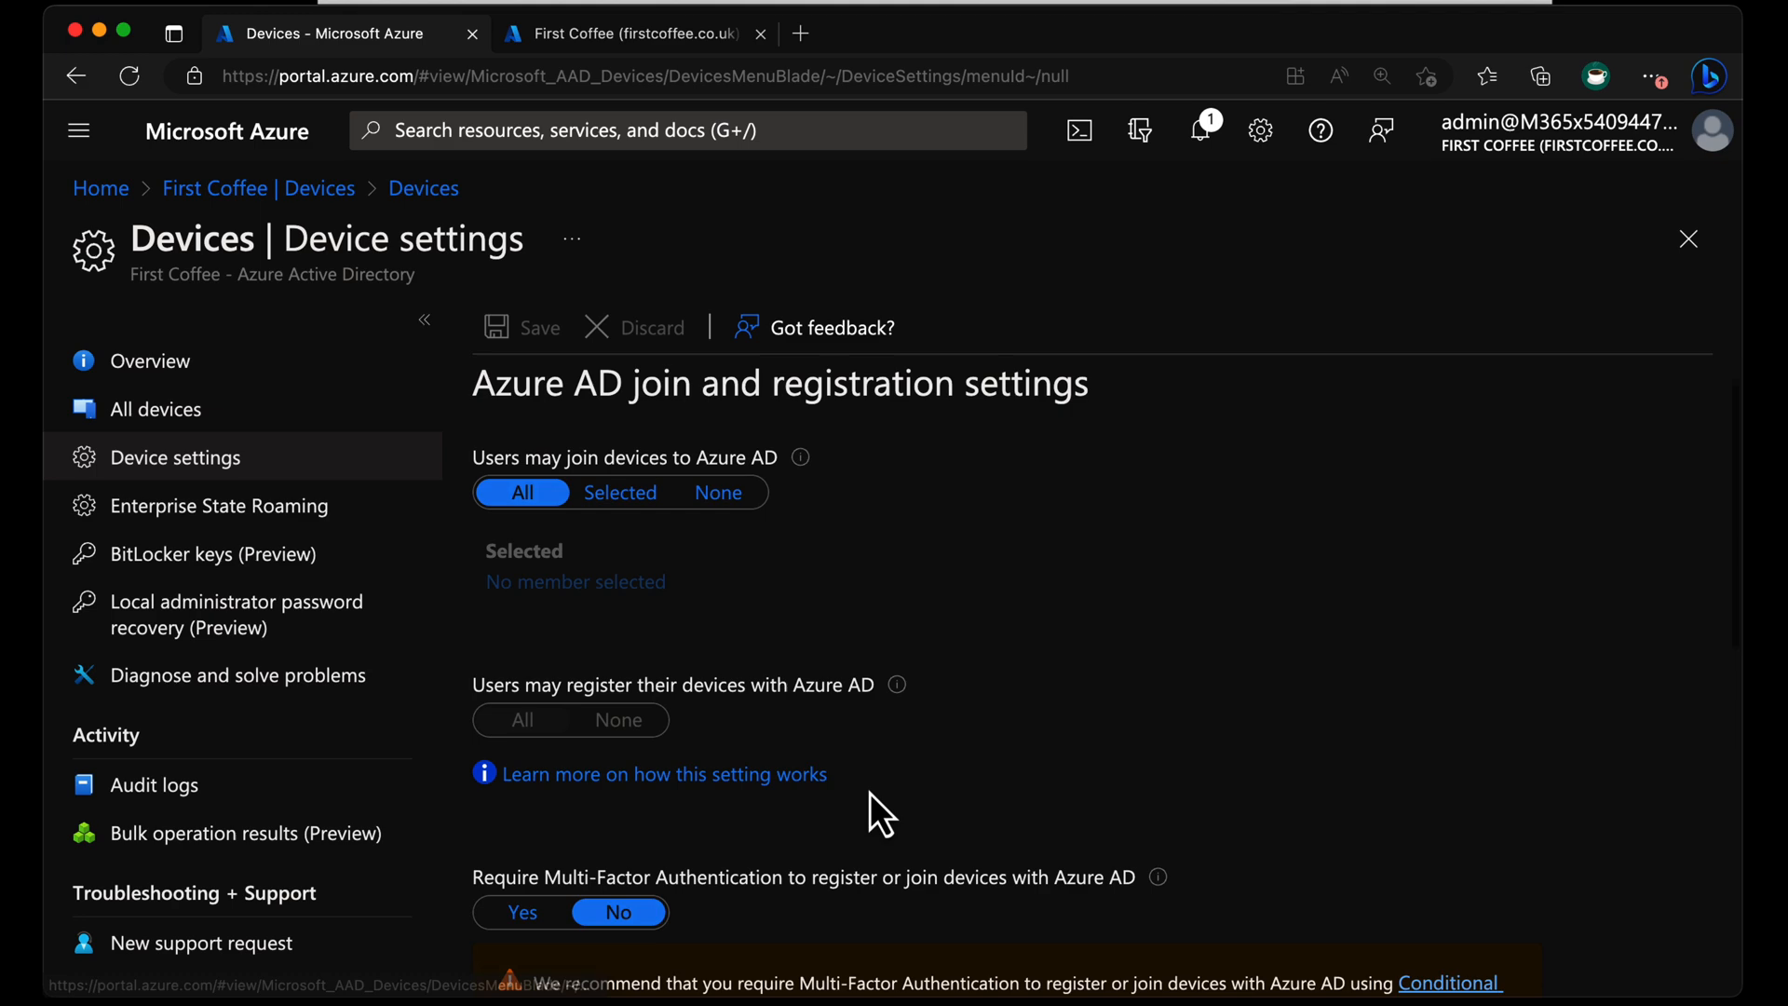
scroll("down", 3)
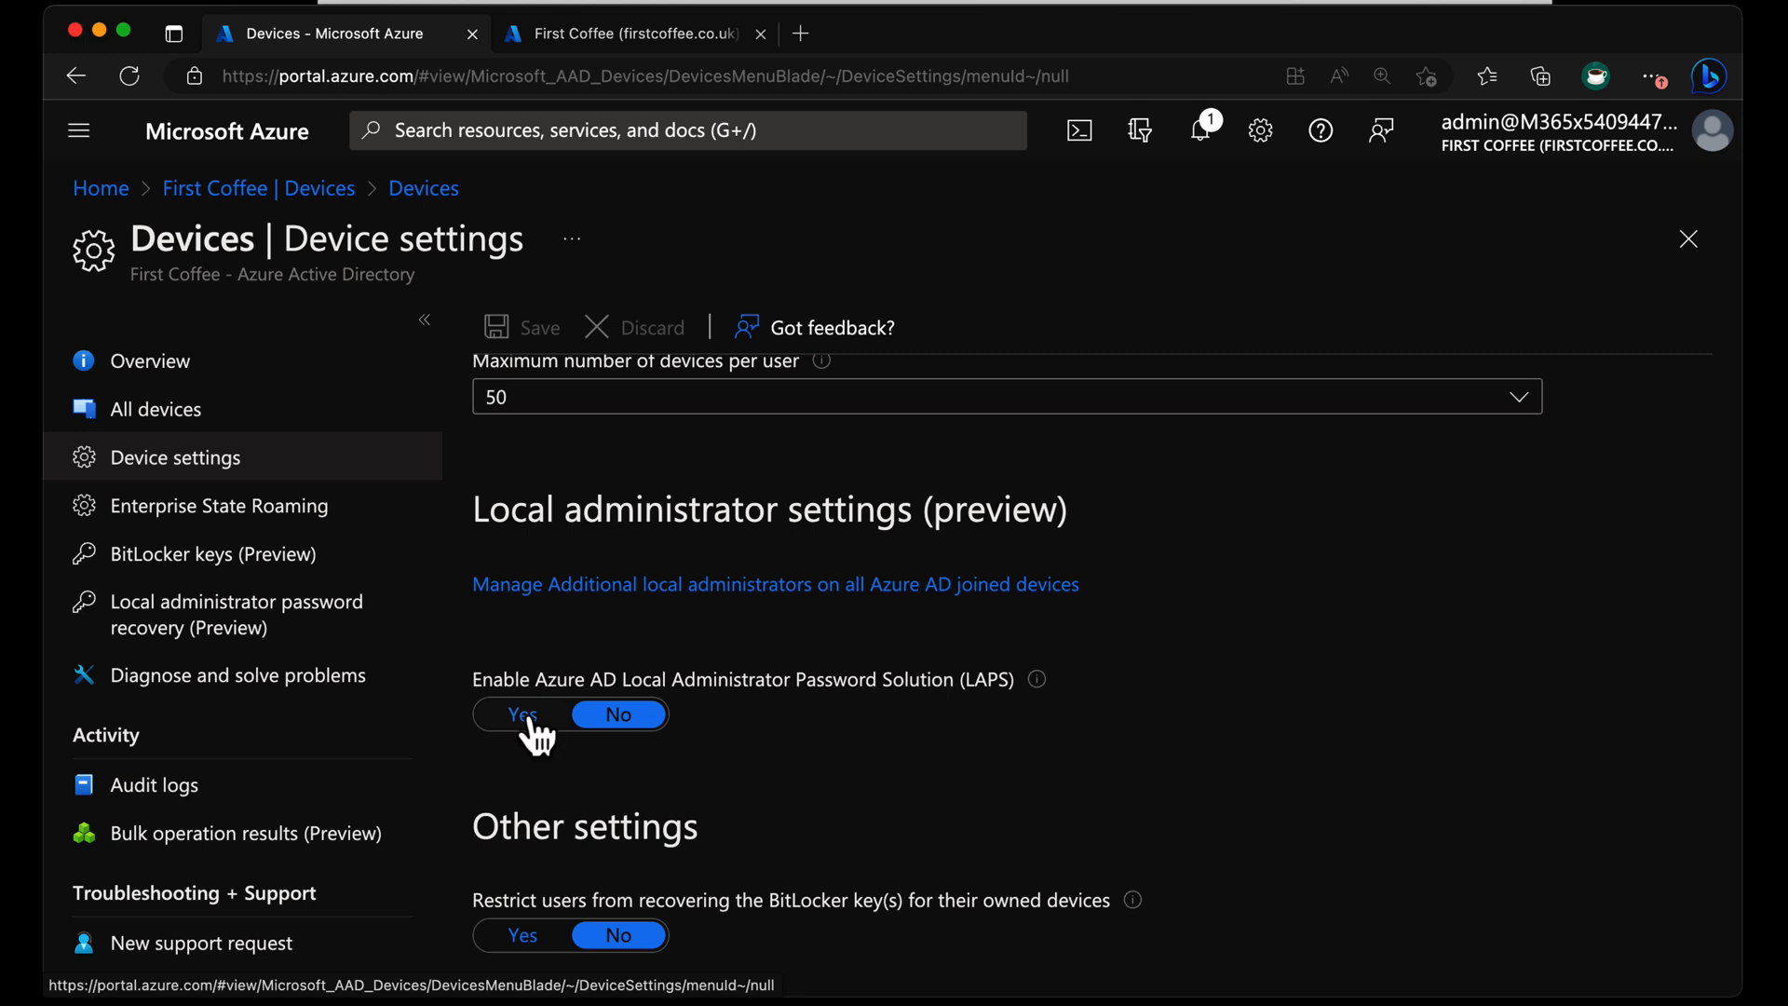
left_click(522, 714)
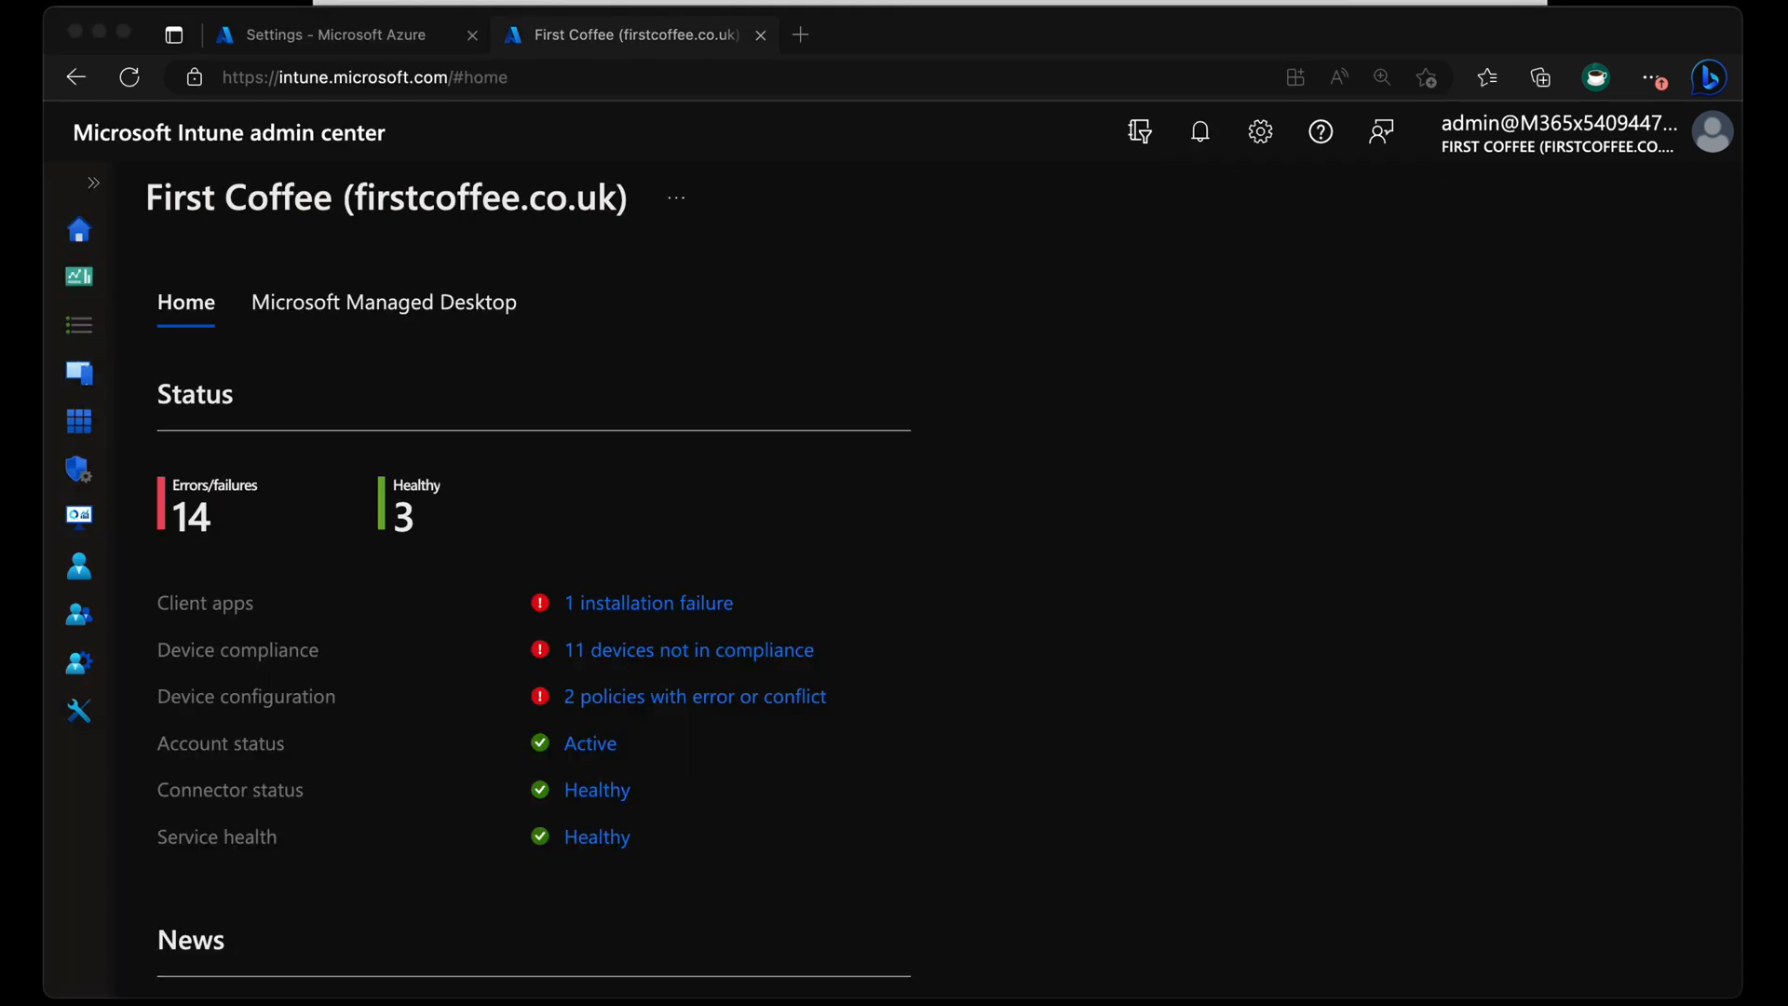
mouse_move(78, 491)
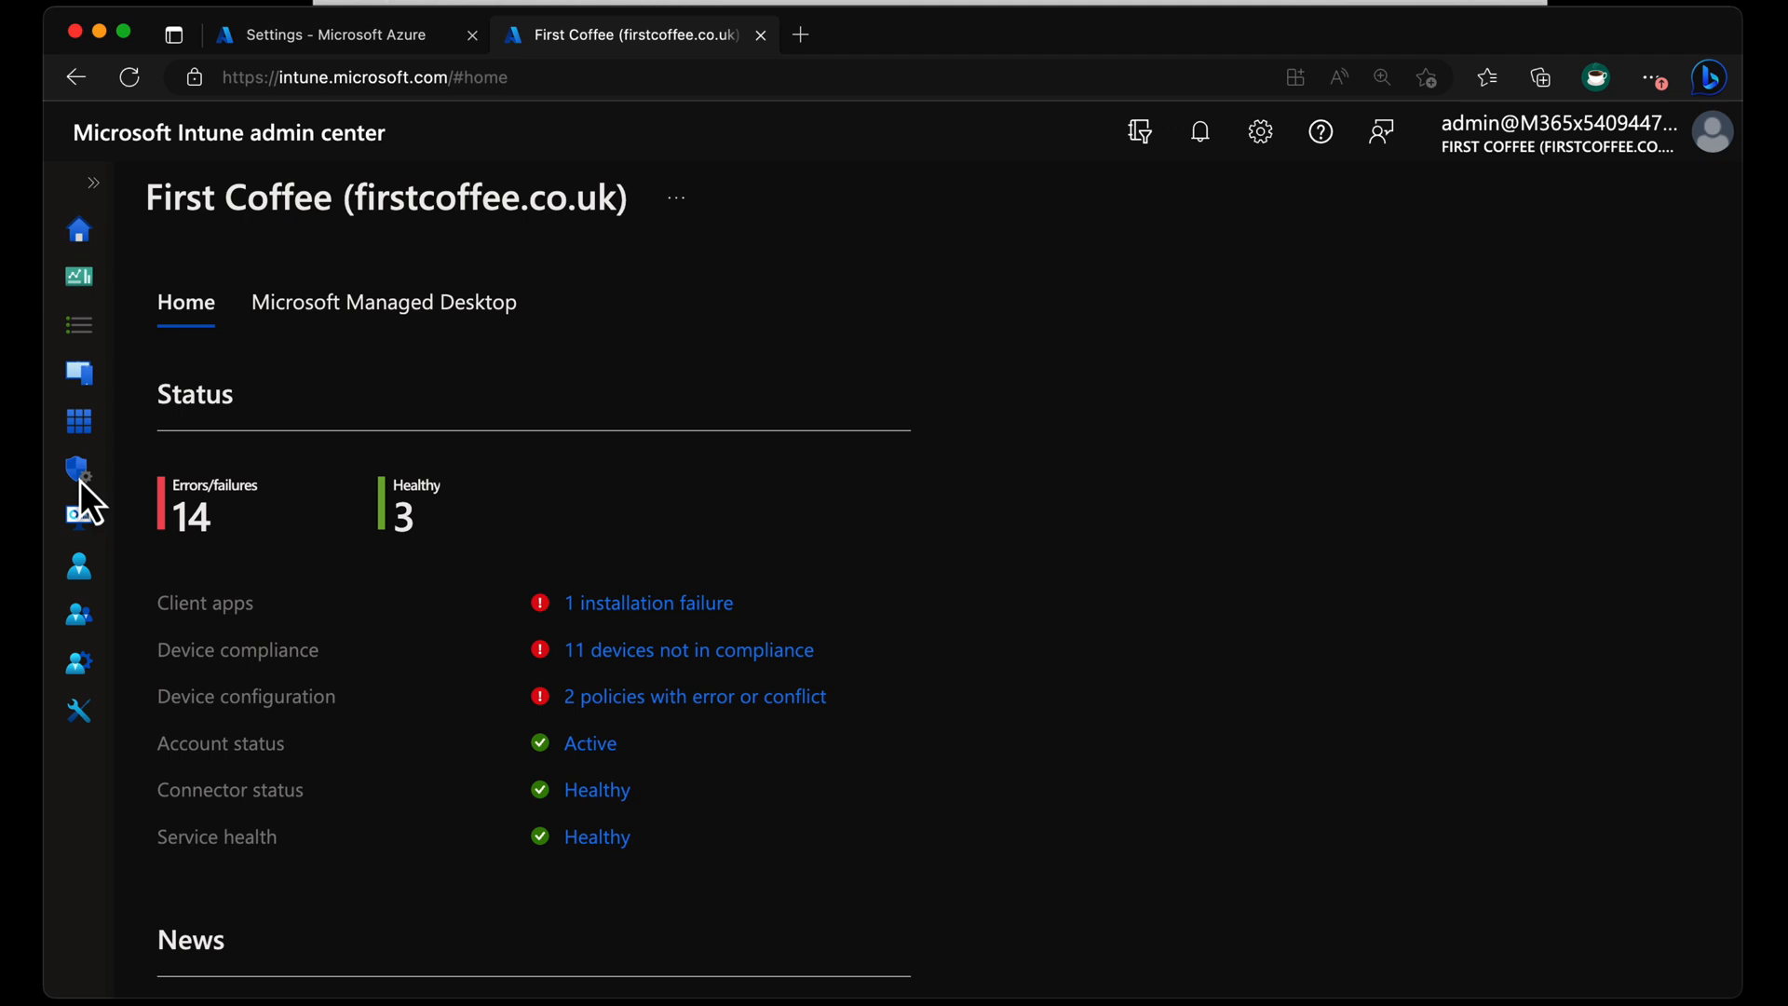
Start a new policy from Endpoint security > Account protection.
left_click(80, 469)
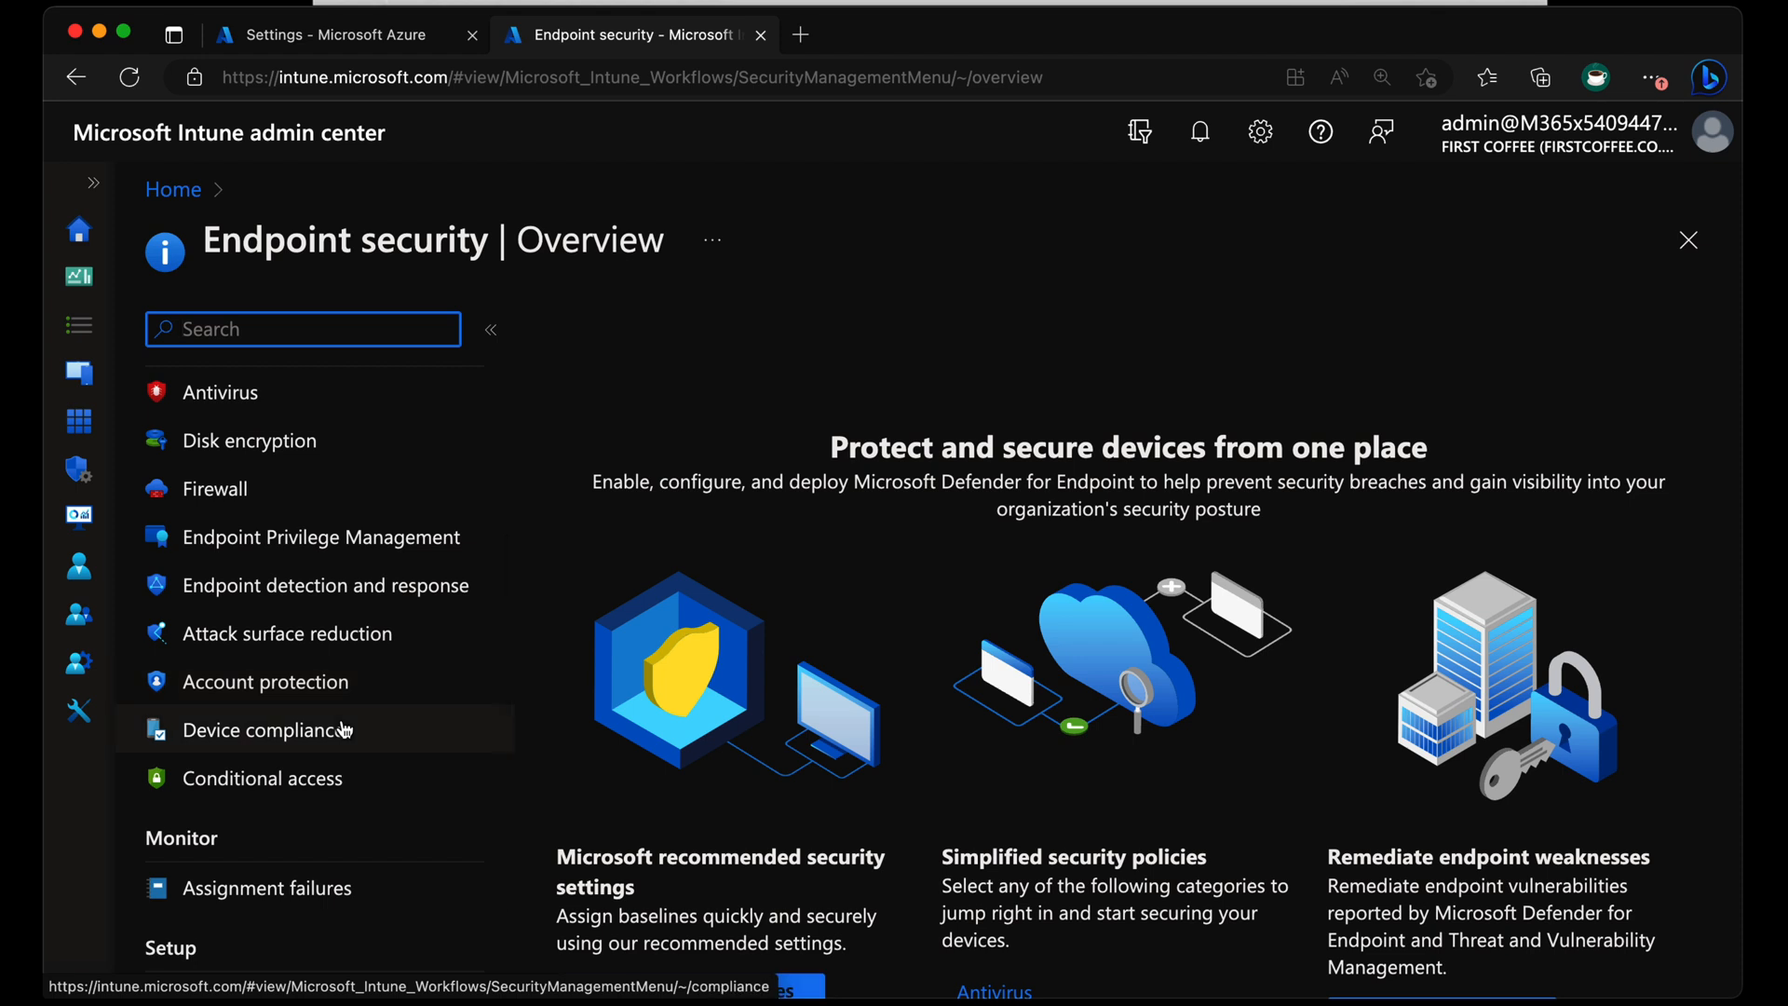
left_click(264, 676)
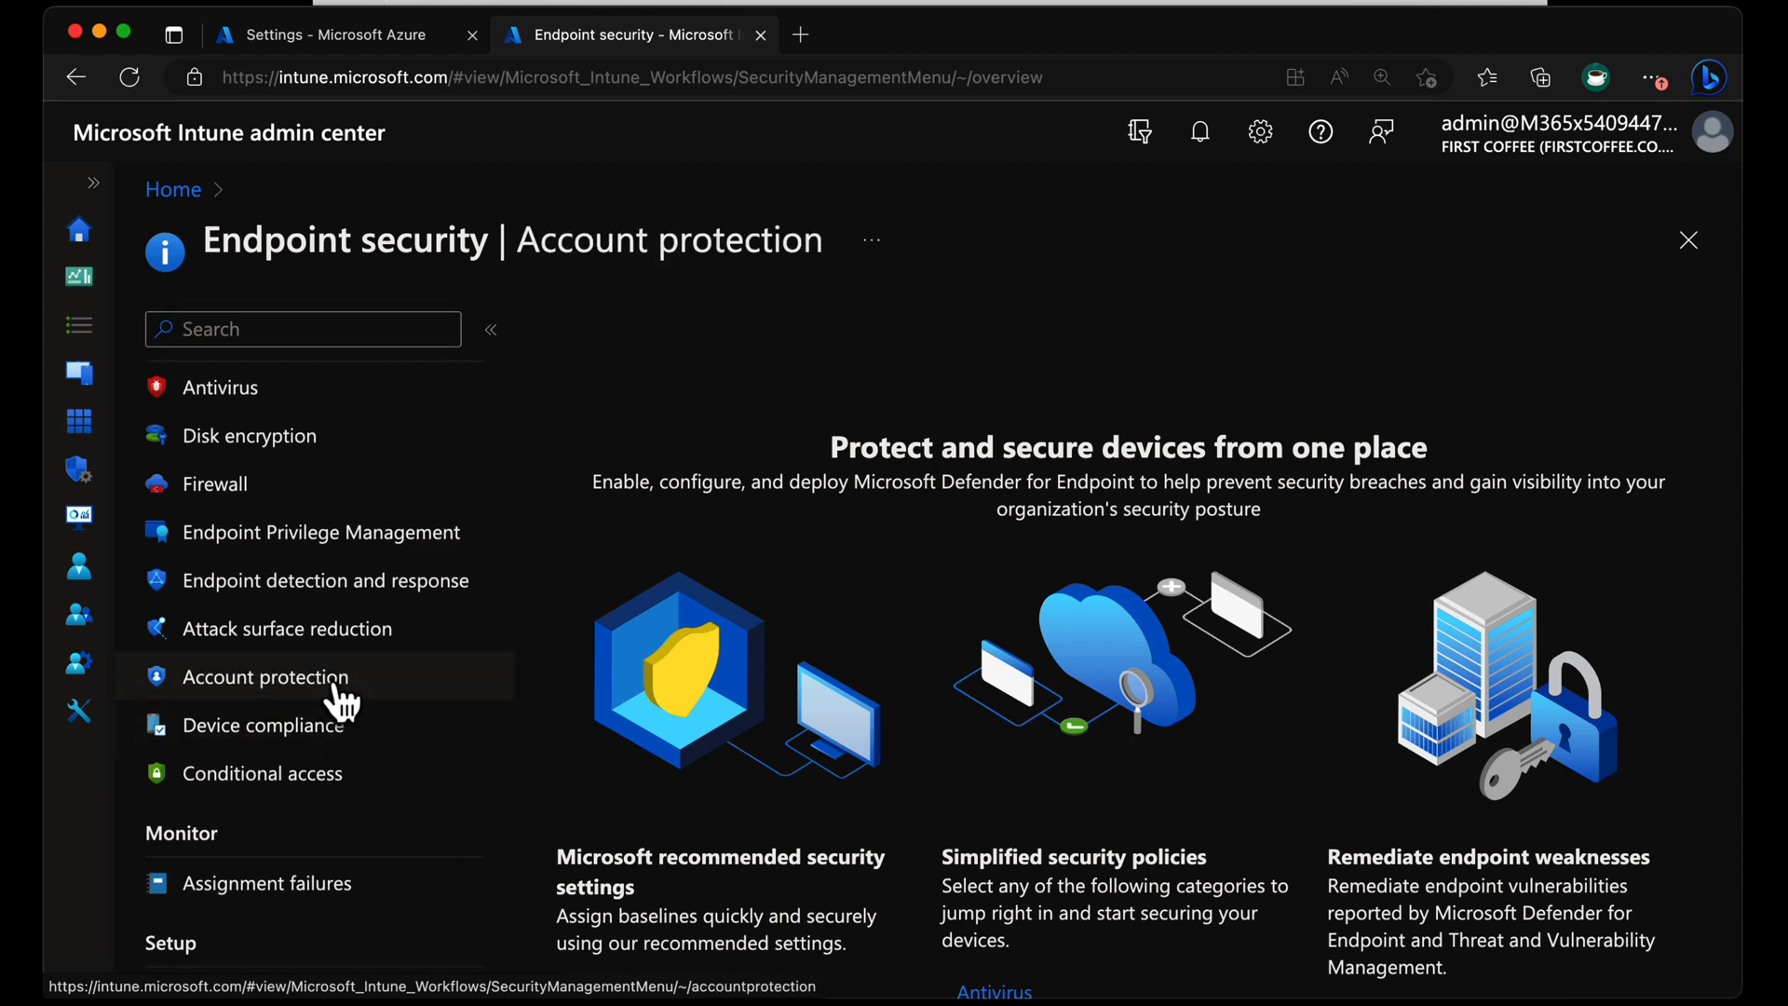
left_click(265, 676)
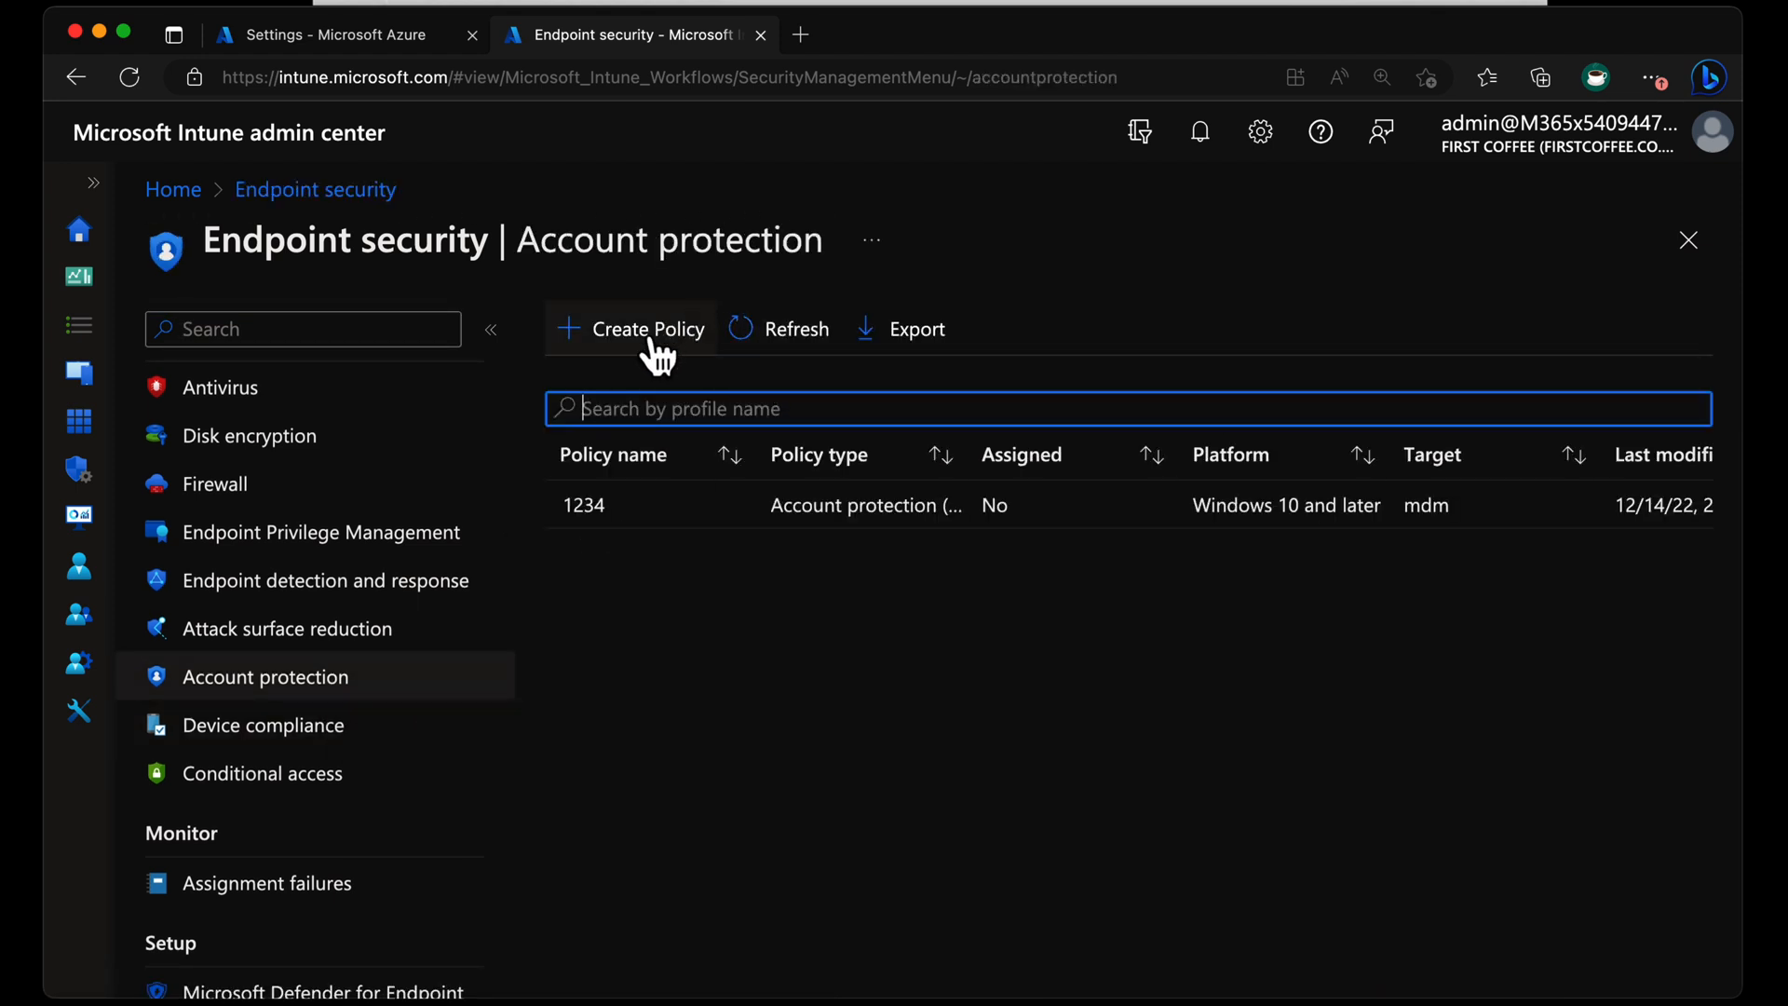
Choose platform Windows 10 and later with the Local admin password solution (Windows LAPS) profile.
left_click(645, 329)
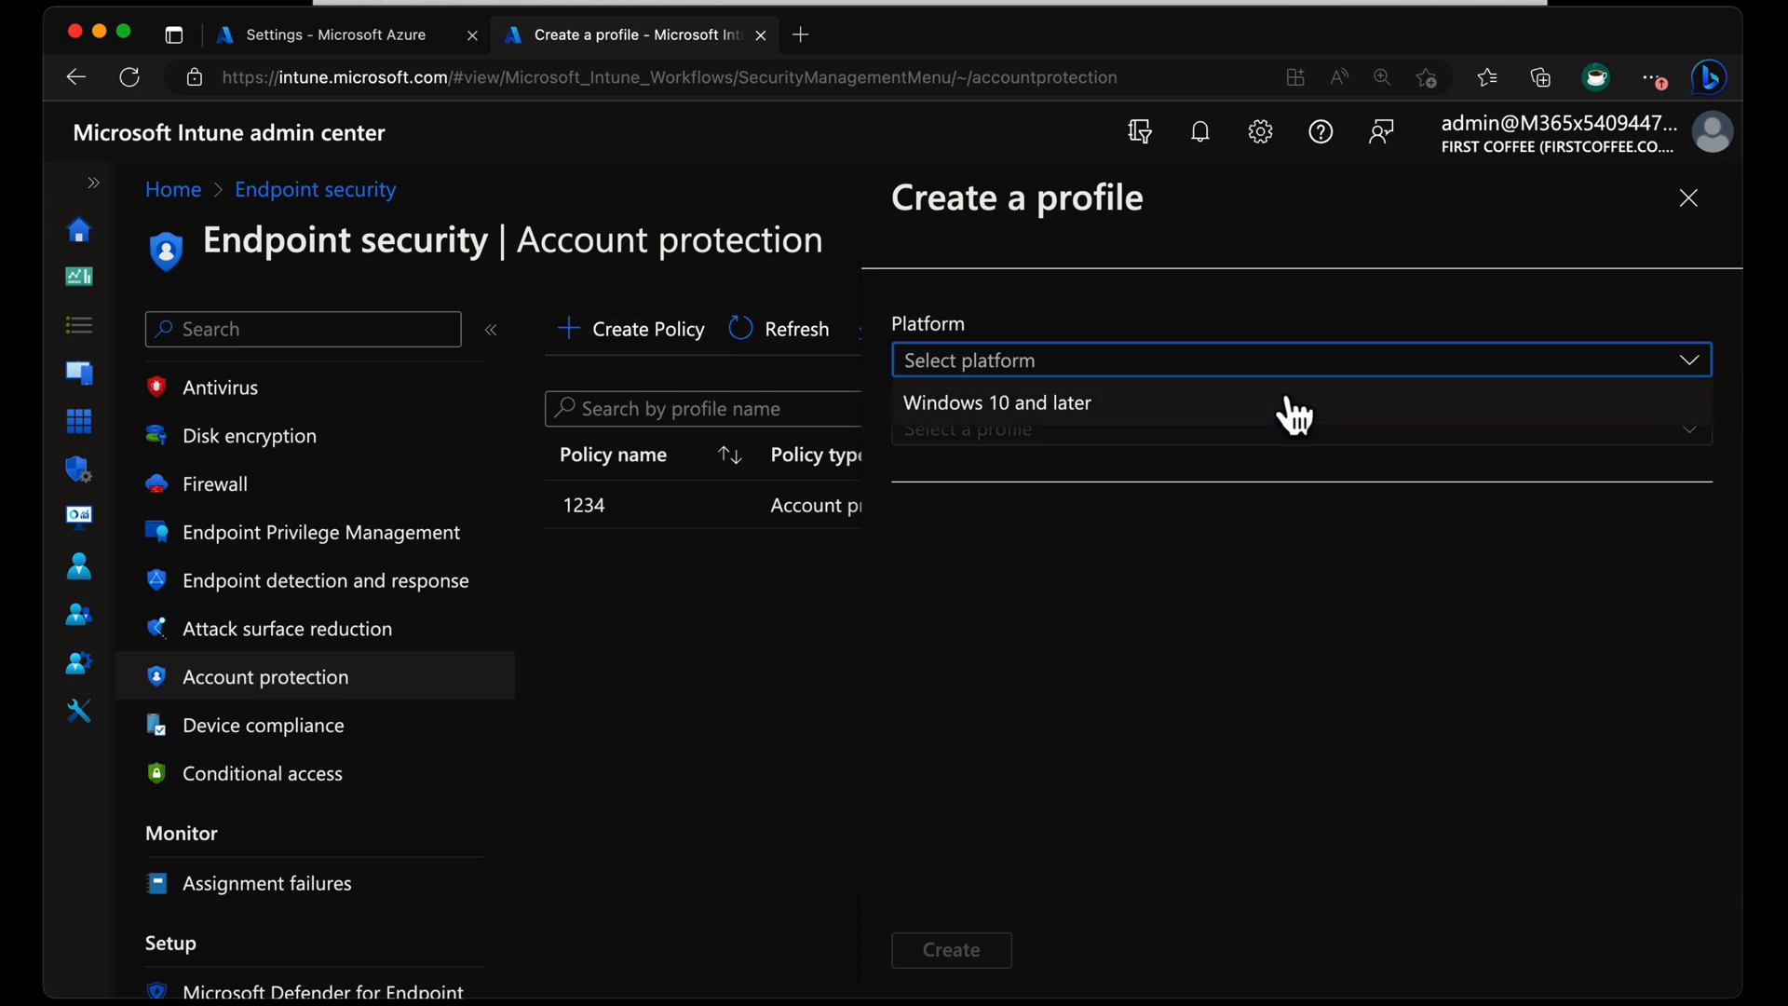
left_click(996, 402)
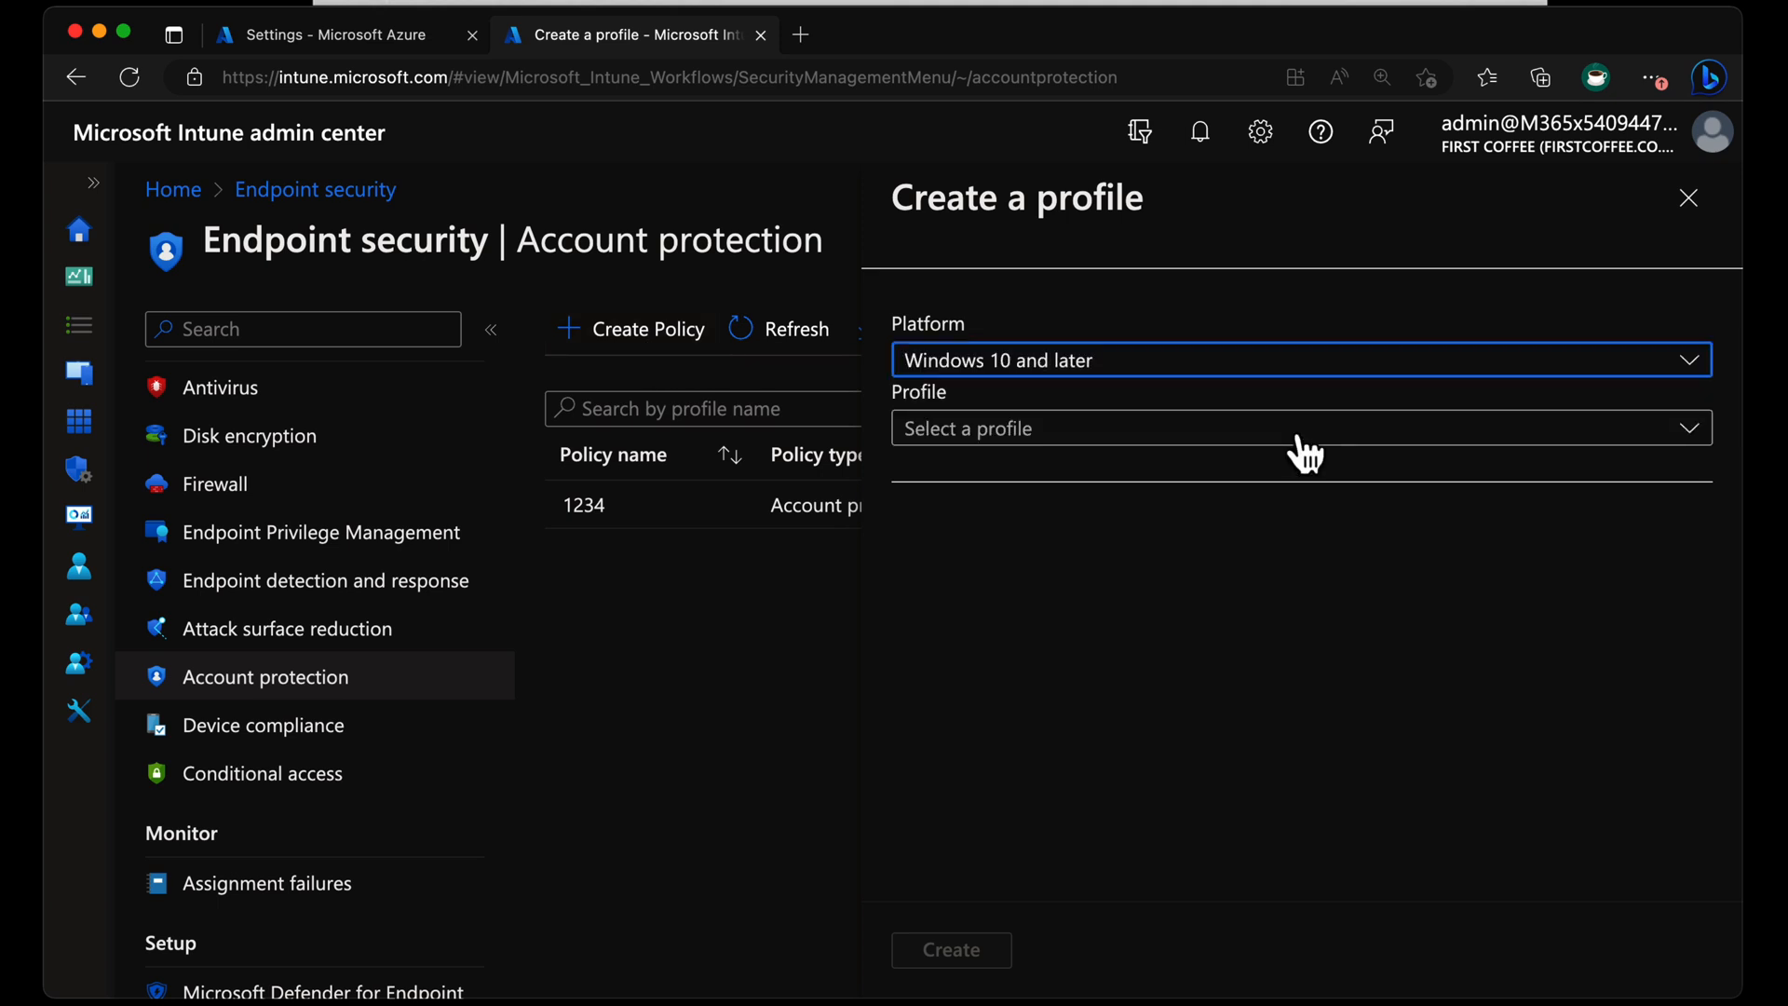
mouse_move(1106, 445)
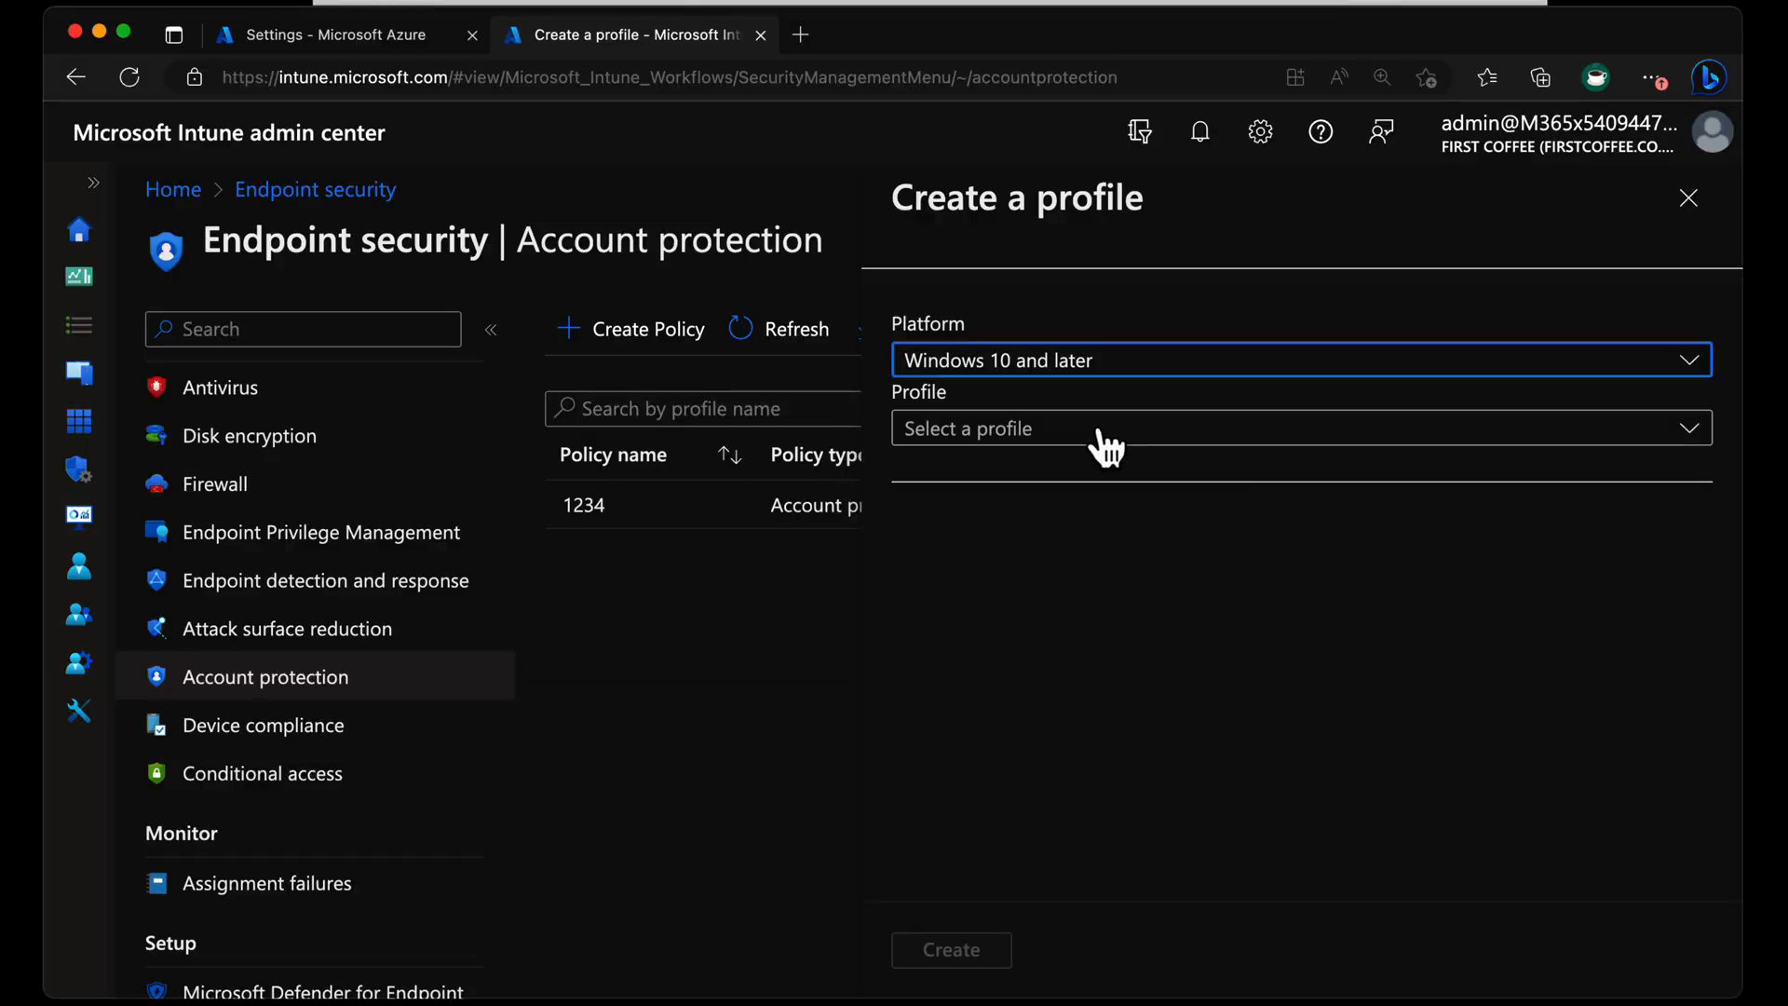
left_click(1299, 427)
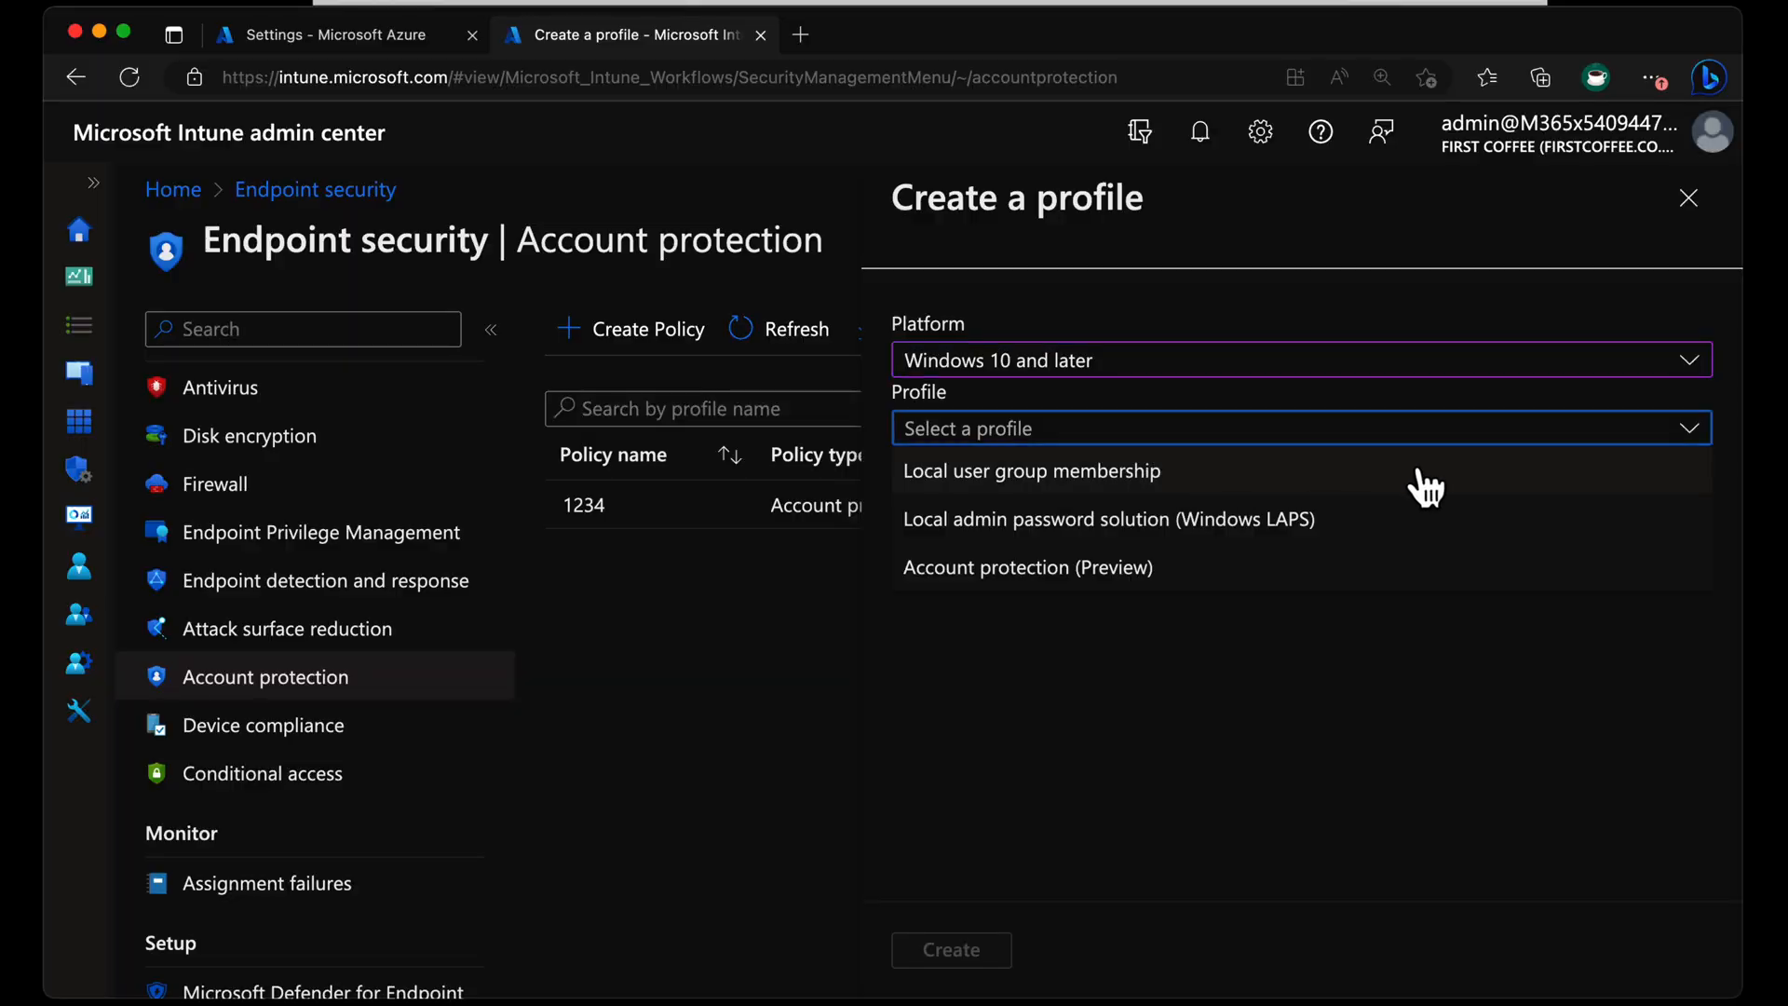
mouse_move(1440, 528)
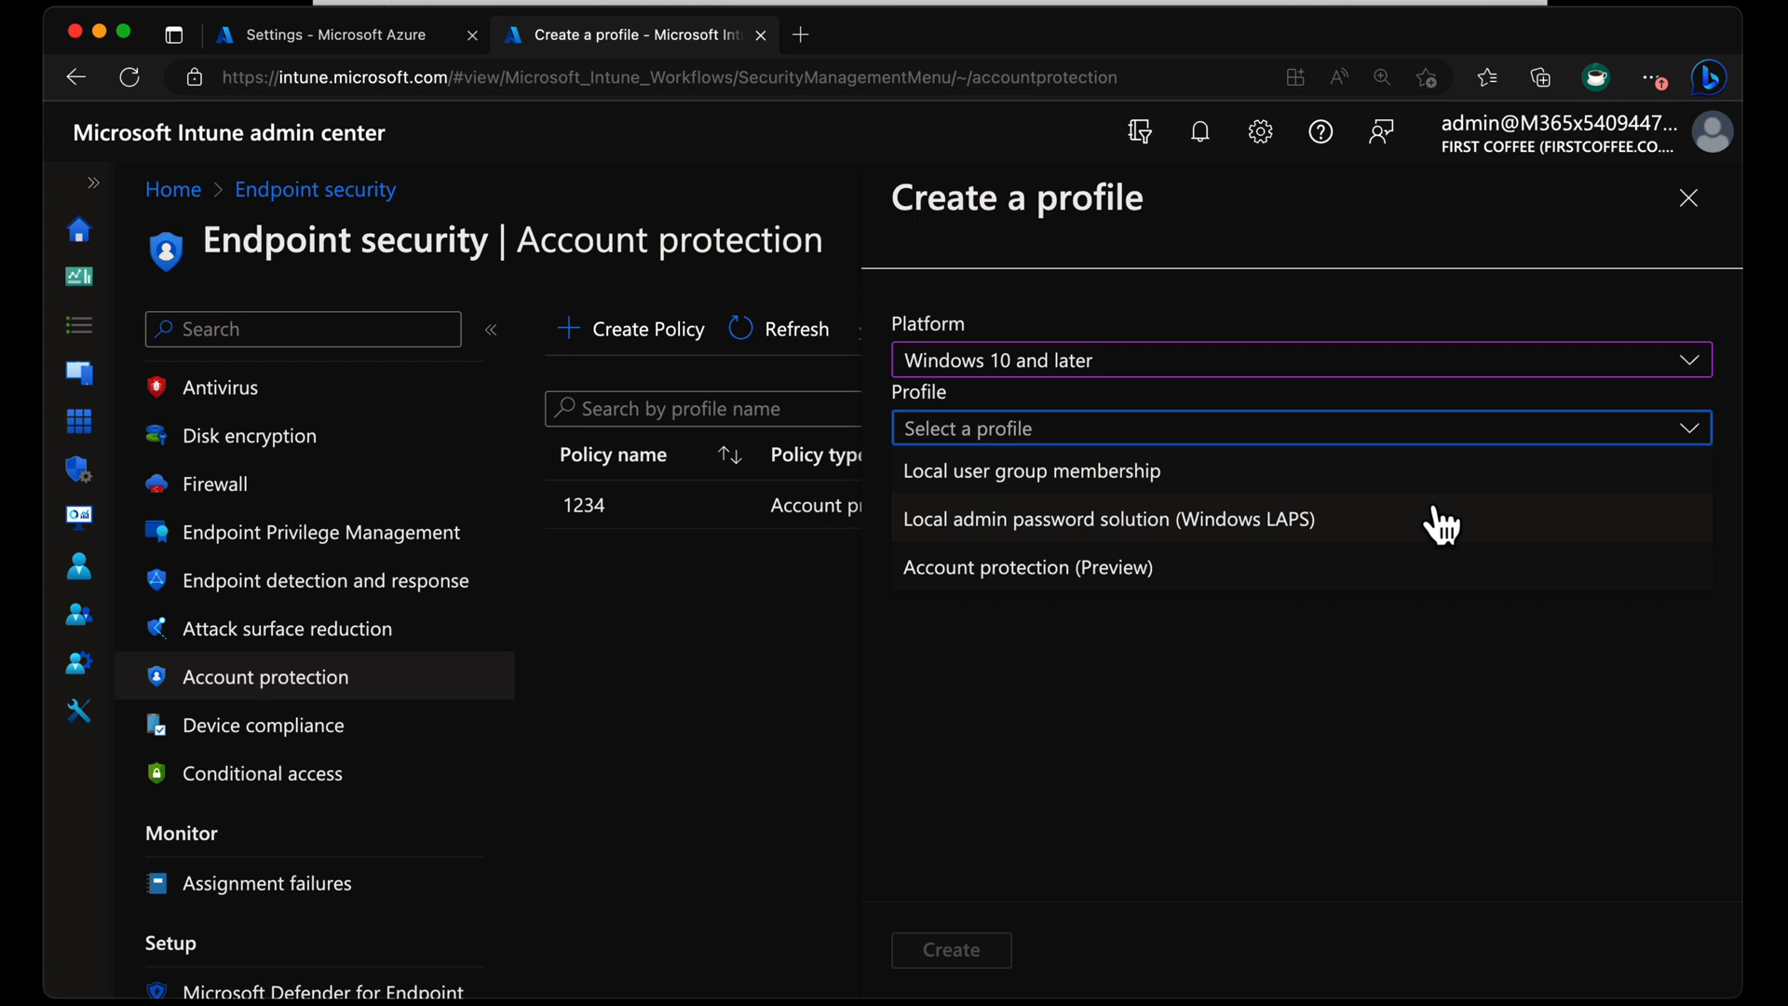
left_click(1107, 518)
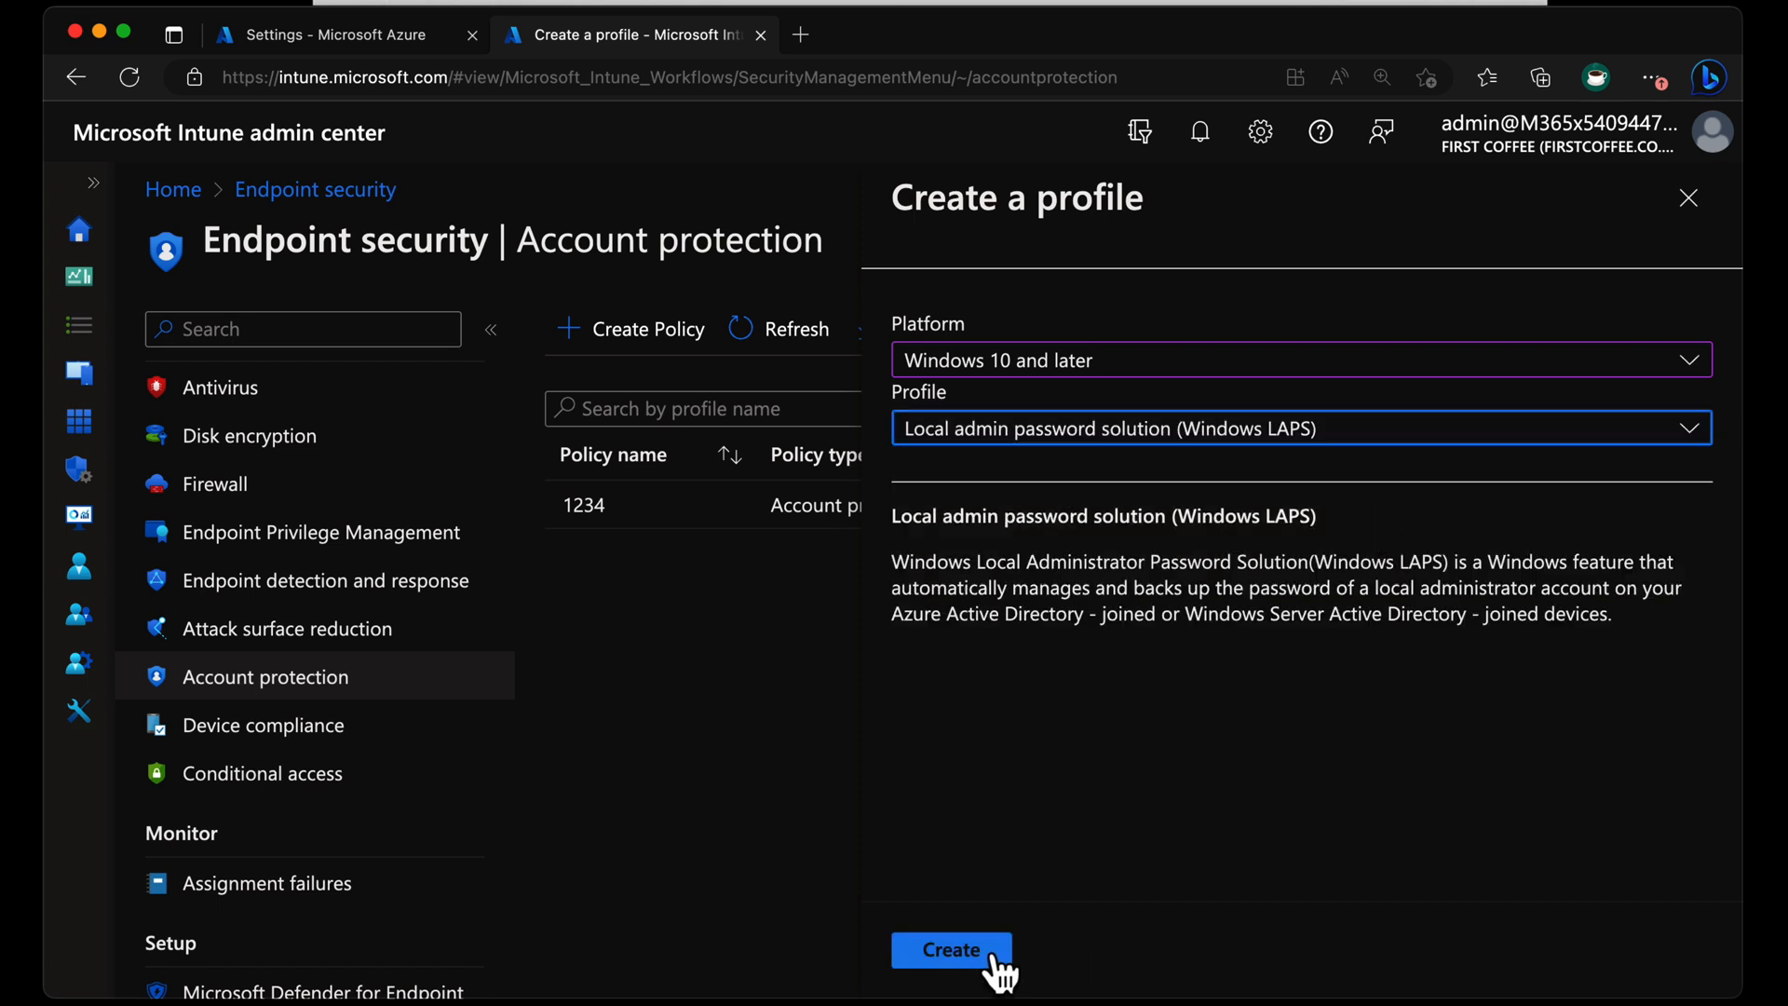
Create the Windows LAPS profile and advance from Basics to Configuration settings.
left_click(949, 949)
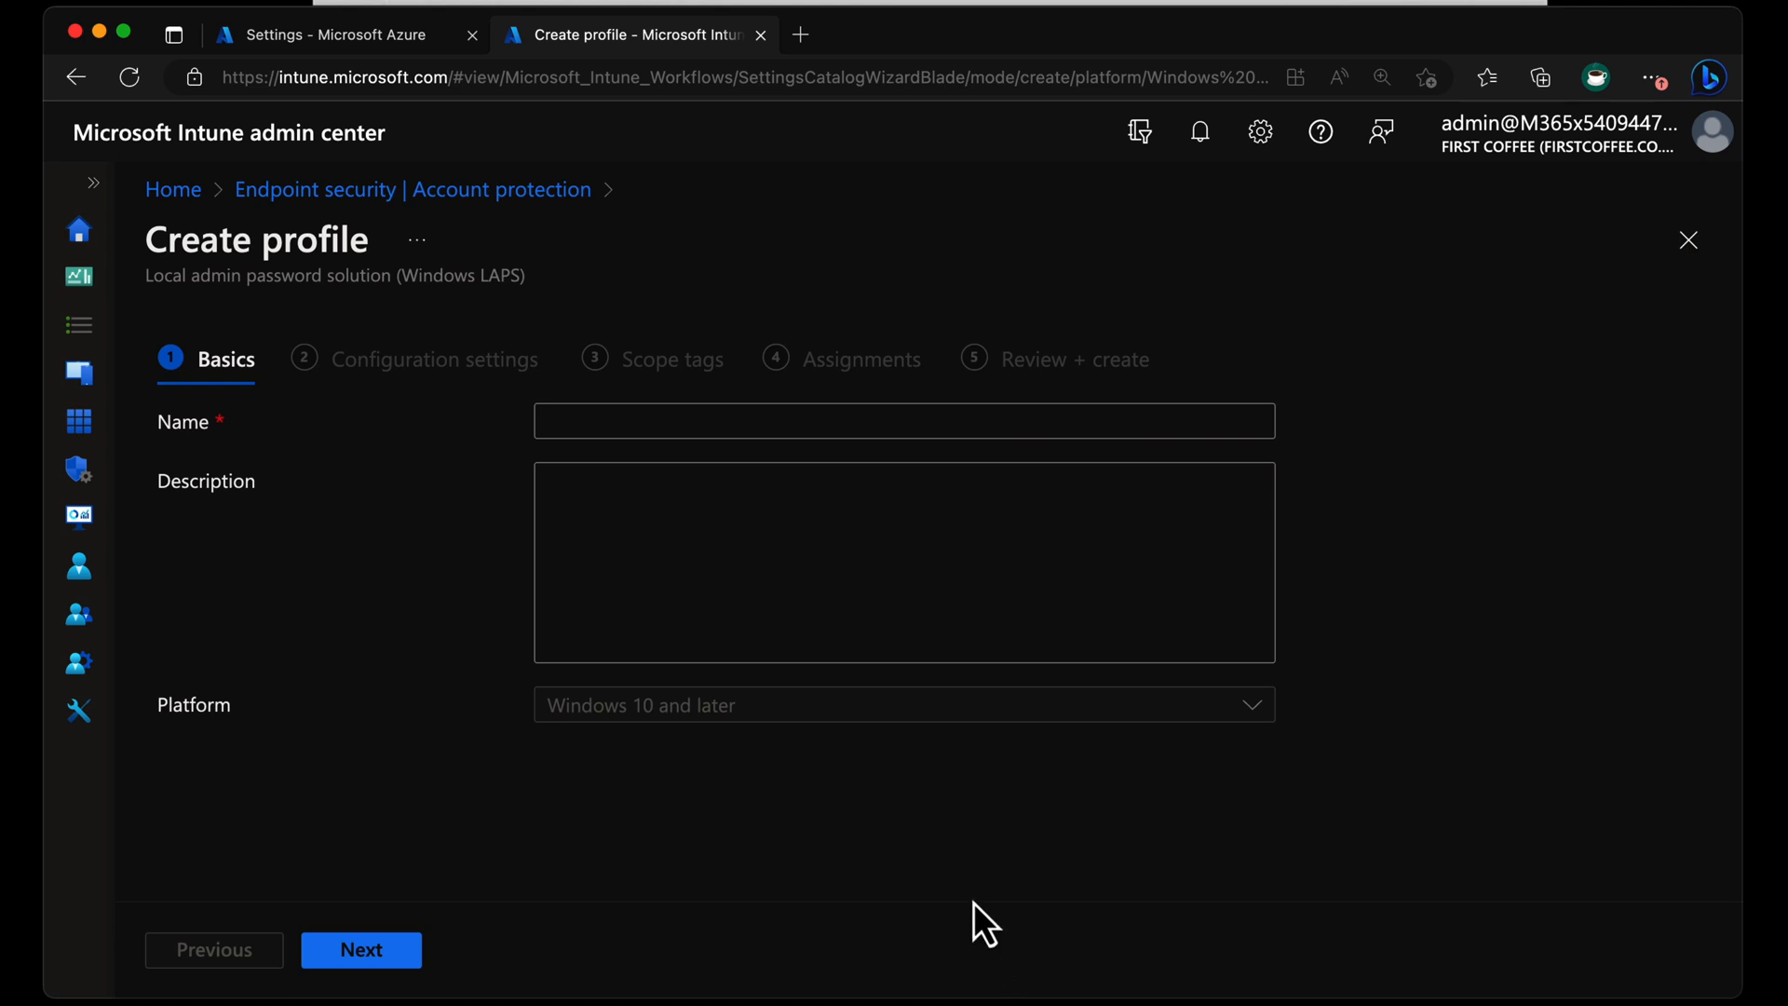
left_click(361, 949)
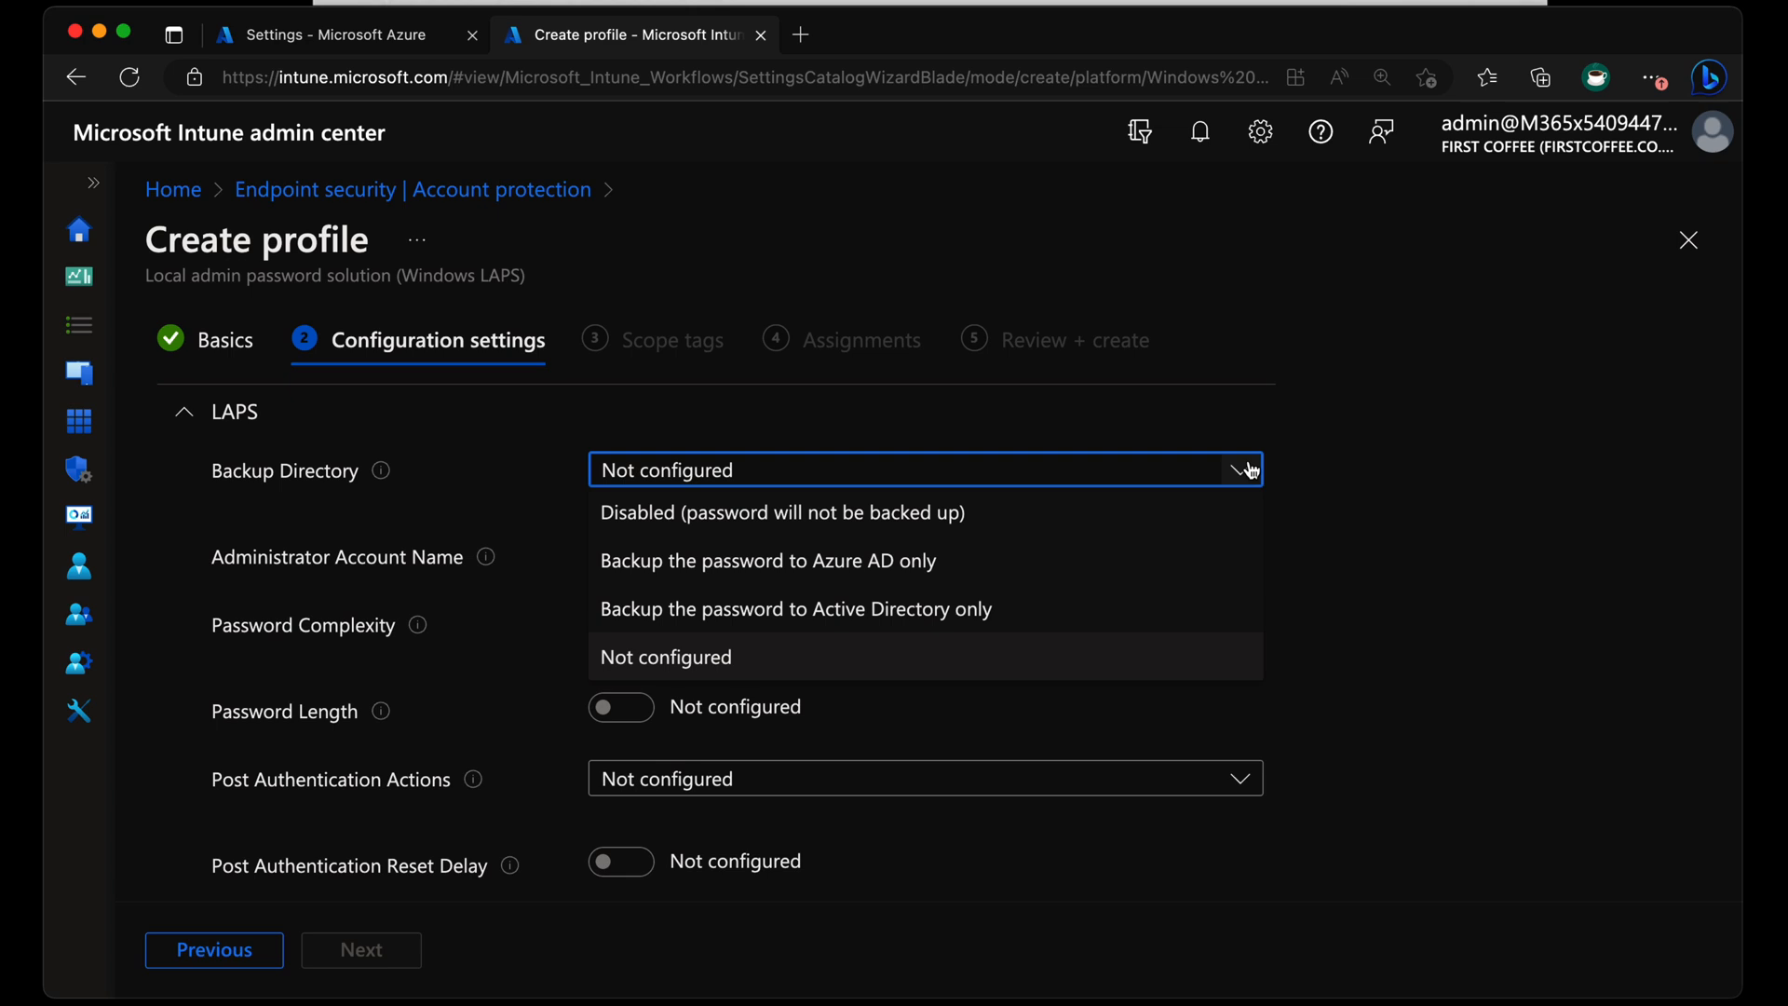
Set Backup Directory to 'Backup the password to Azure AD only'.
left_click(768, 559)
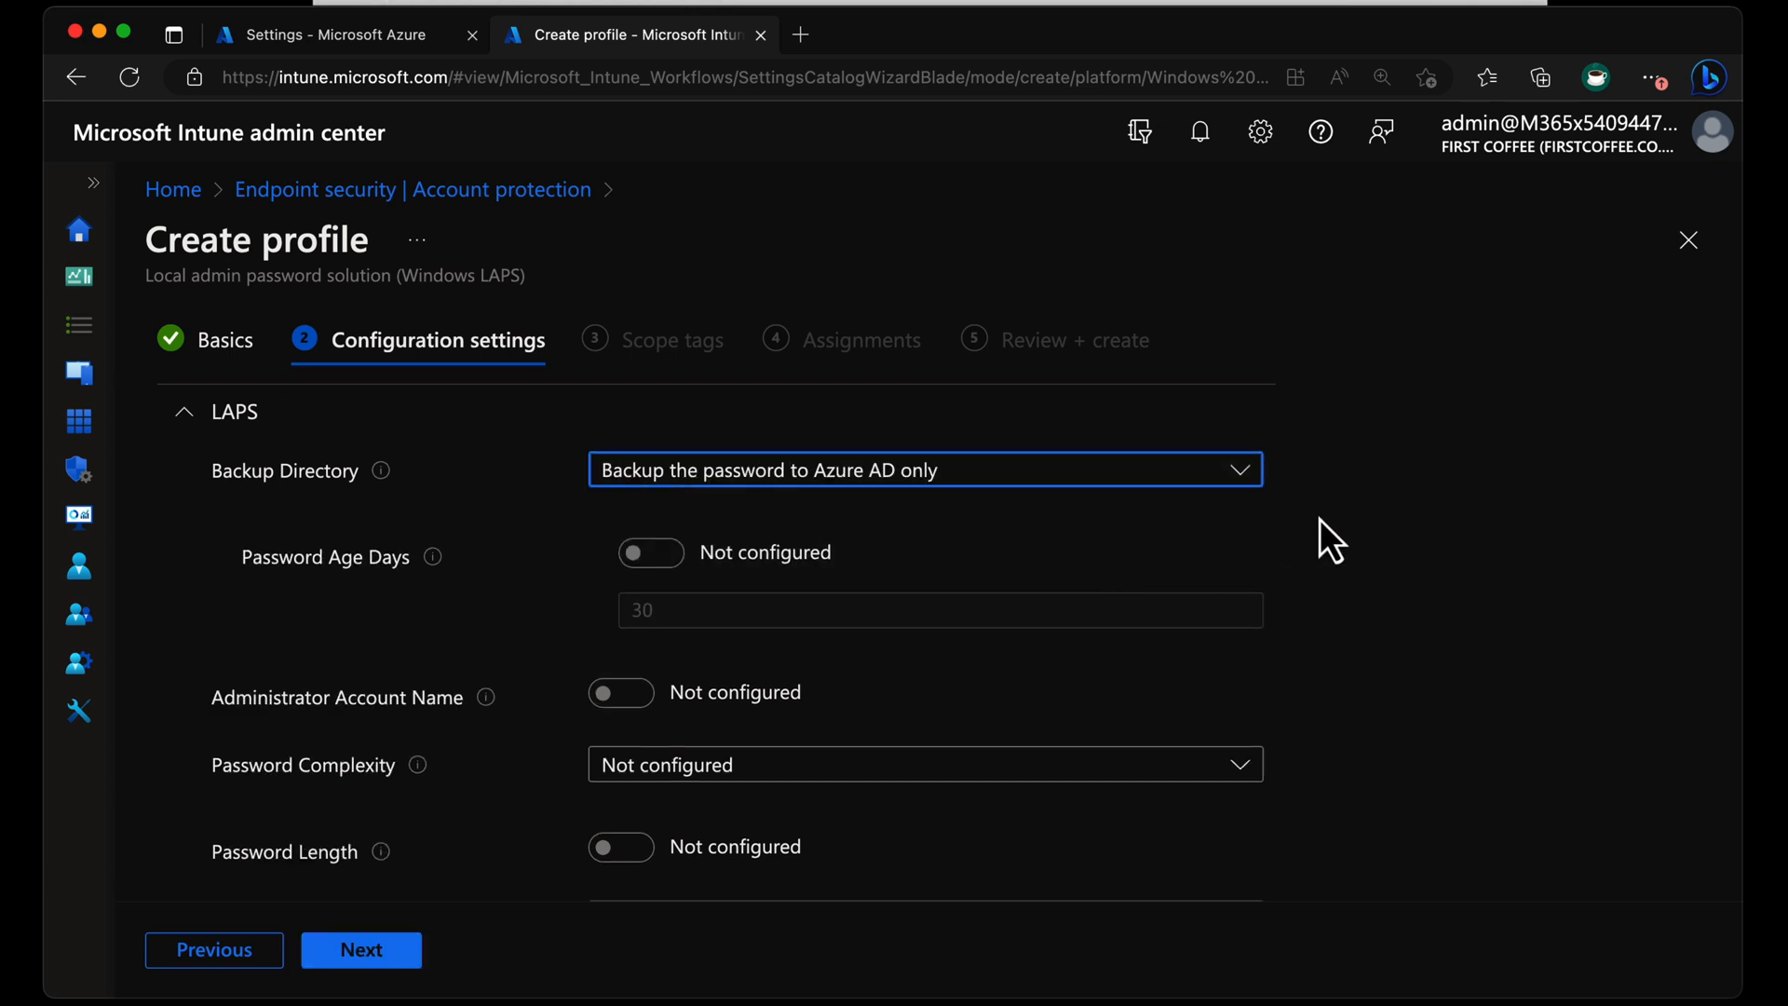
mouse_move(690, 531)
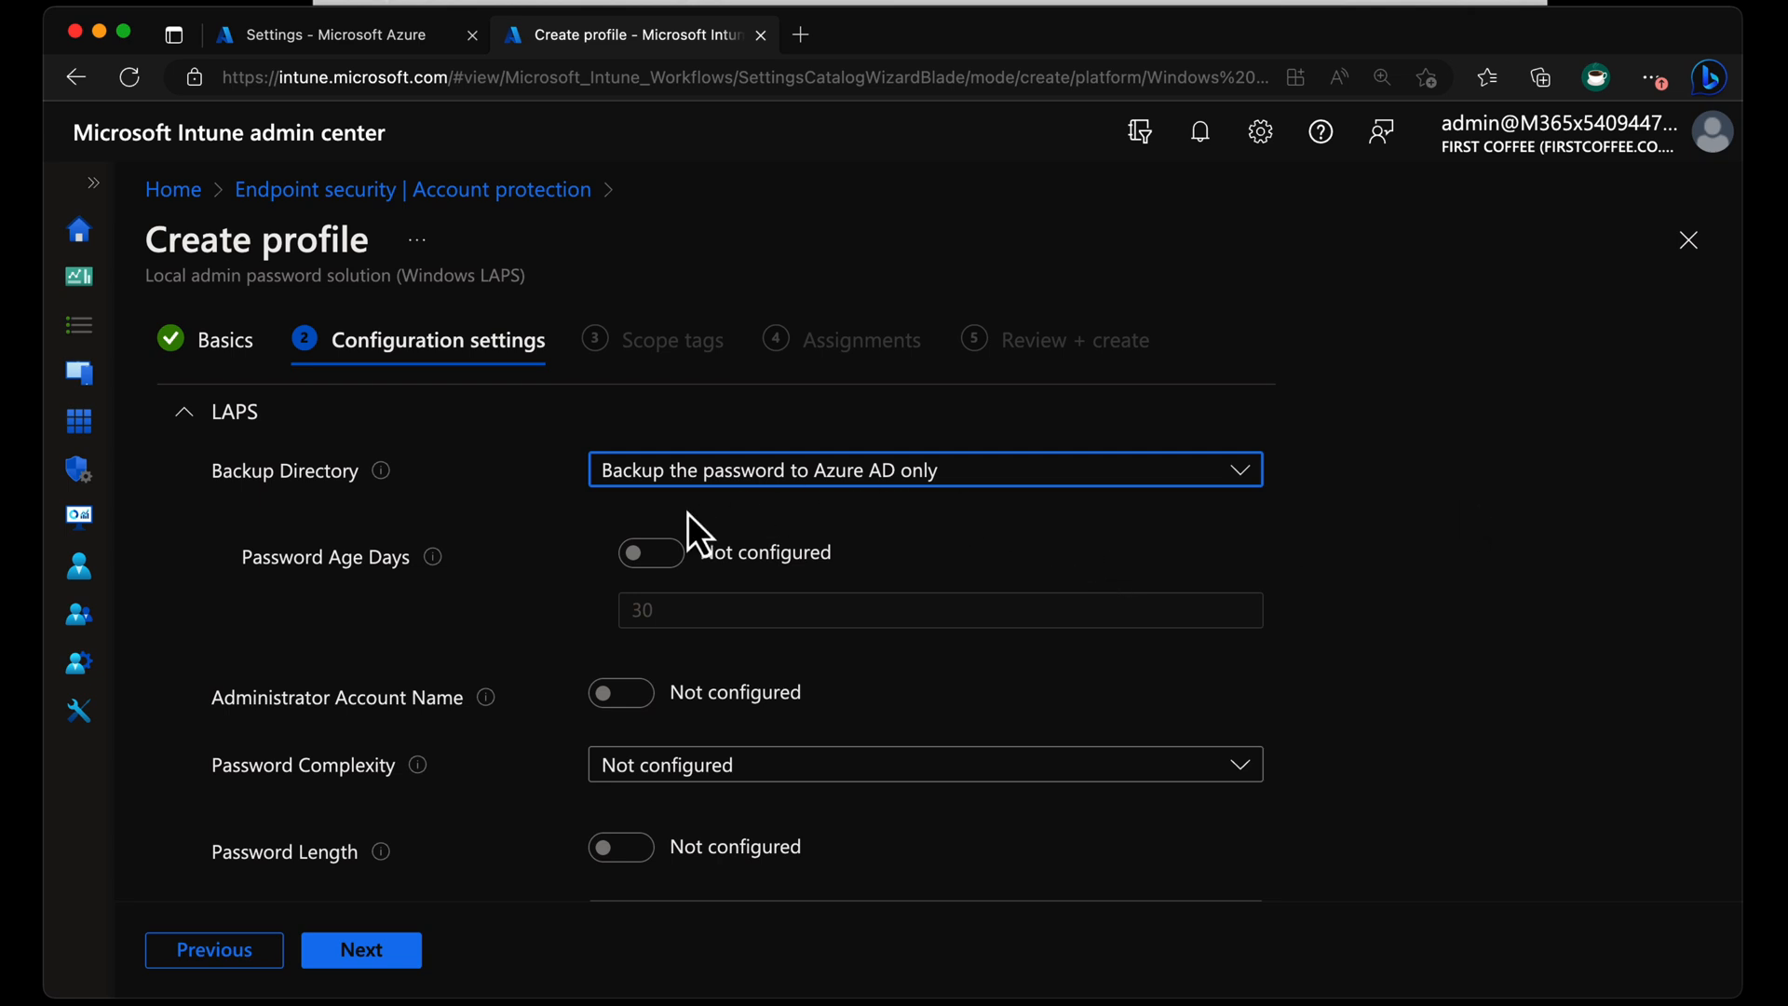
mouse_move(570, 559)
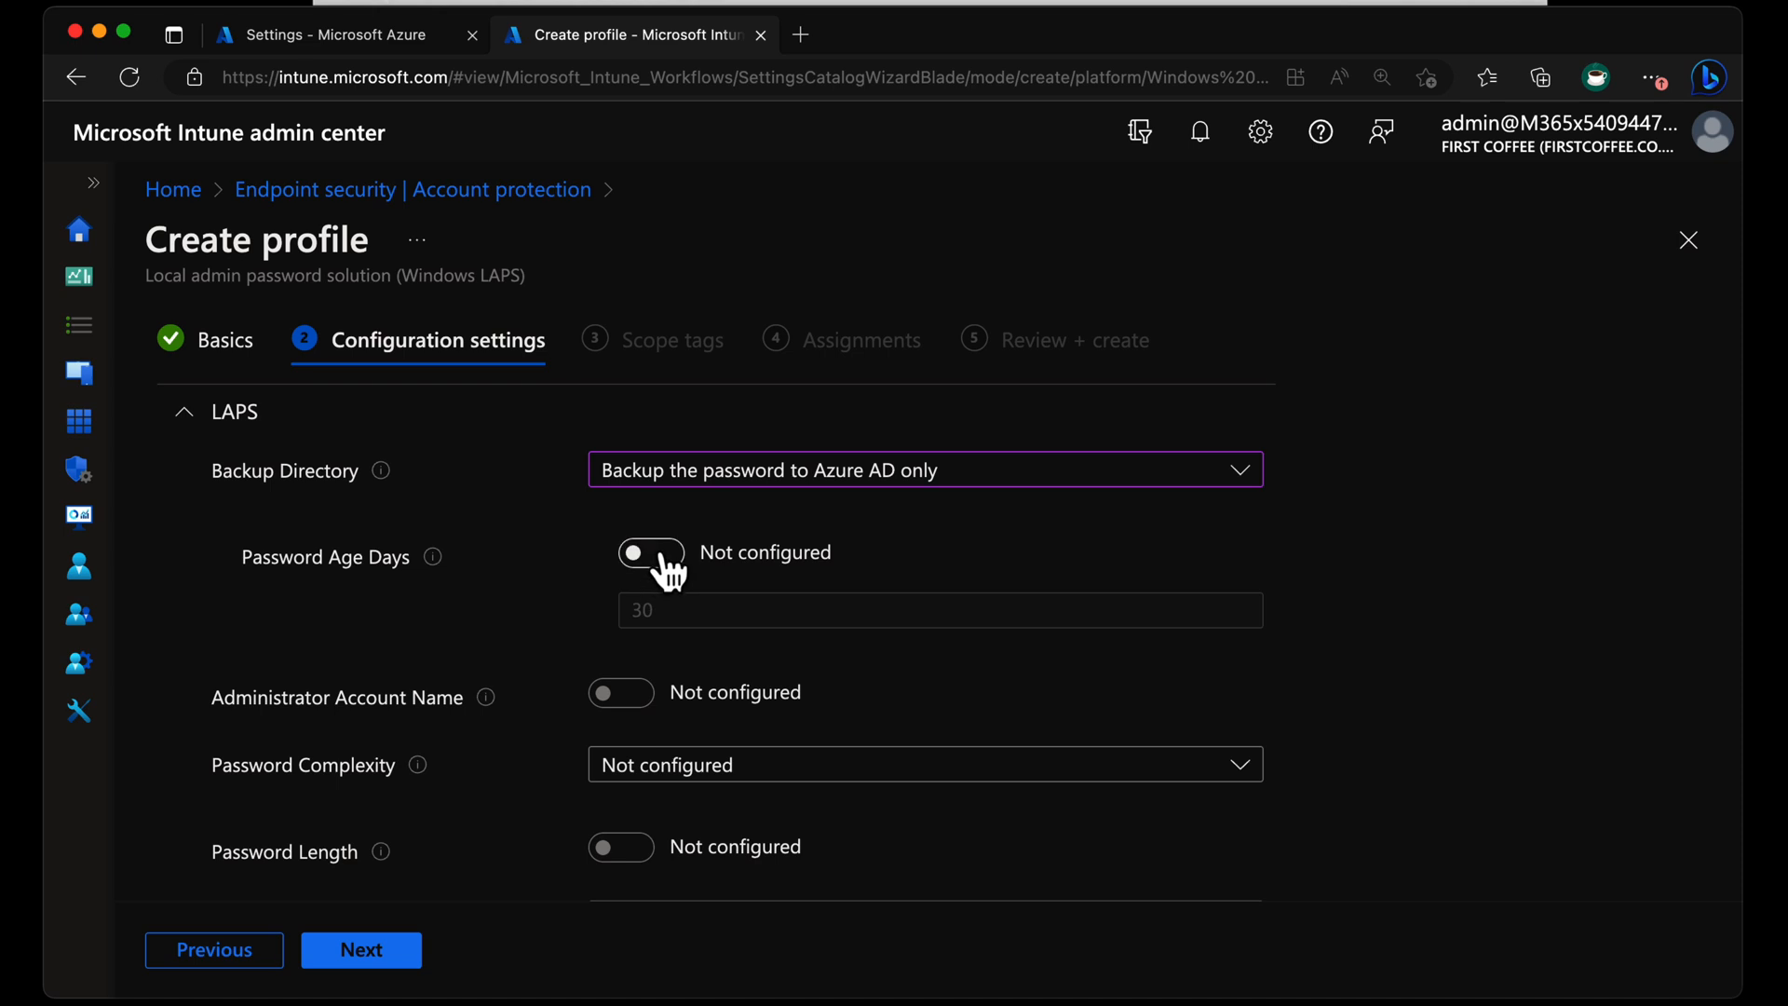
Configure Password Age Days, keeping the 30-day value.
left_click(650, 552)
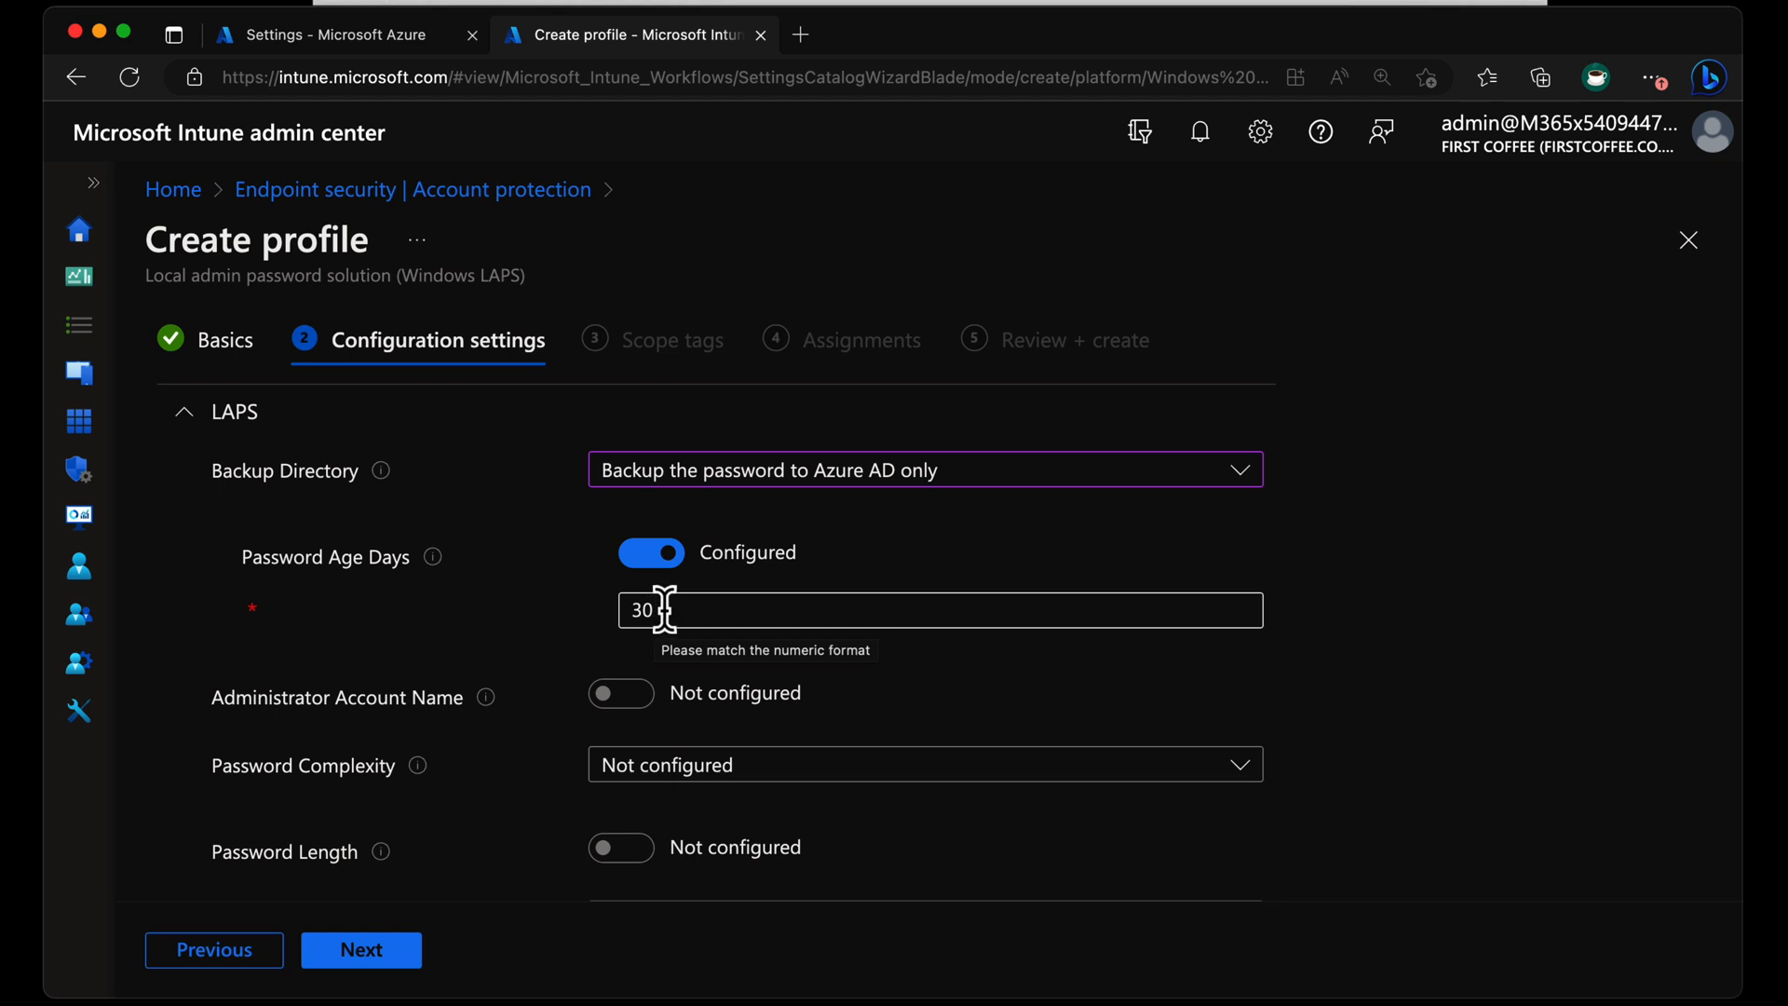
scroll("down", 3)
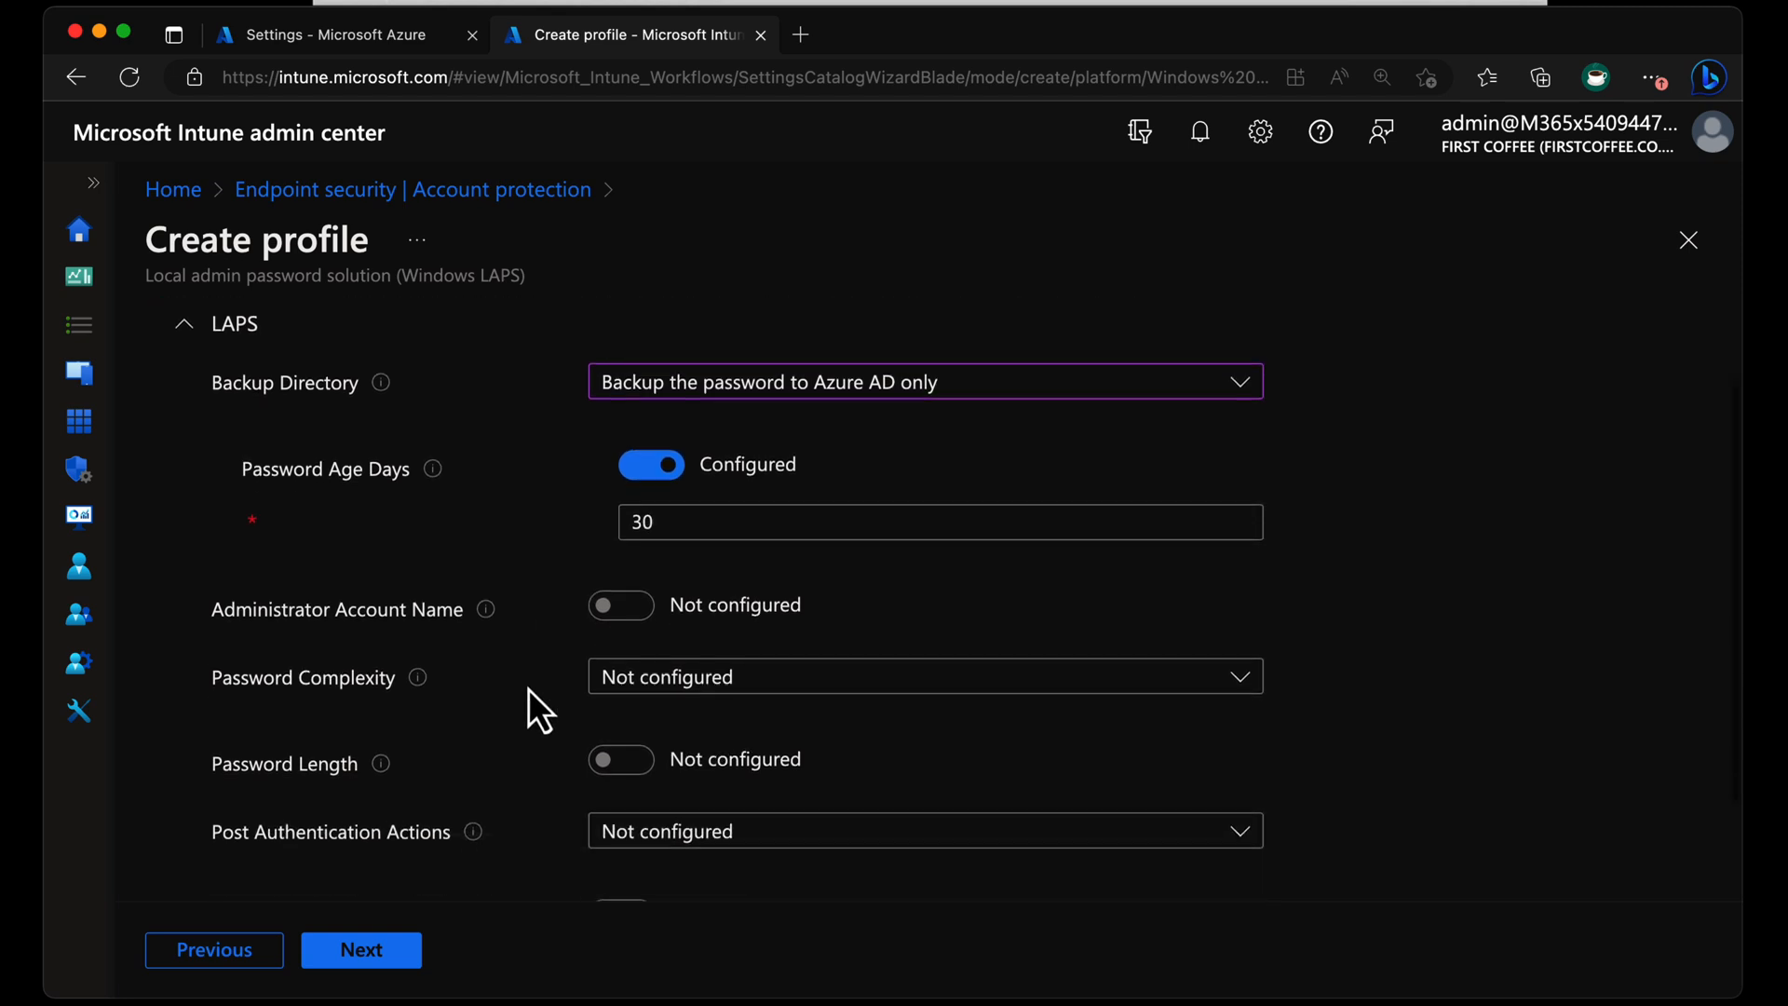
scroll("down", 3)
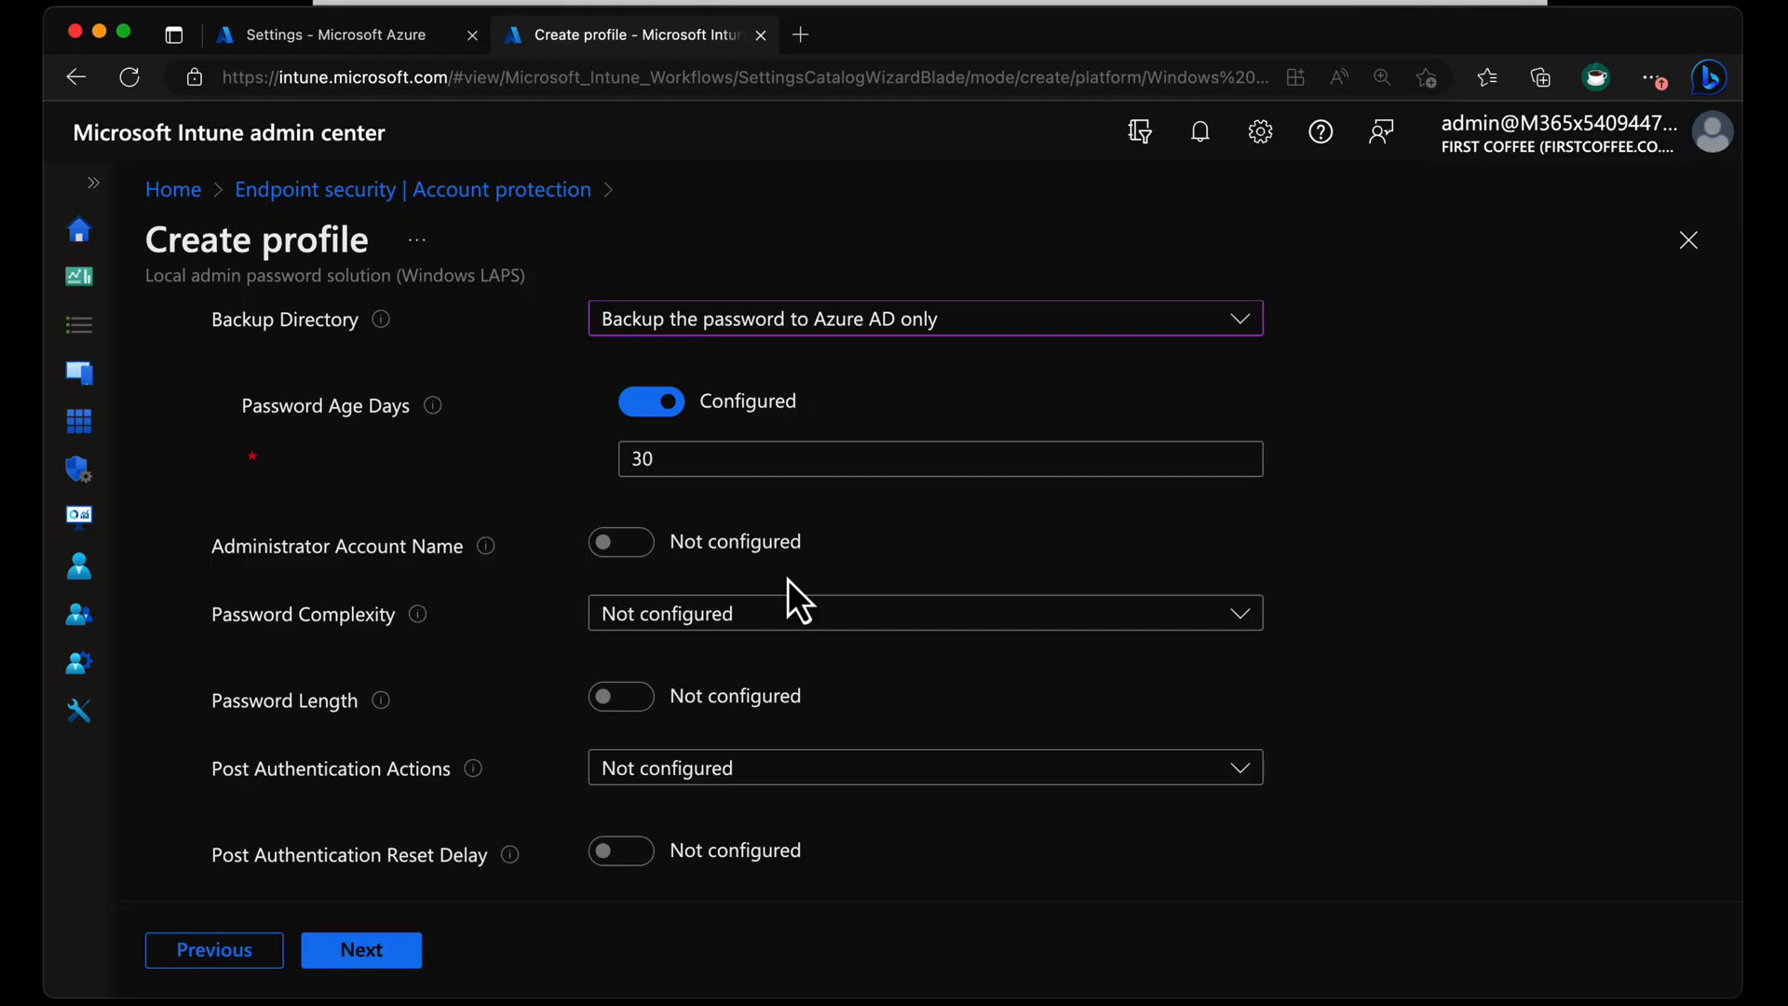
left_click(620, 540)
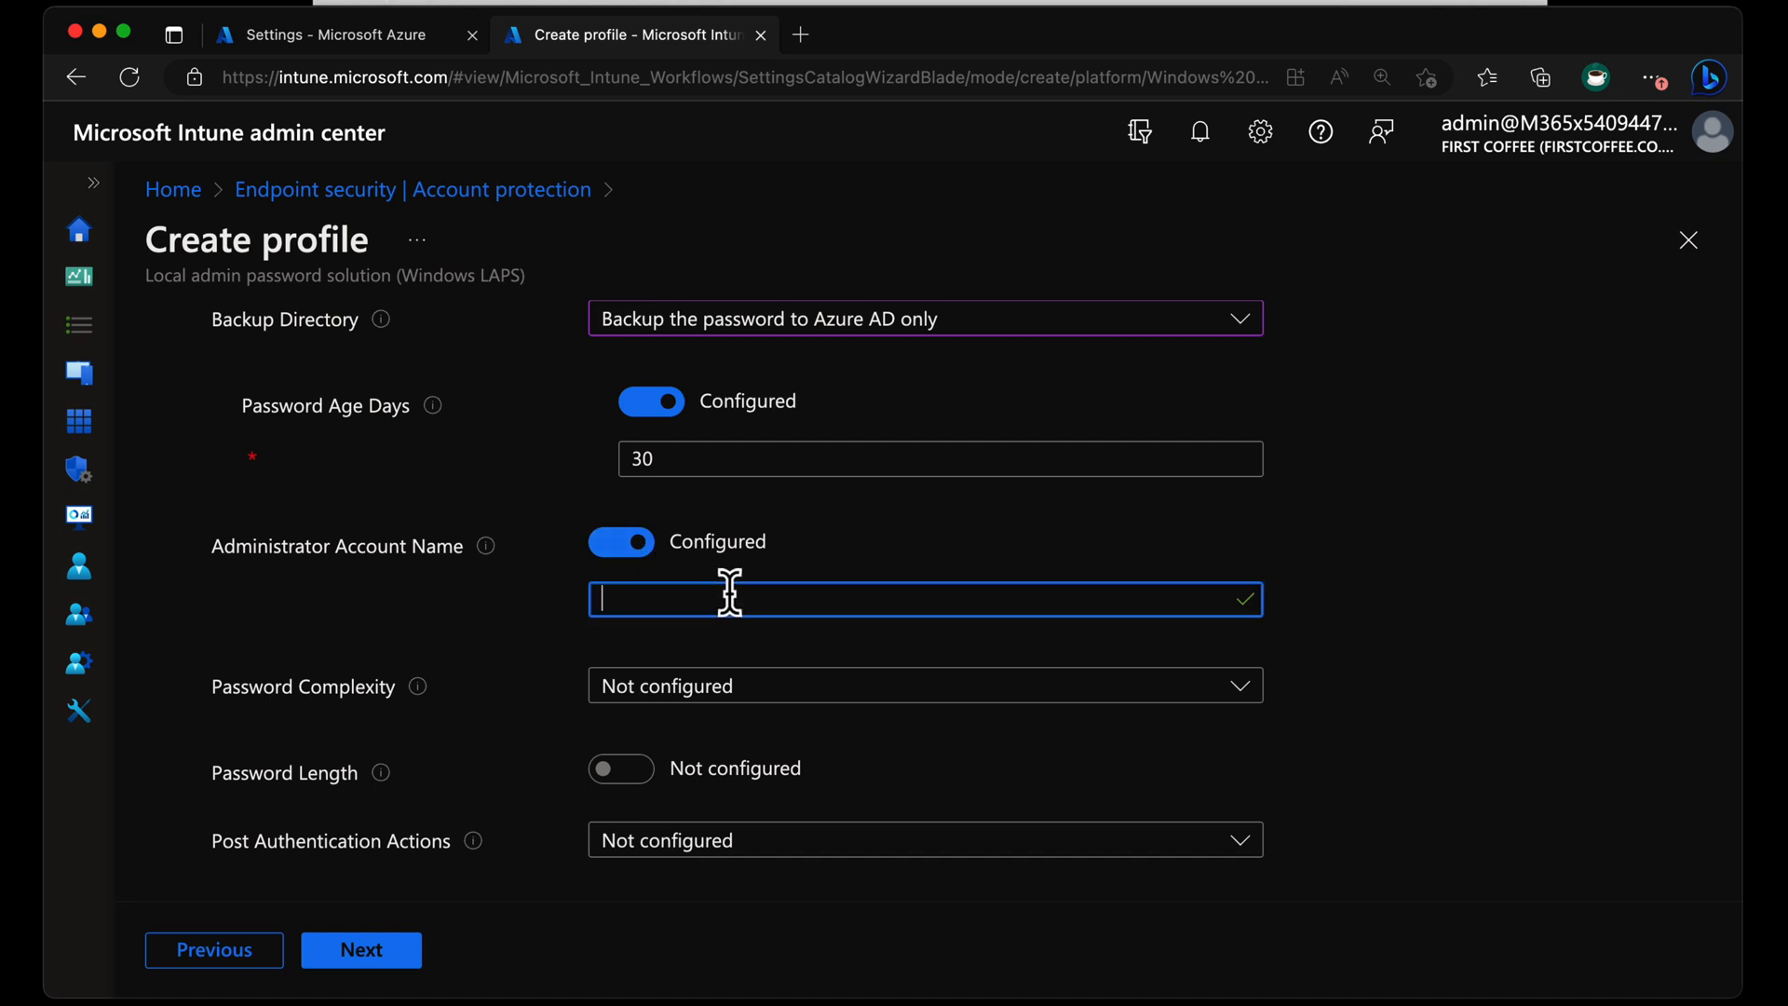
type("locadmin")
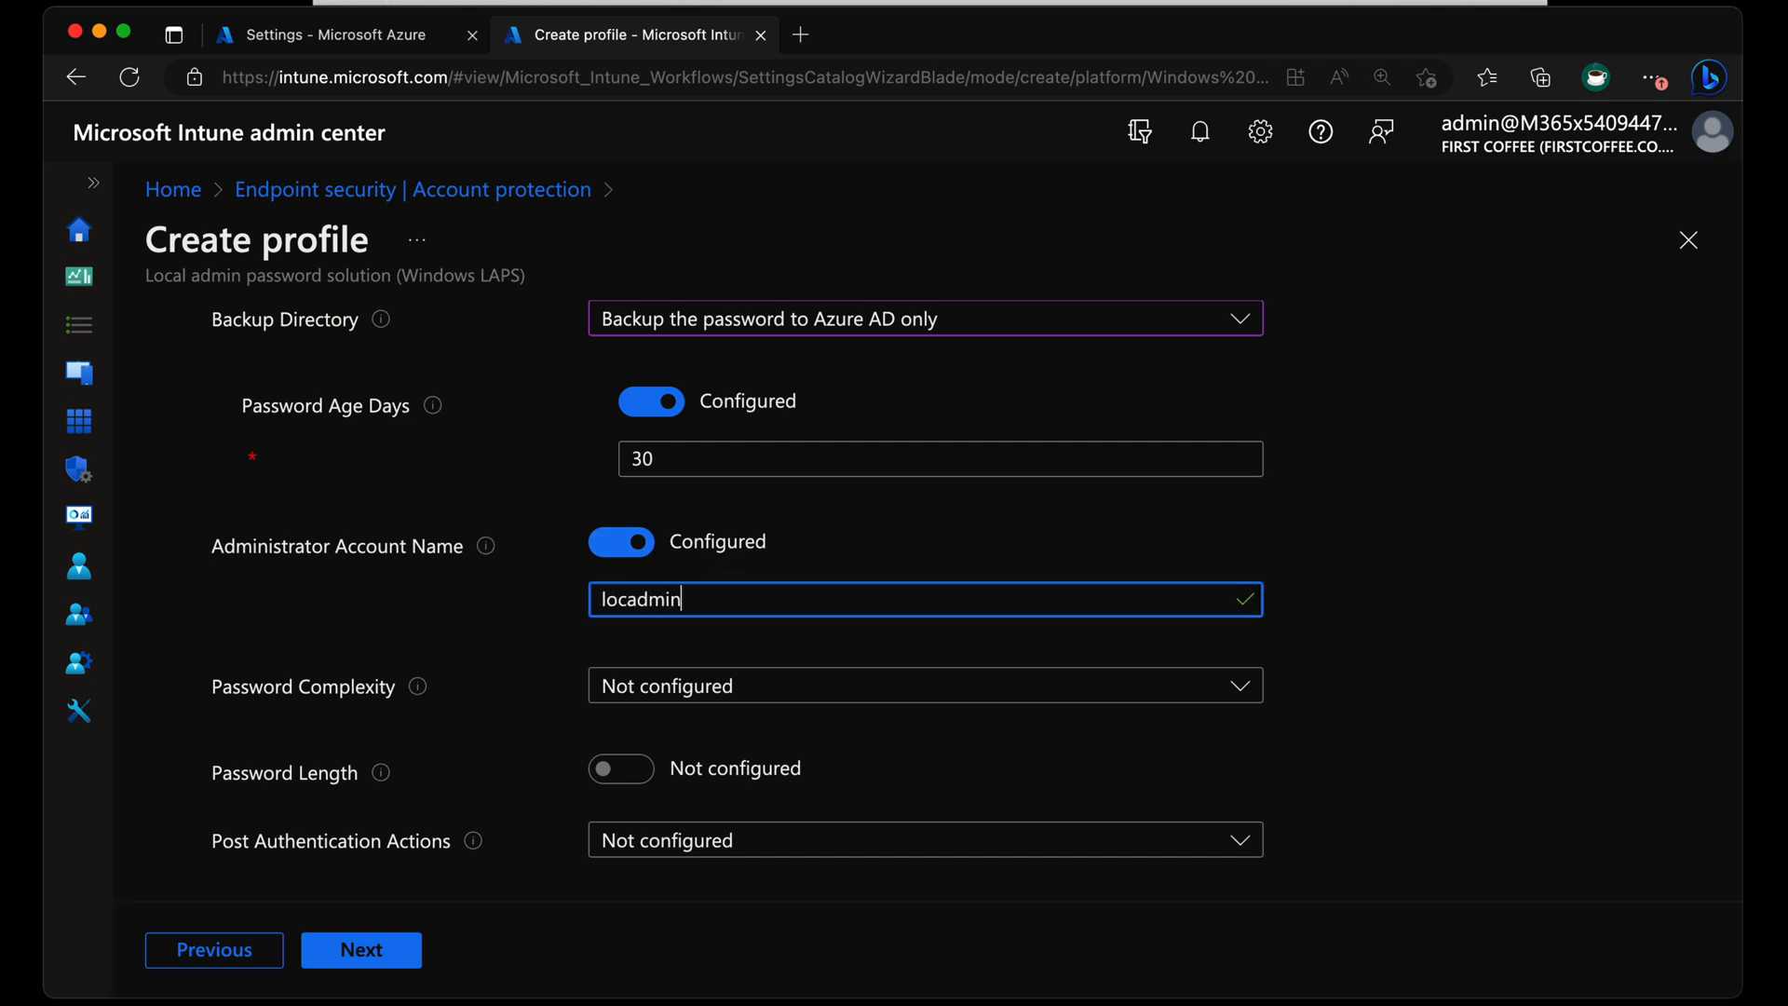
left_click(622, 540)
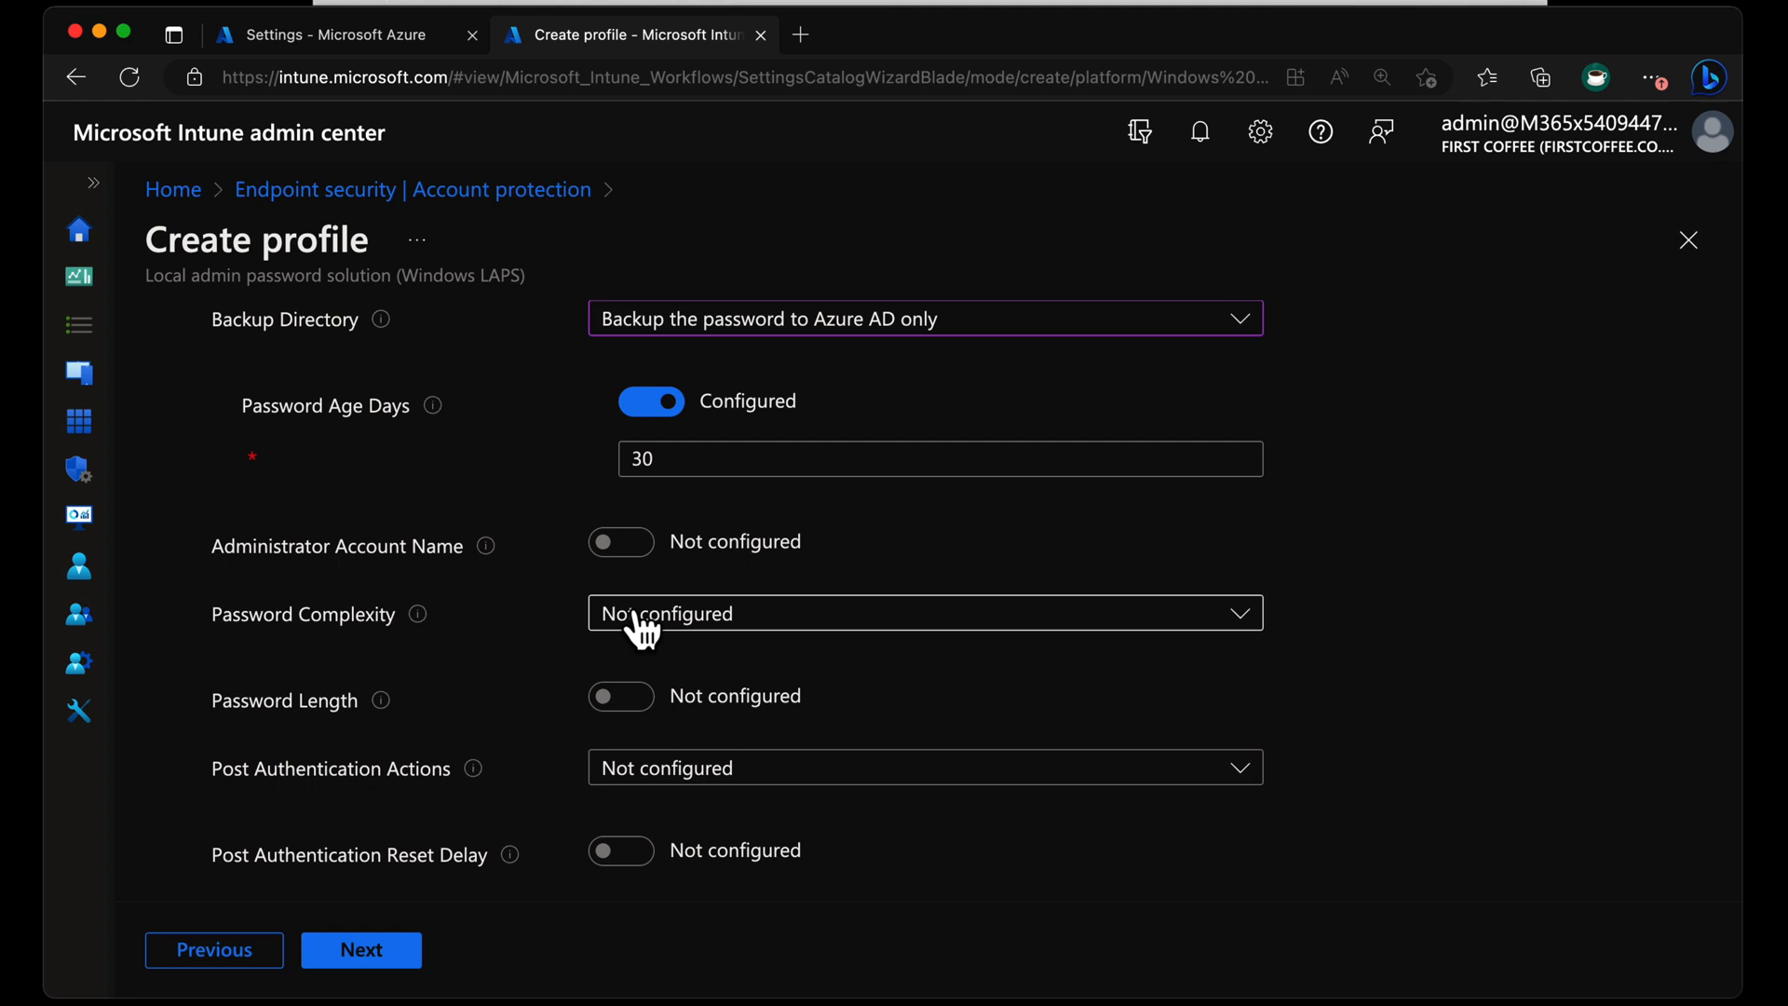
Set Password Complexity to large and small letters, numbers and special characters.
left_click(925, 613)
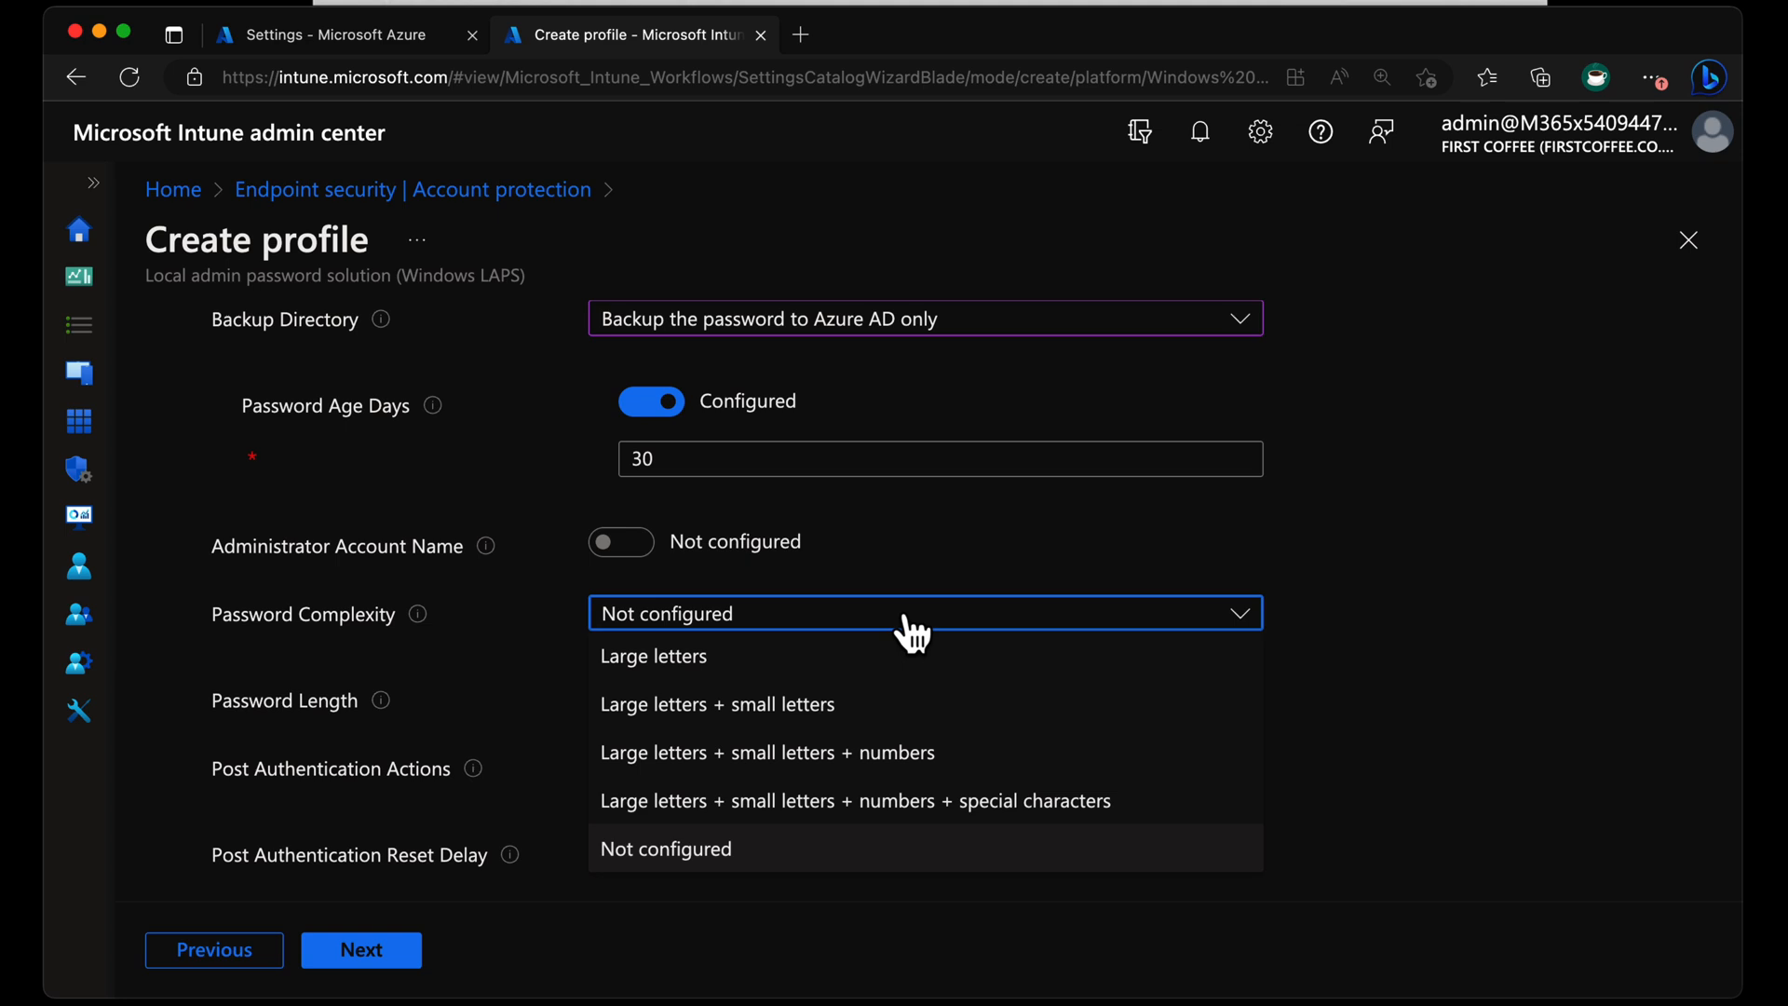
mouse_move(941, 691)
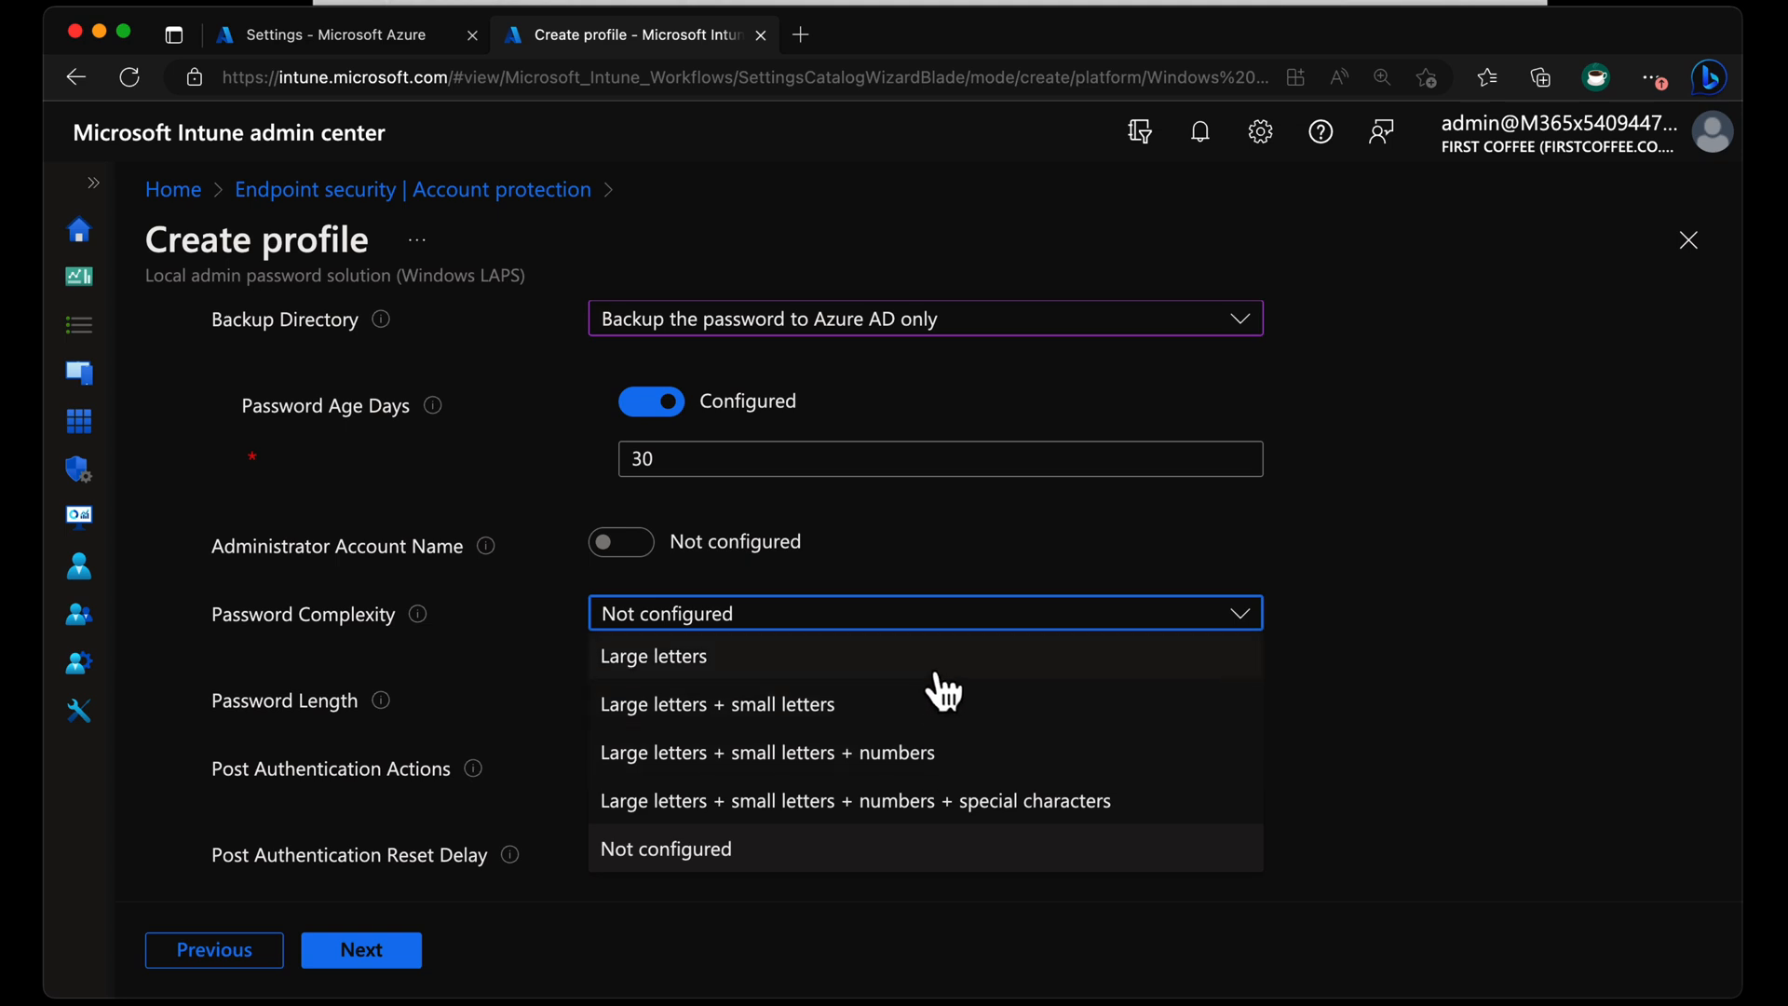
left_click(853, 800)
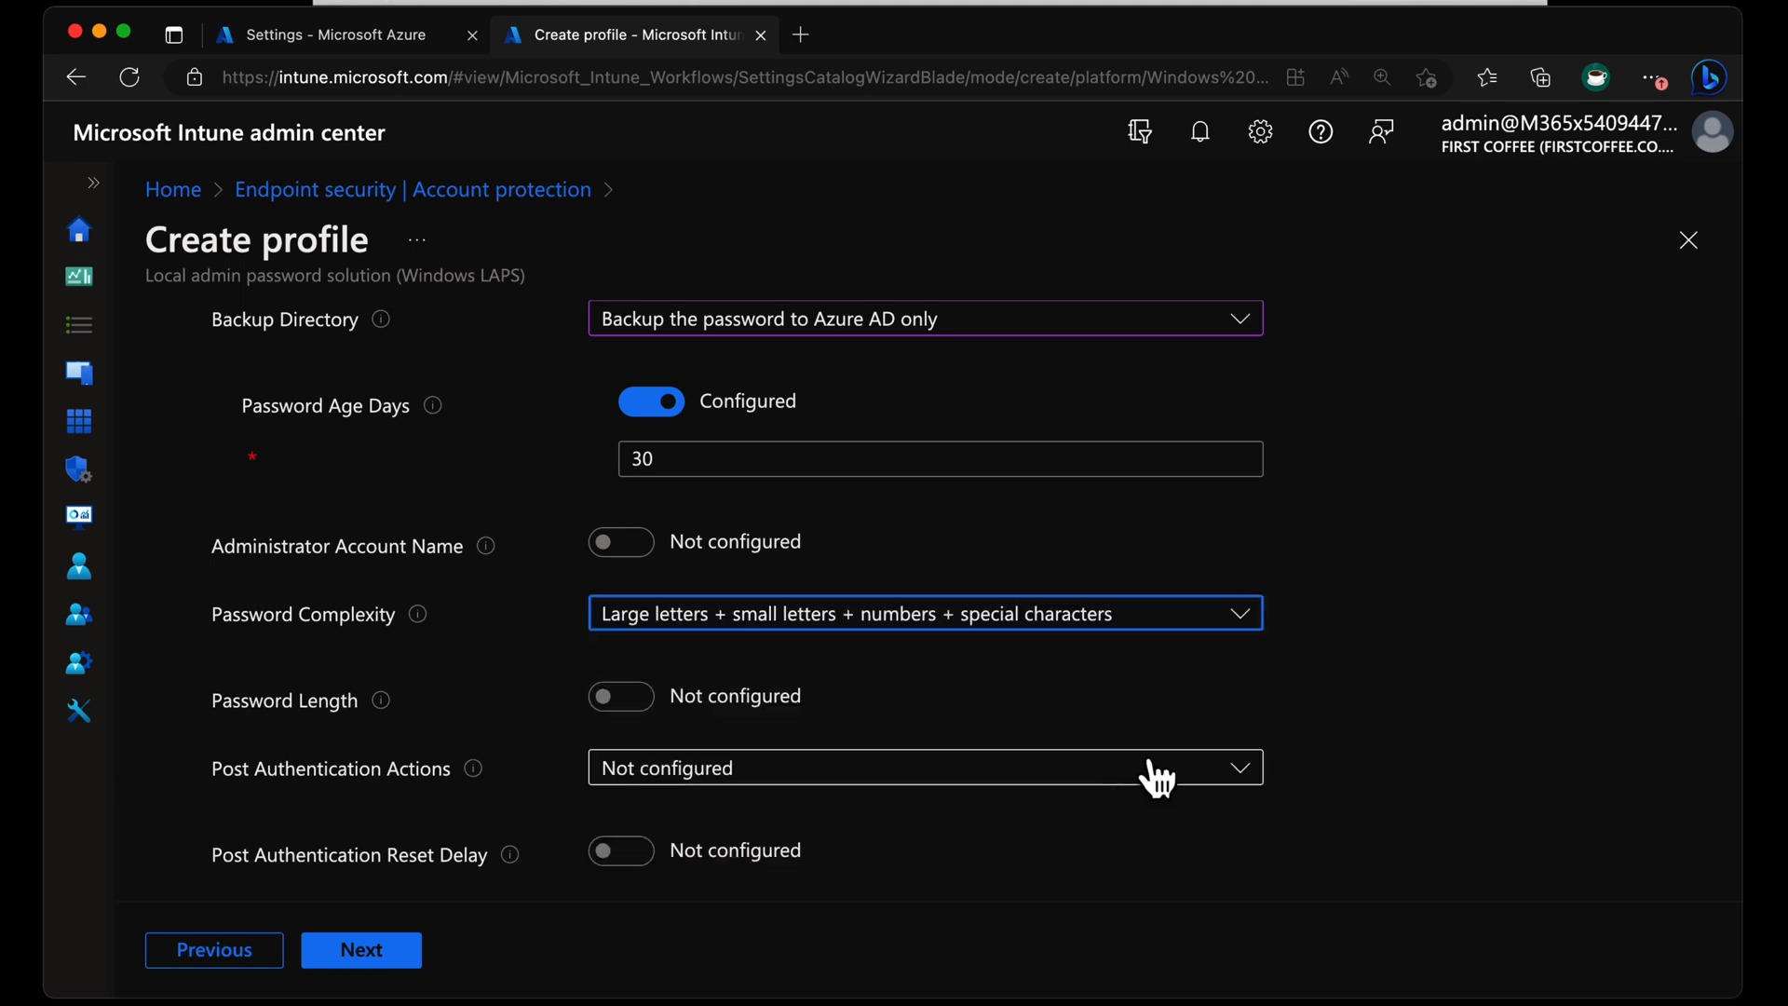
mouse_move(1182, 763)
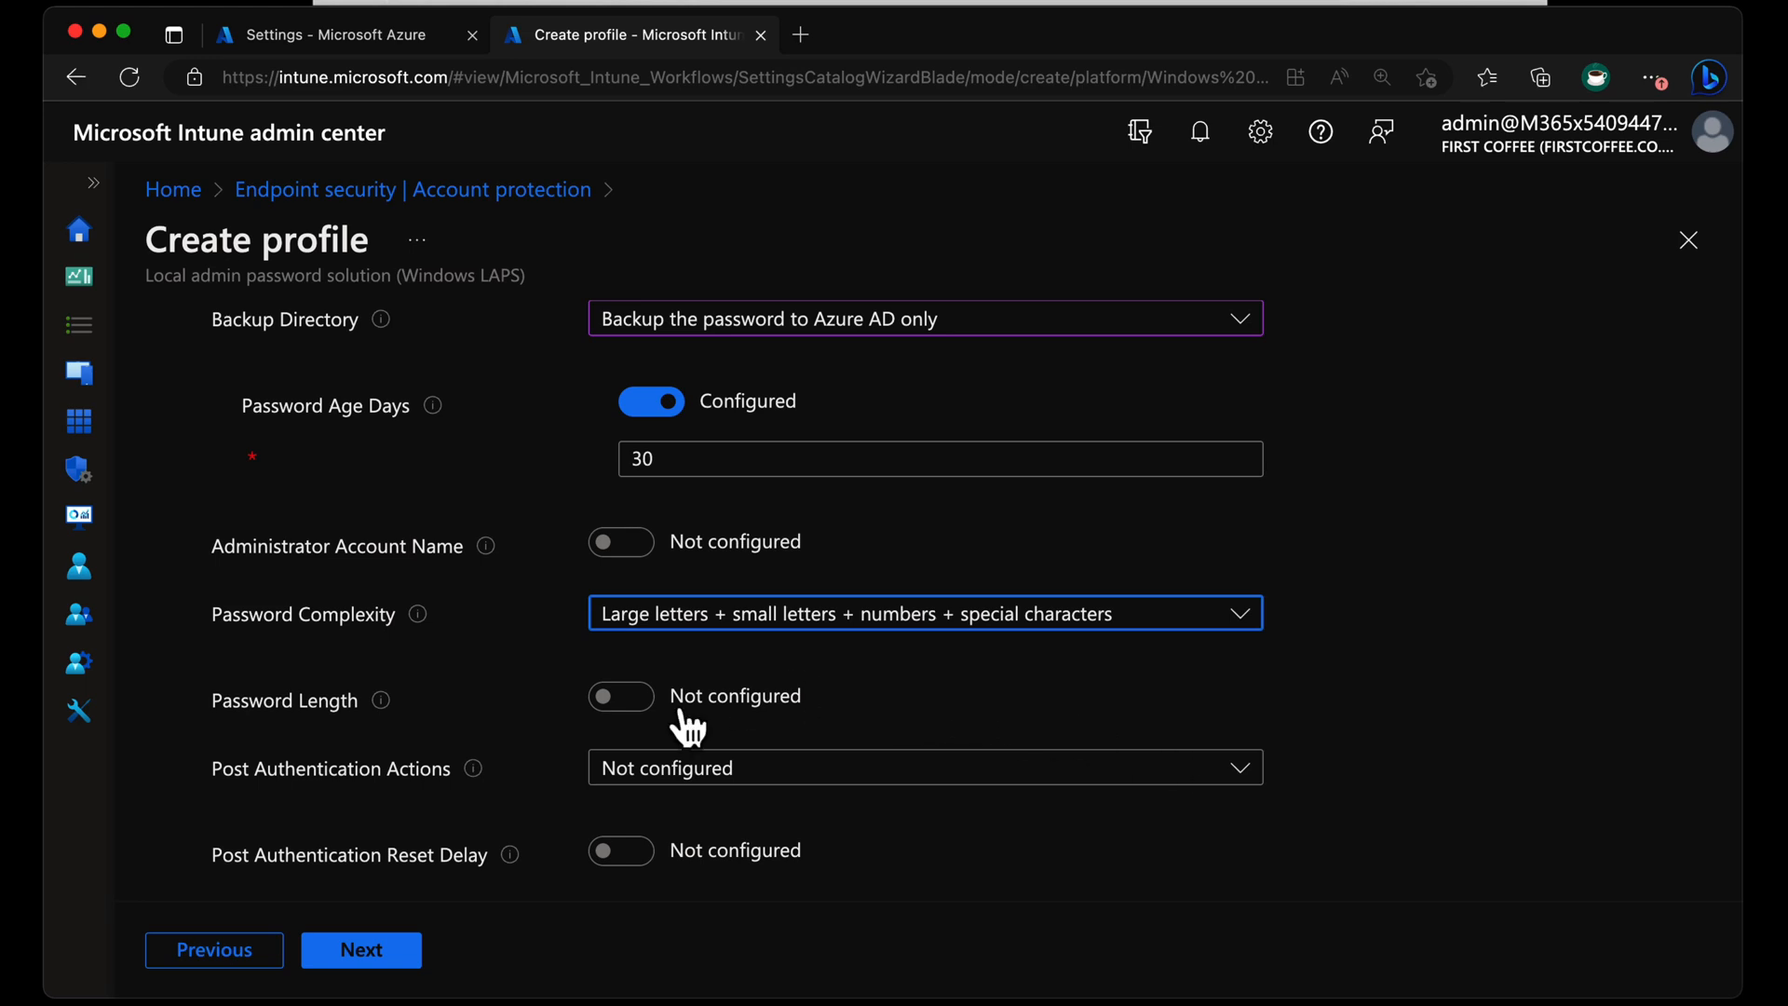
Configure Password Length and require 32 characters.
left_click(622, 696)
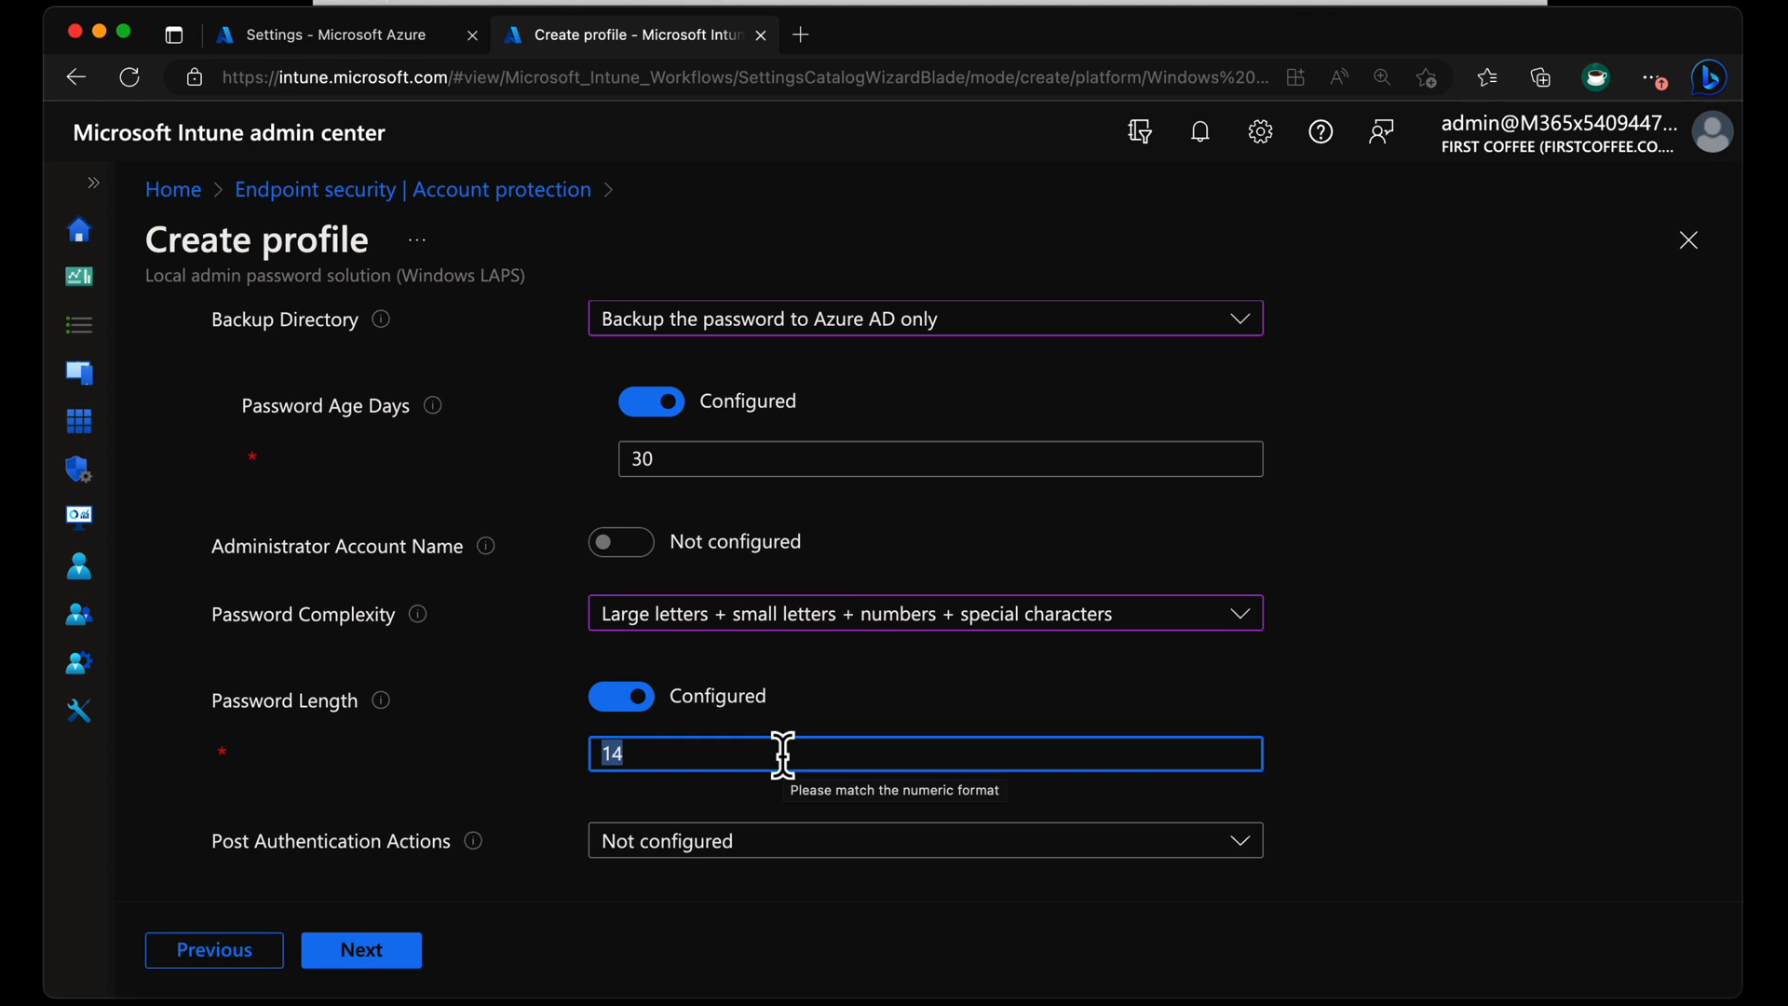
type("32")
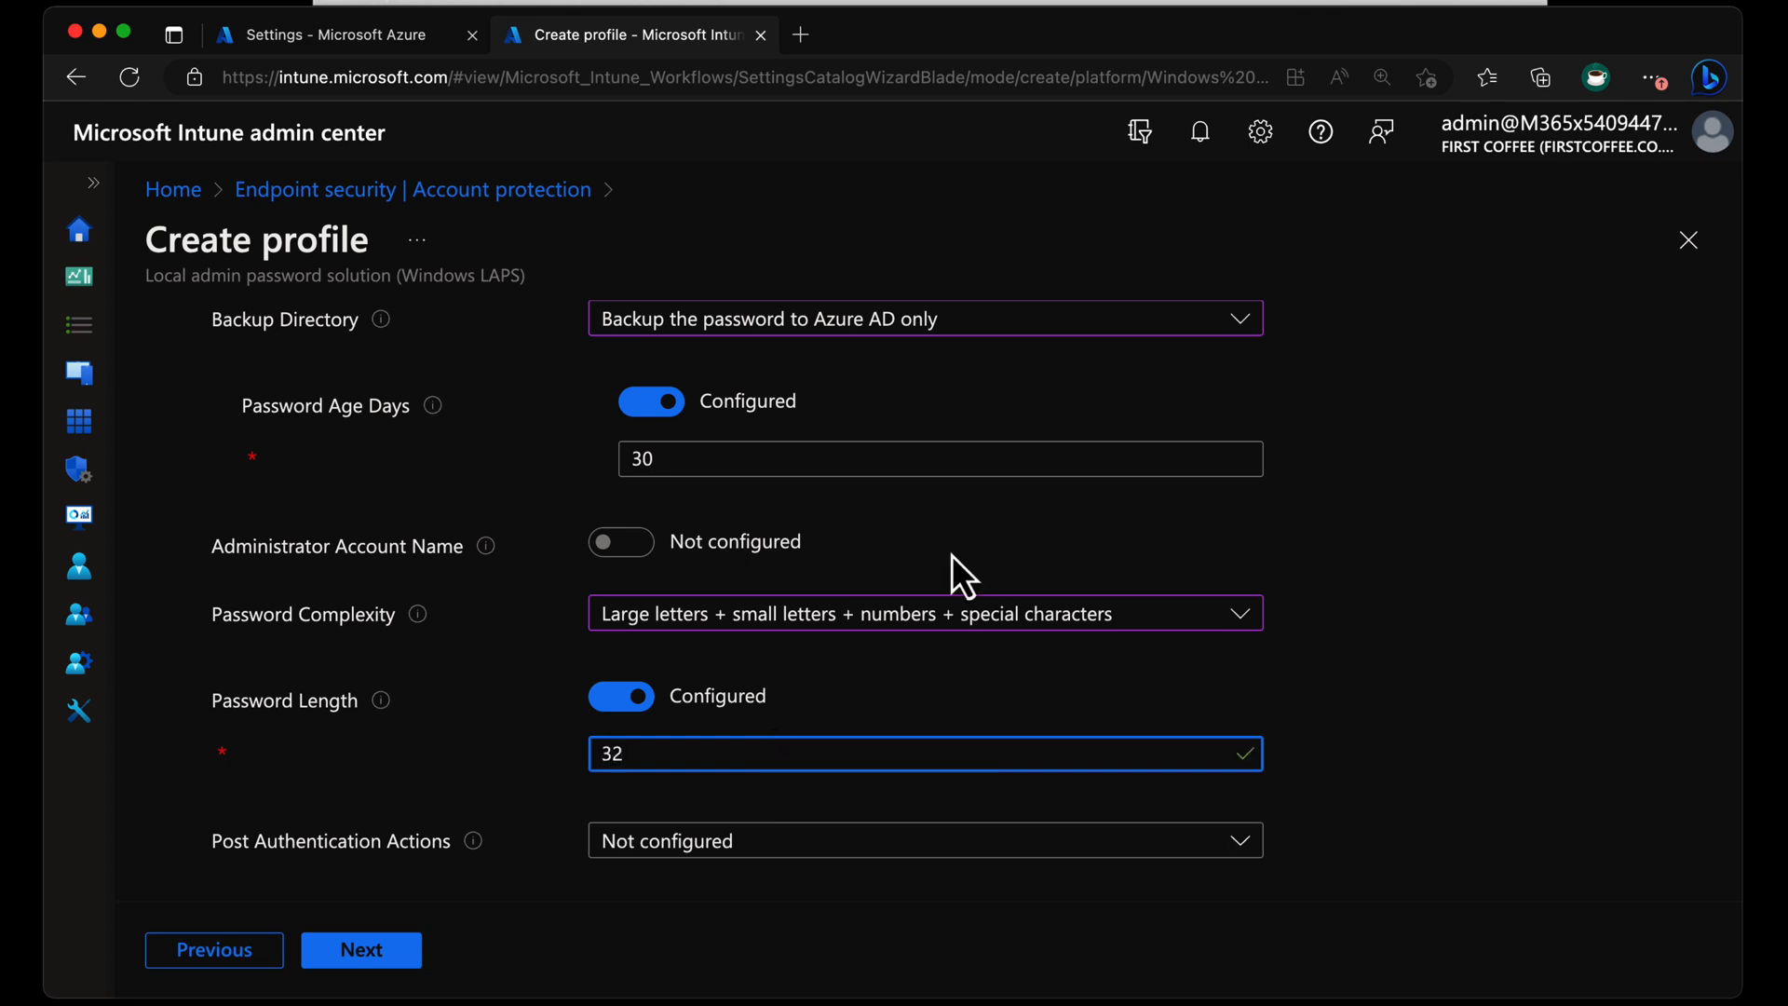
scroll("down", 3)
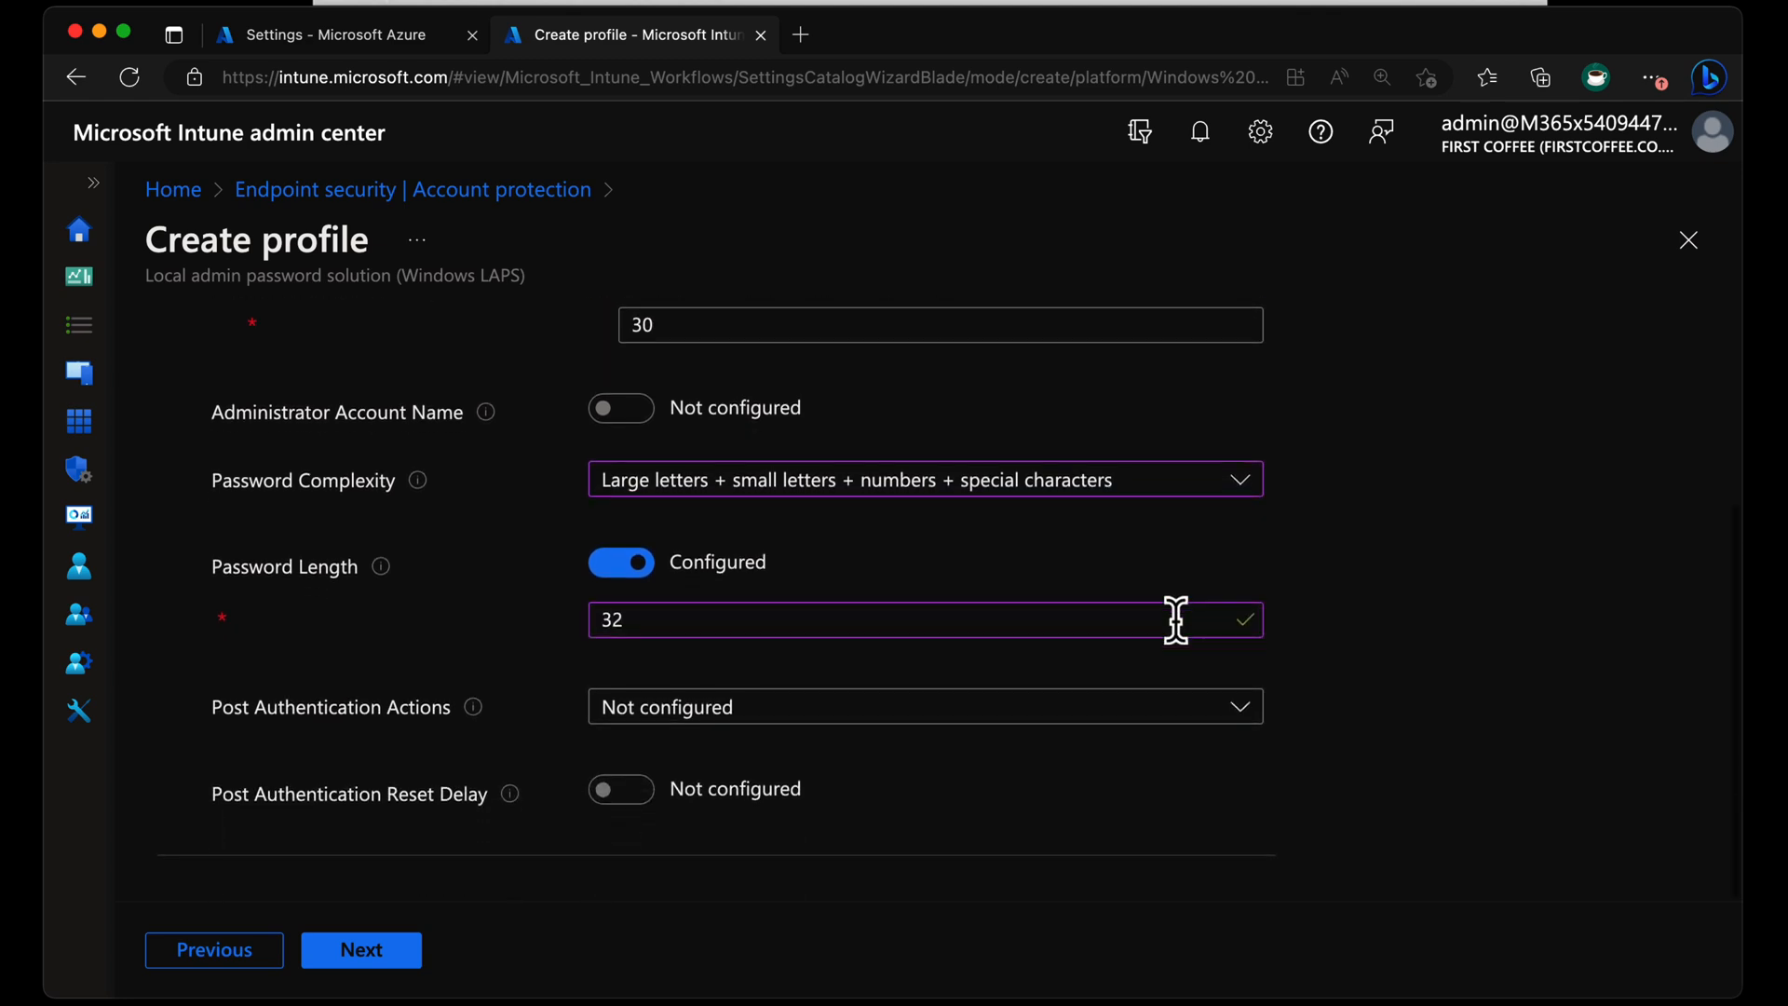
Set Post Authentication Actions to 'Reset the password and reboot'.
left_click(924, 706)
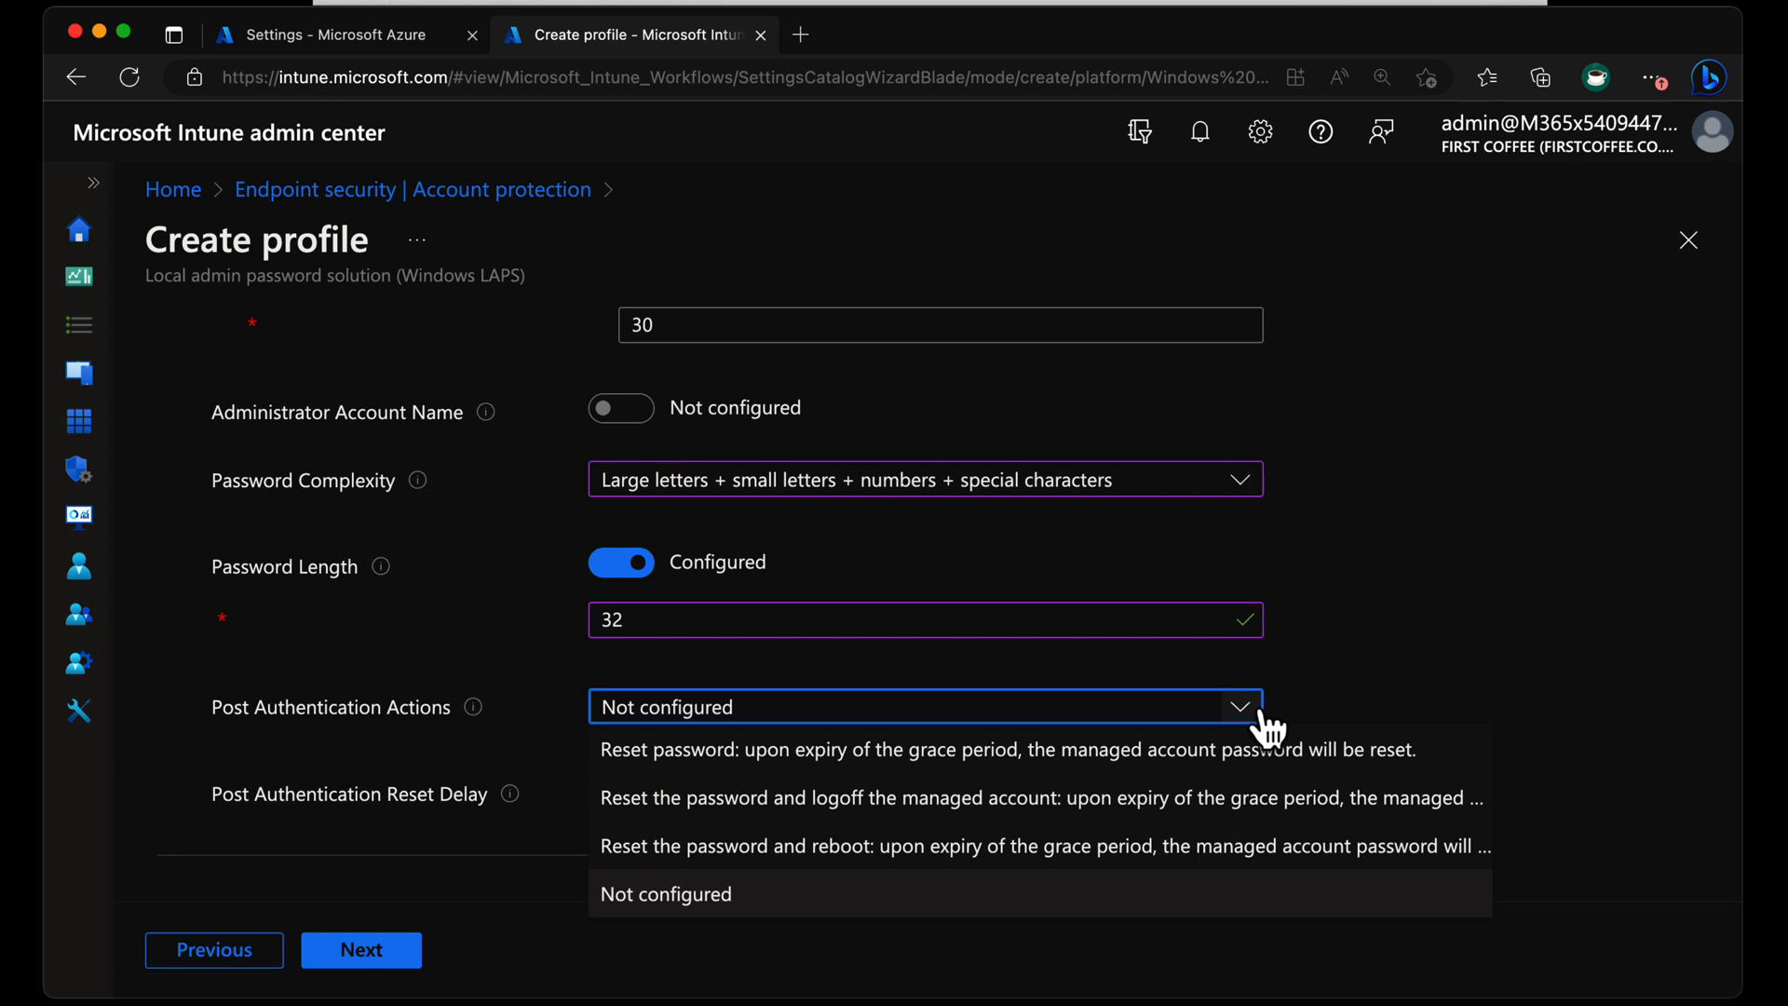
mouse_move(1264, 718)
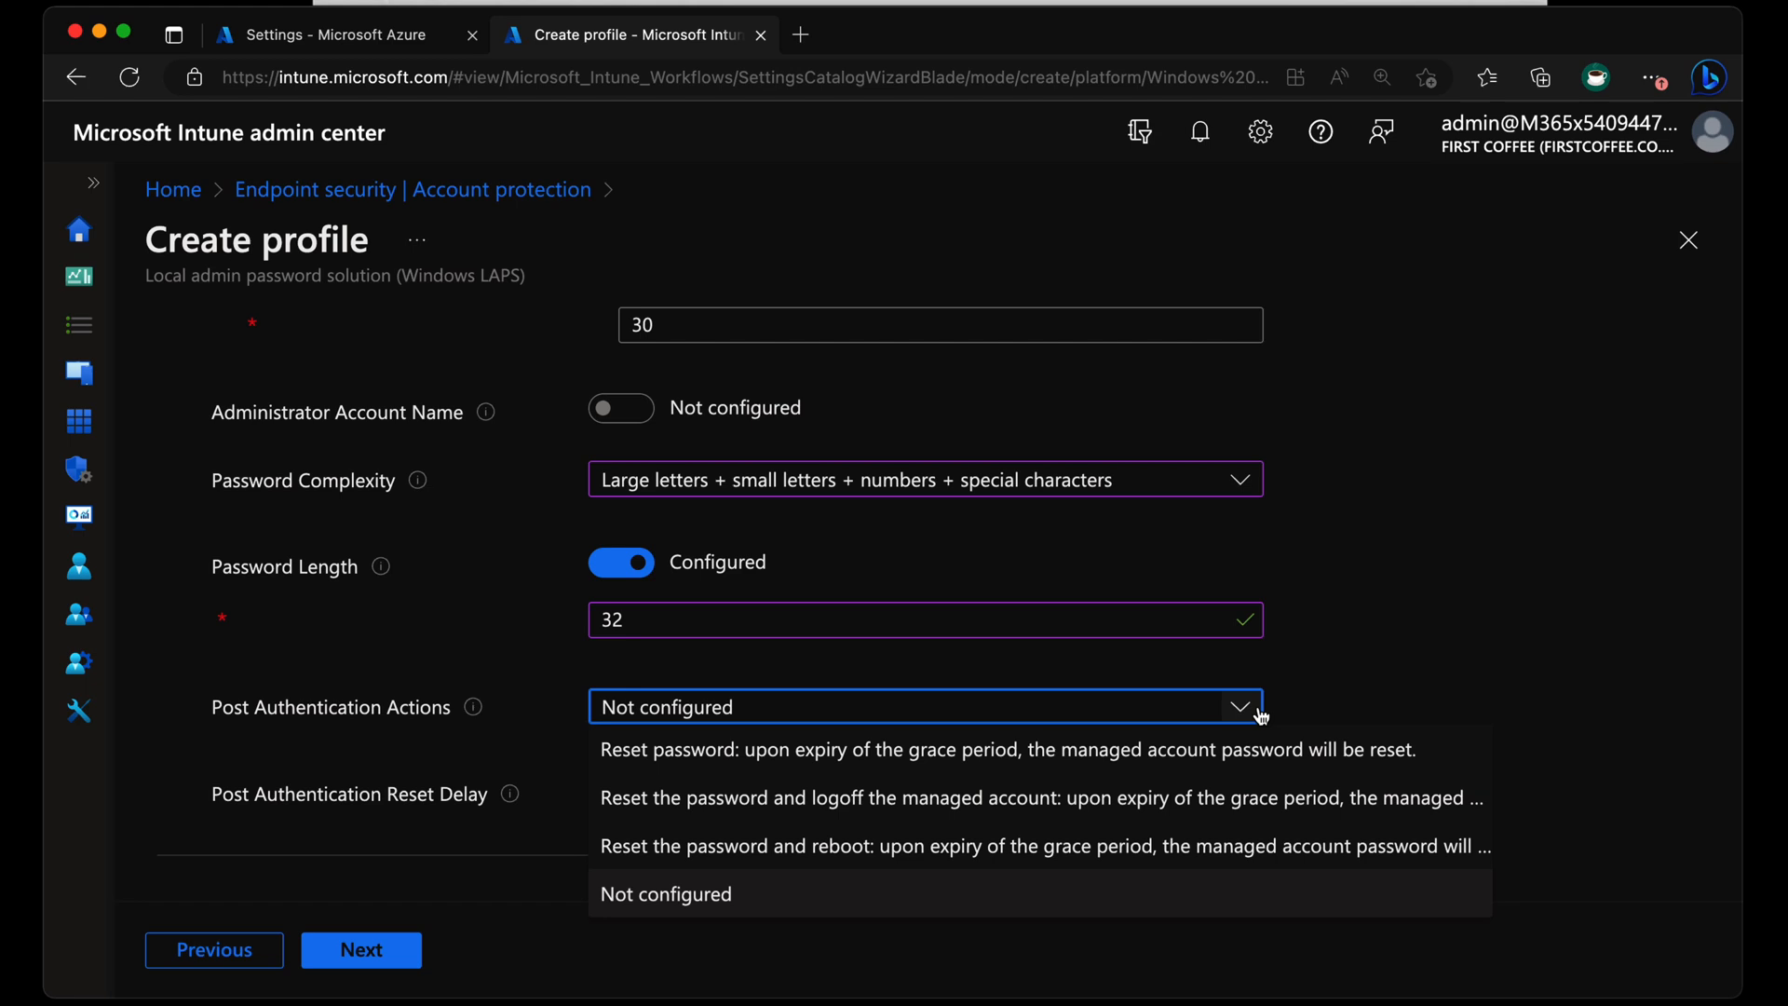
mouse_move(474, 707)
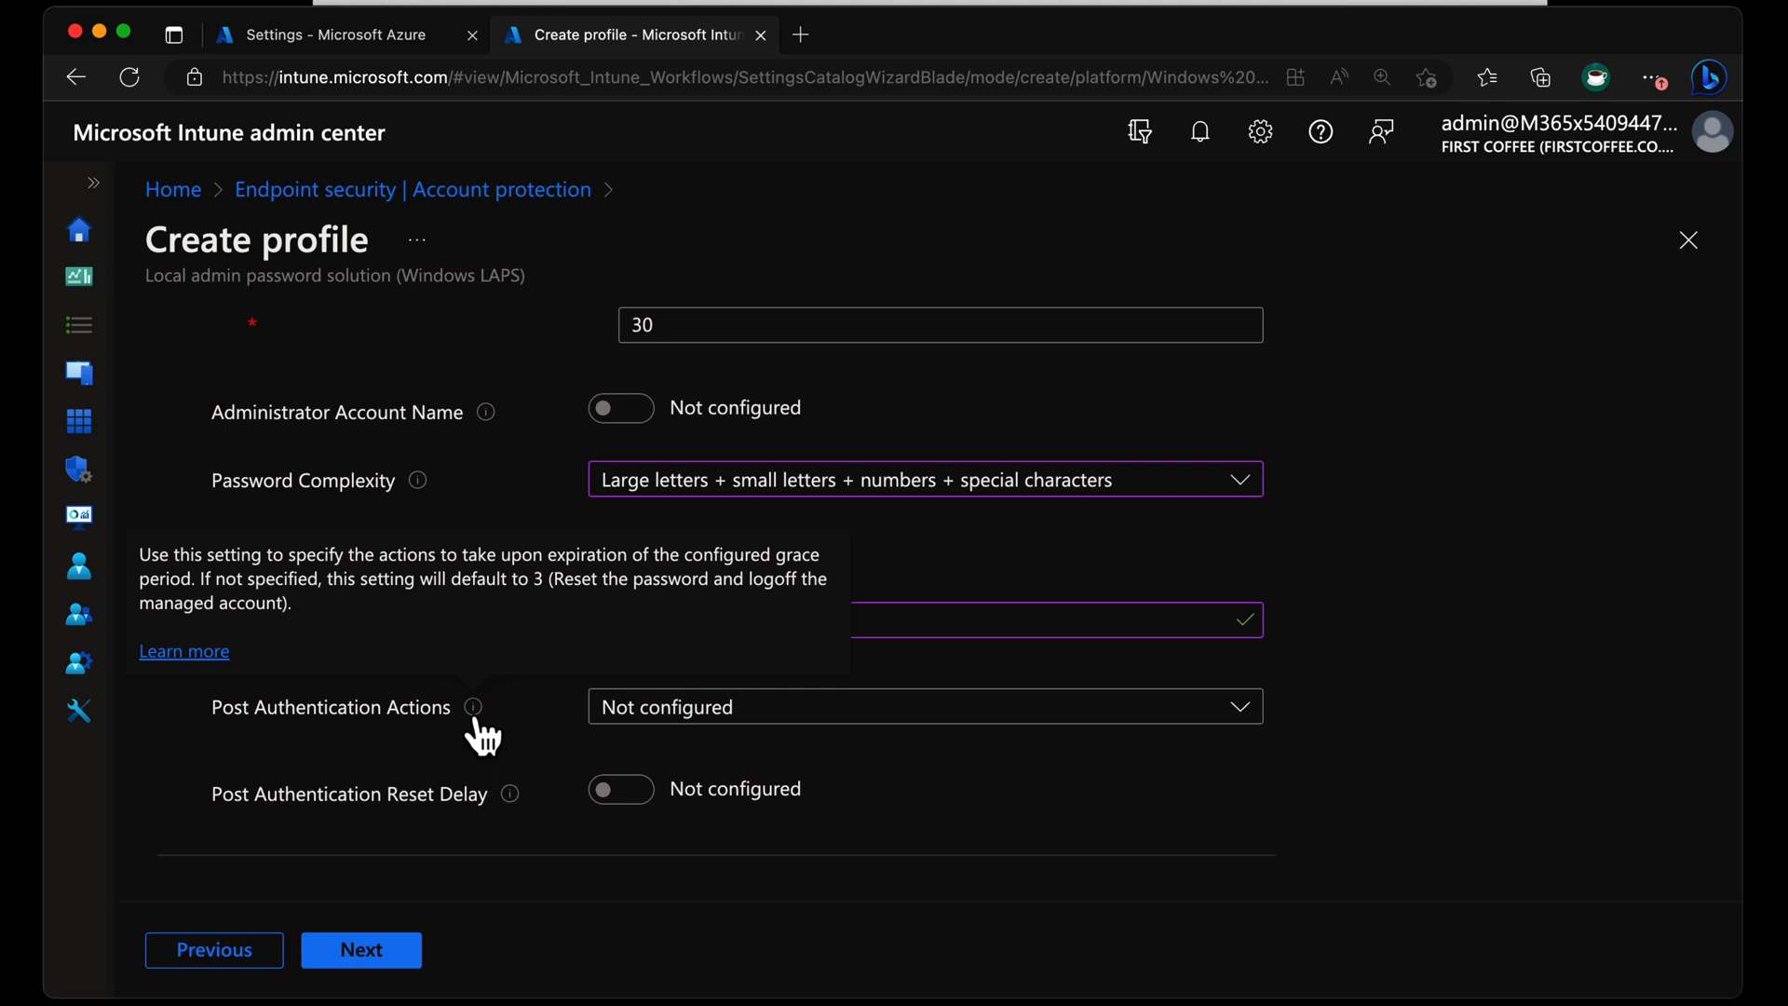
left_click(924, 706)
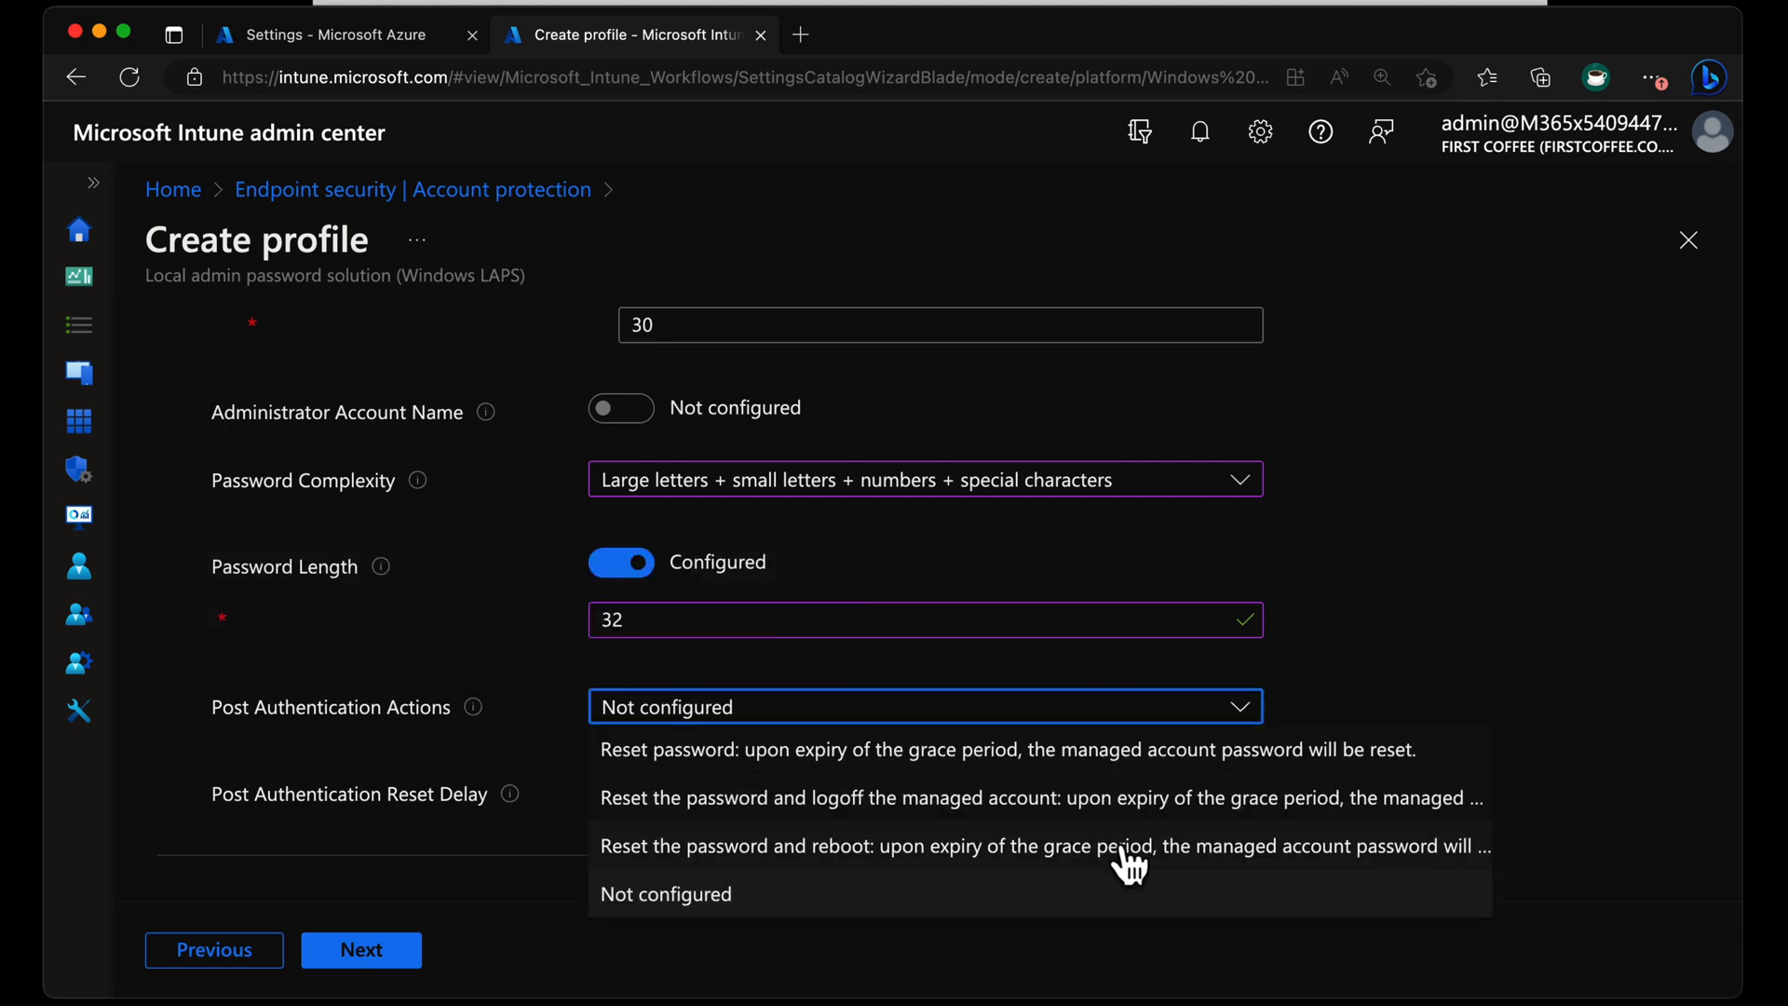
mouse_move(1078, 767)
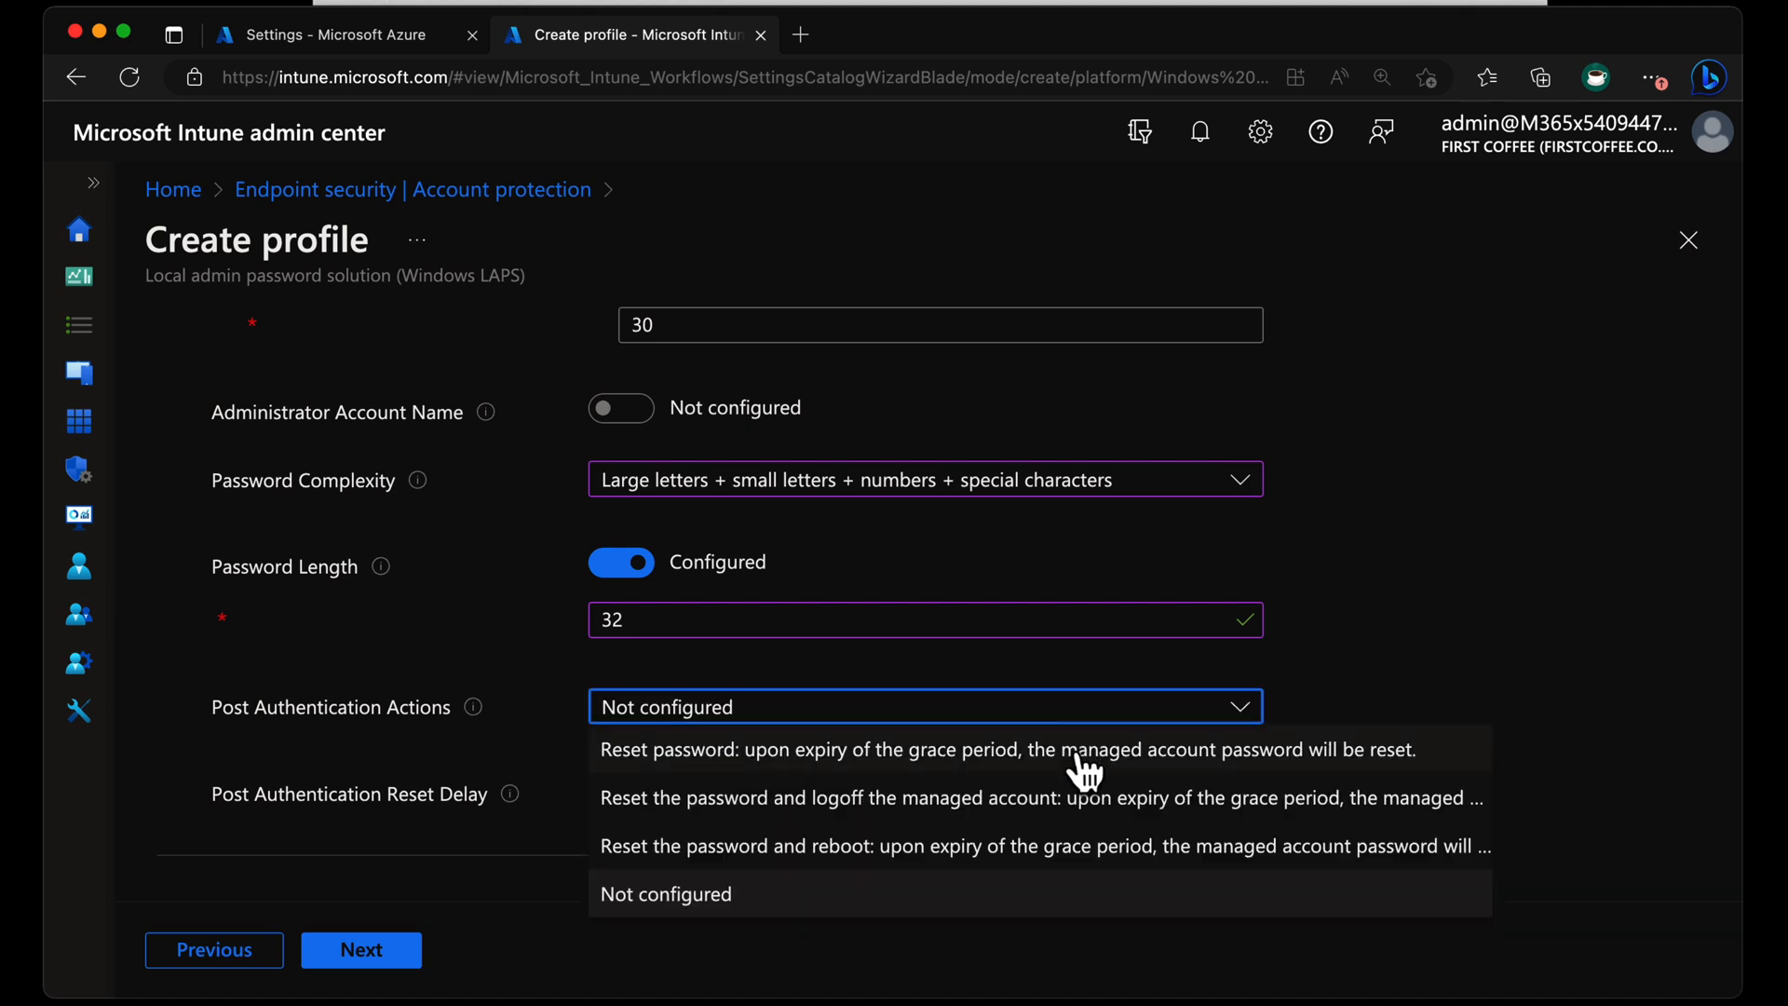
mouse_move(1041, 865)
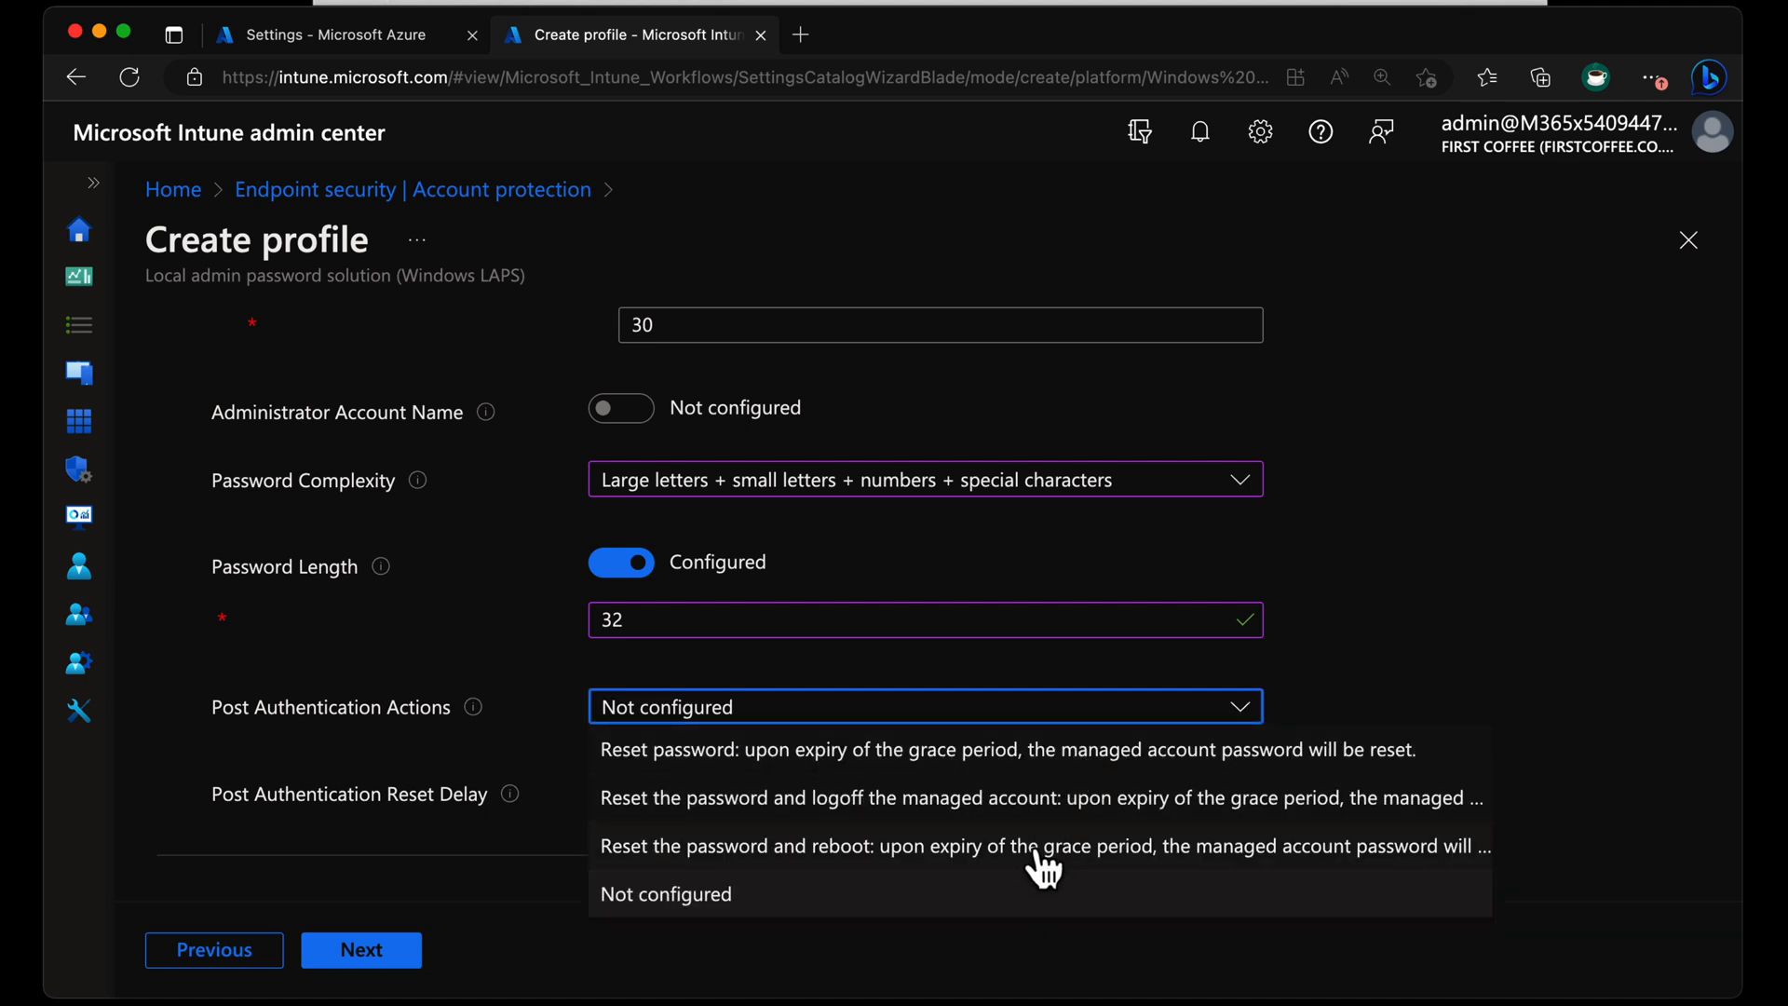
left_click(1040, 845)
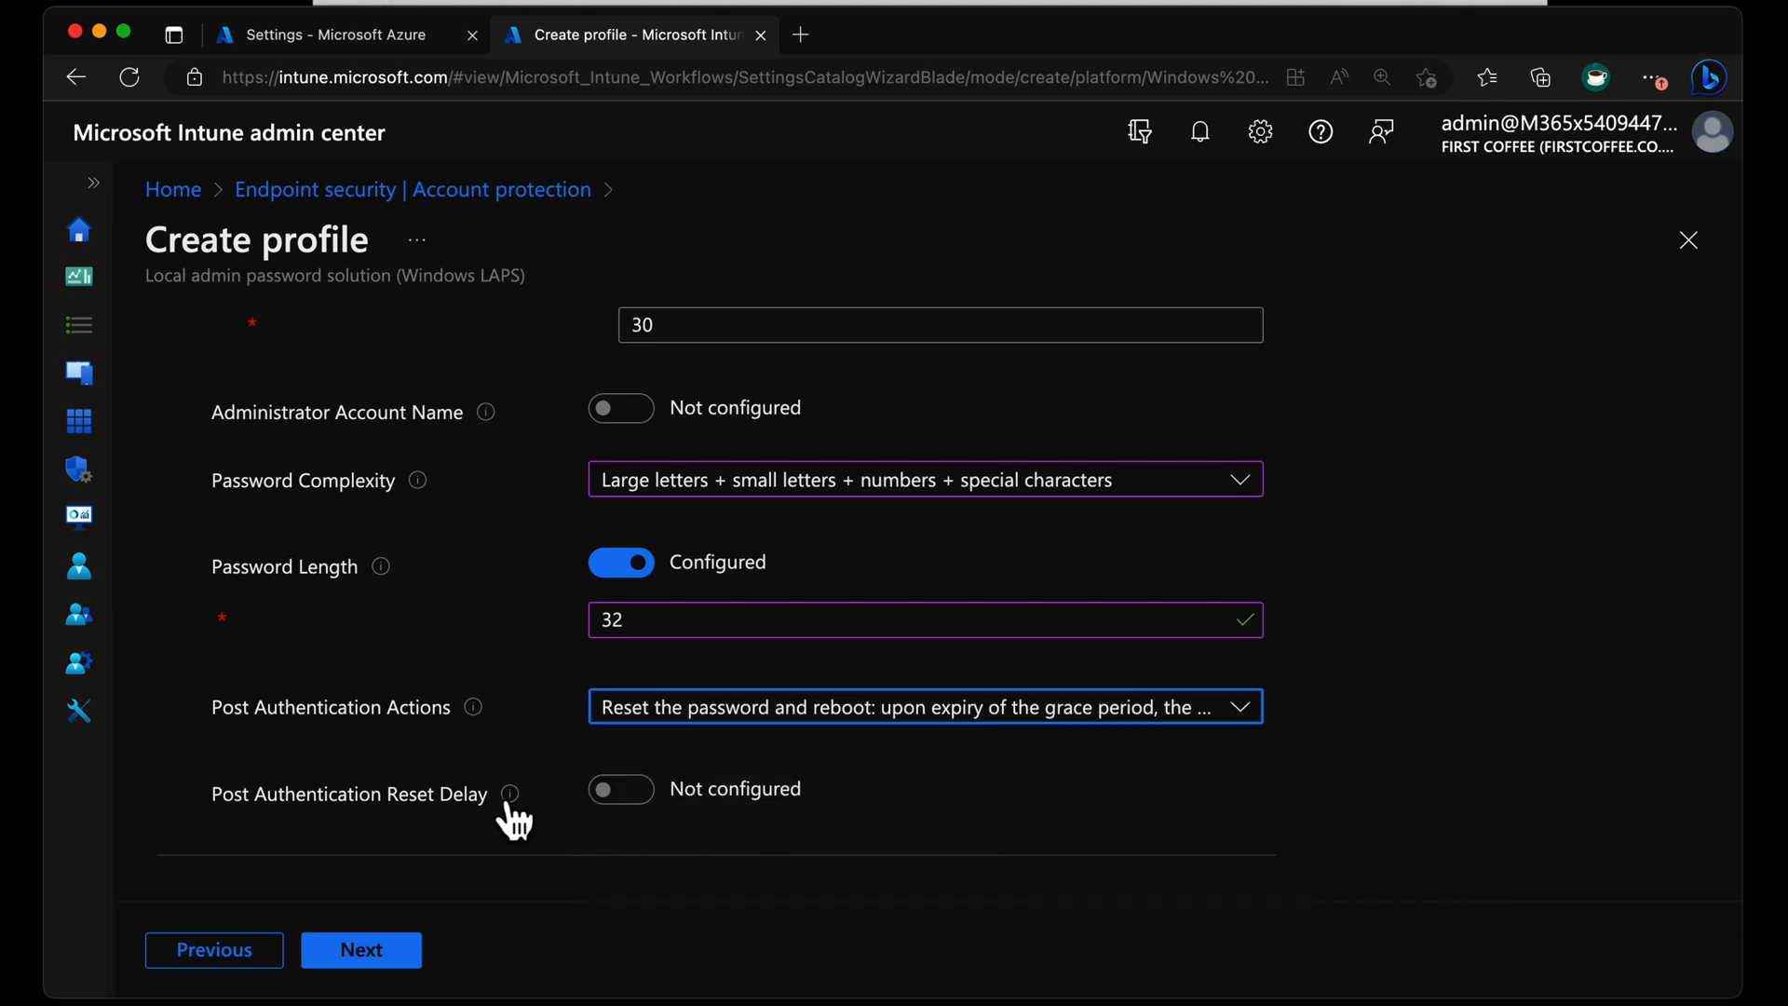
Configure Post Authentication Reset Delay with a value of 1.
left_click(622, 788)
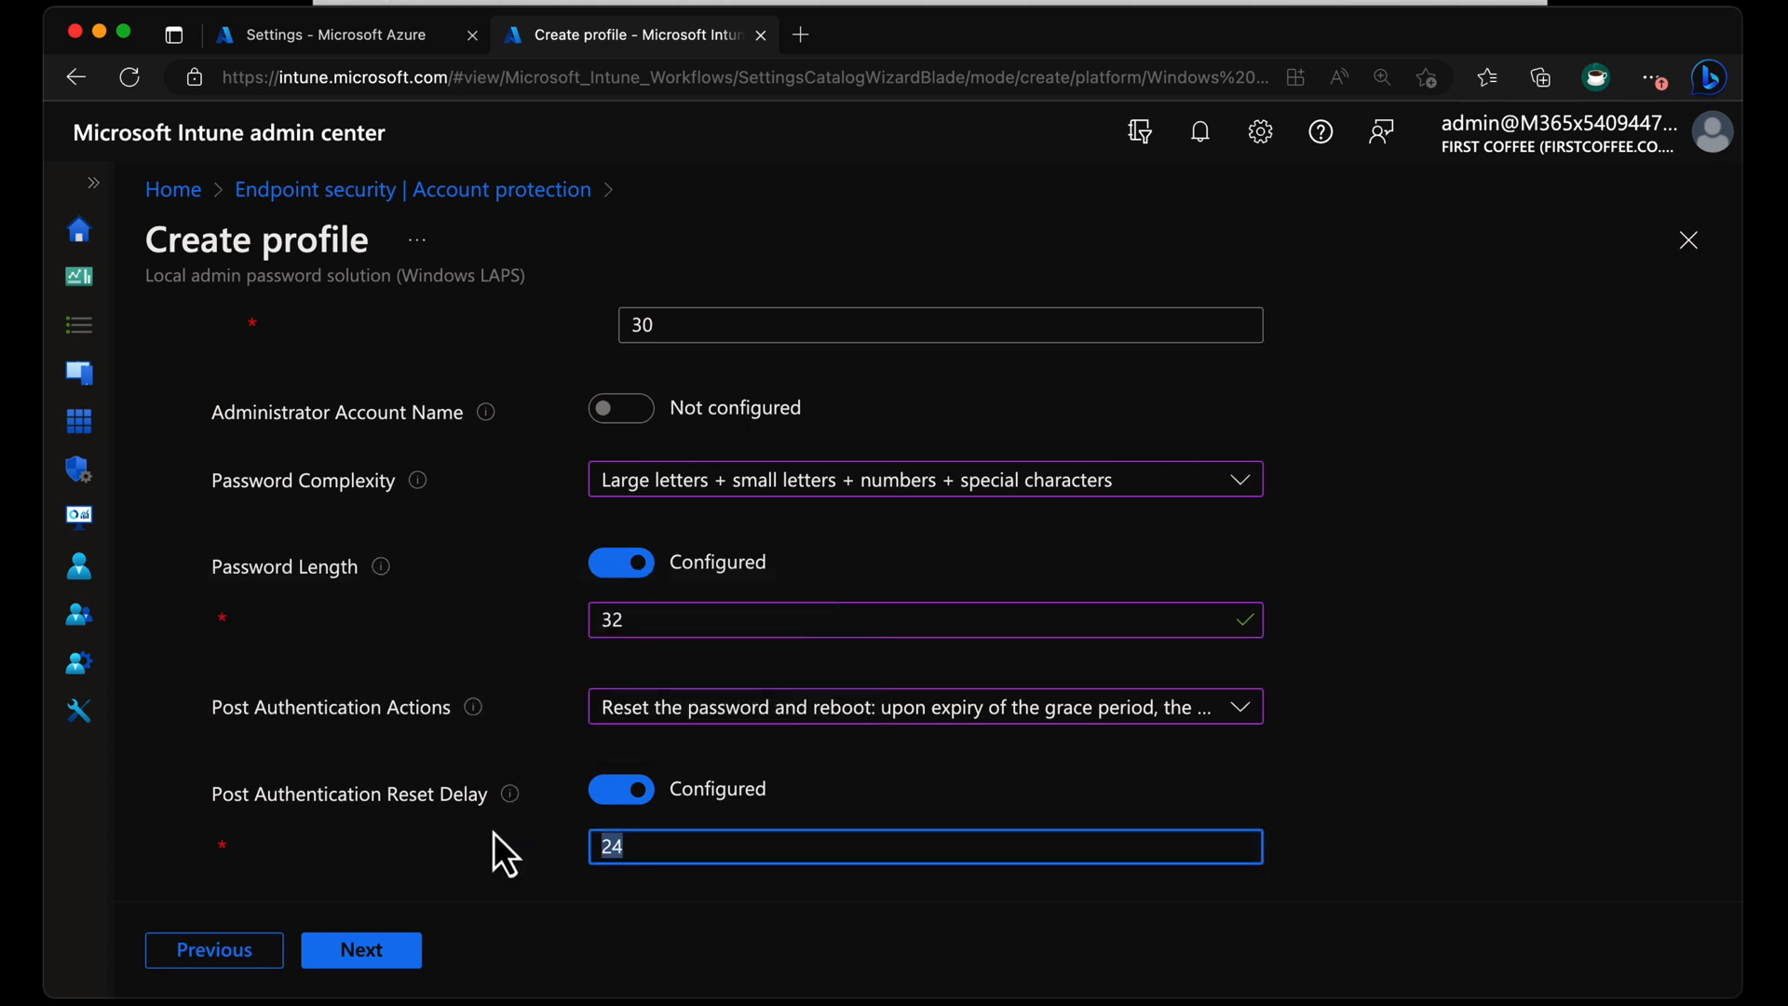
type("0")
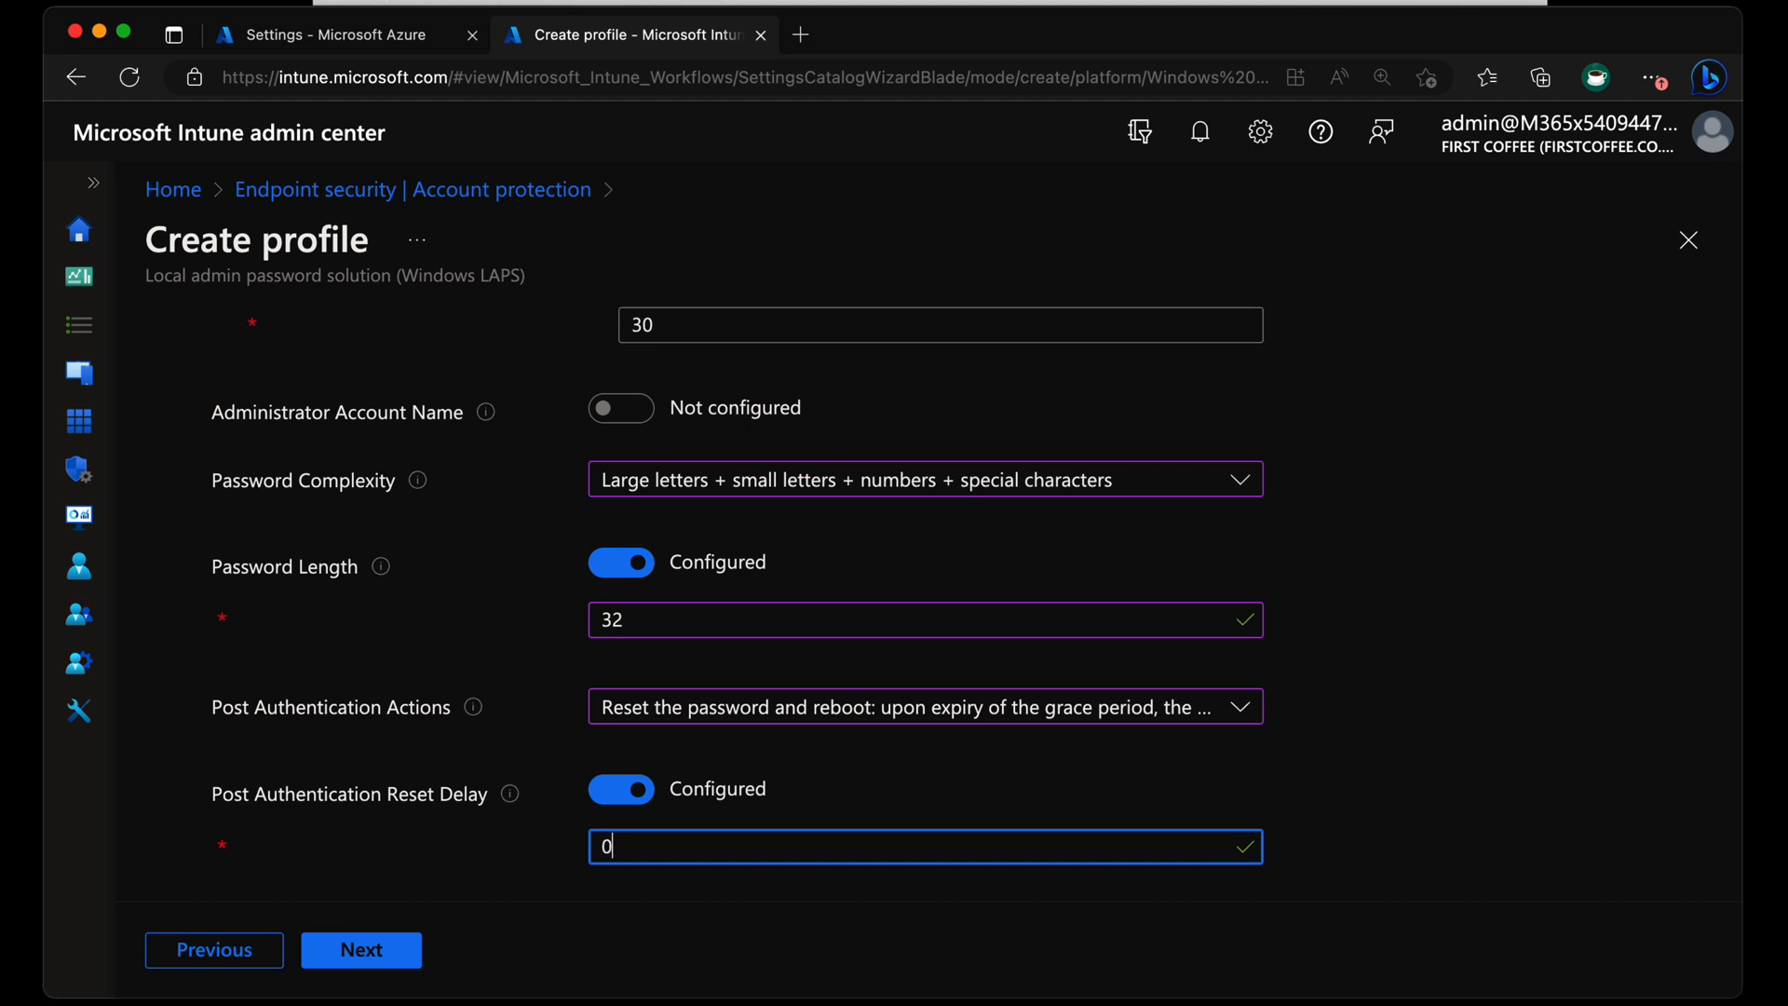
type("1")
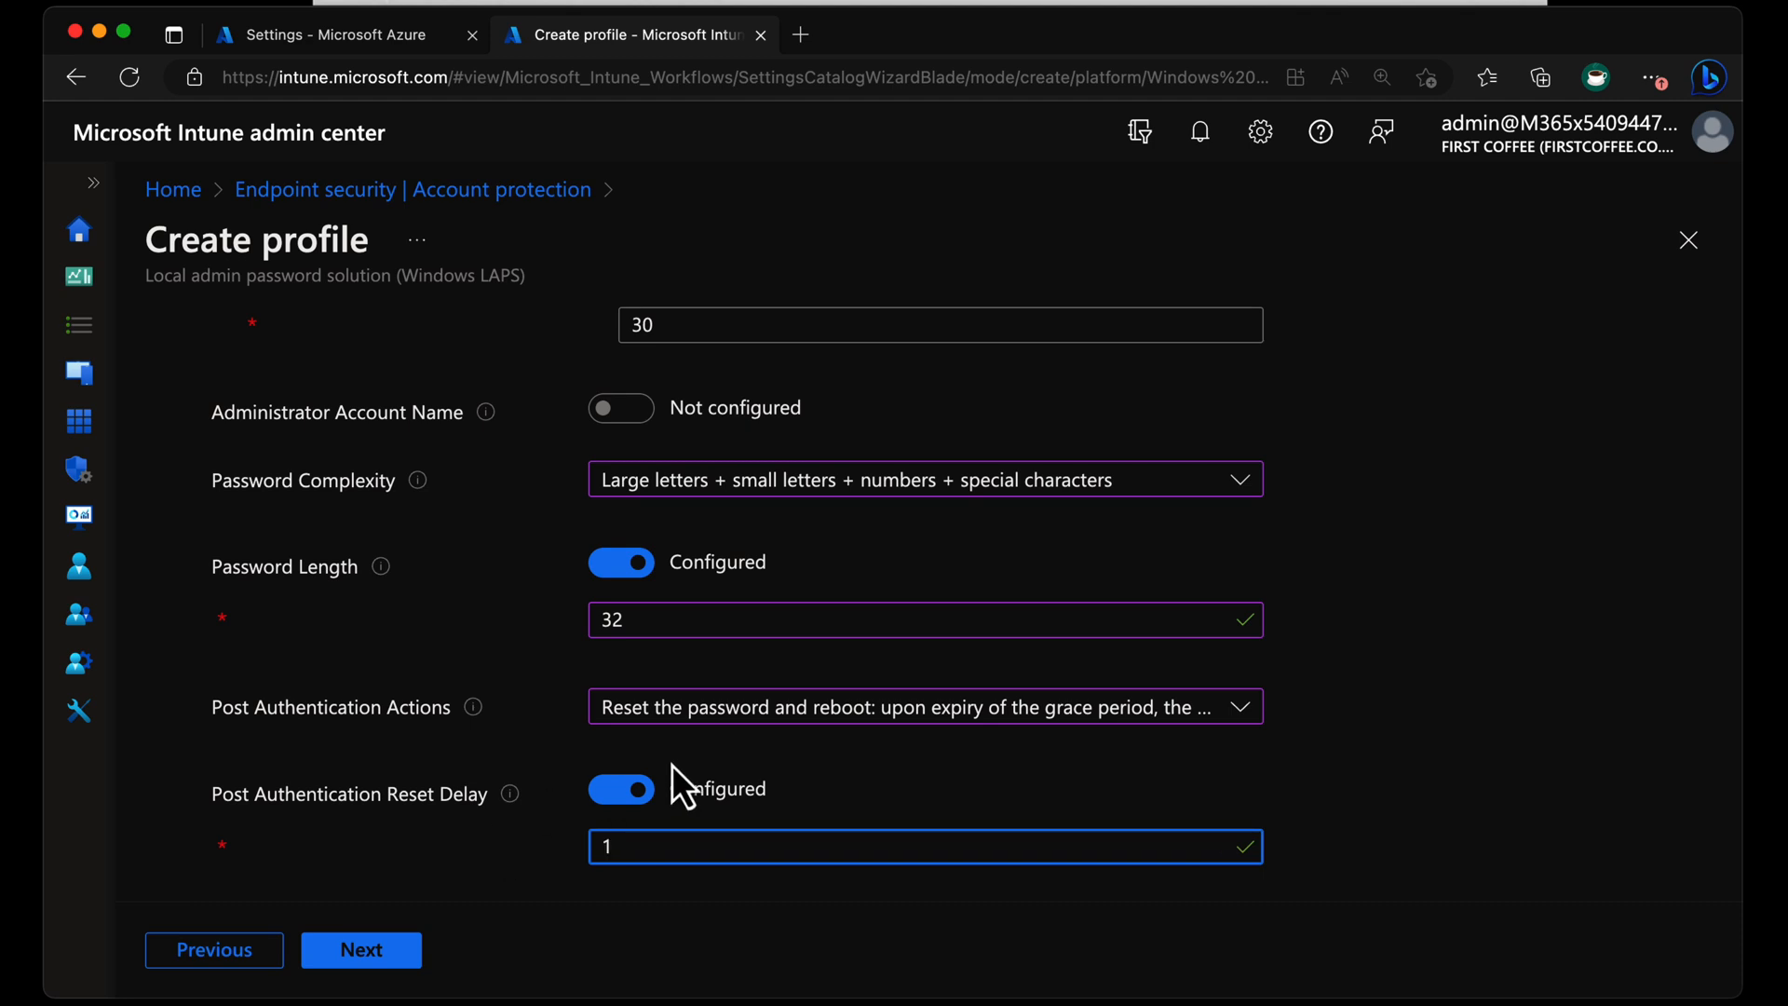
mouse_move(1073, 790)
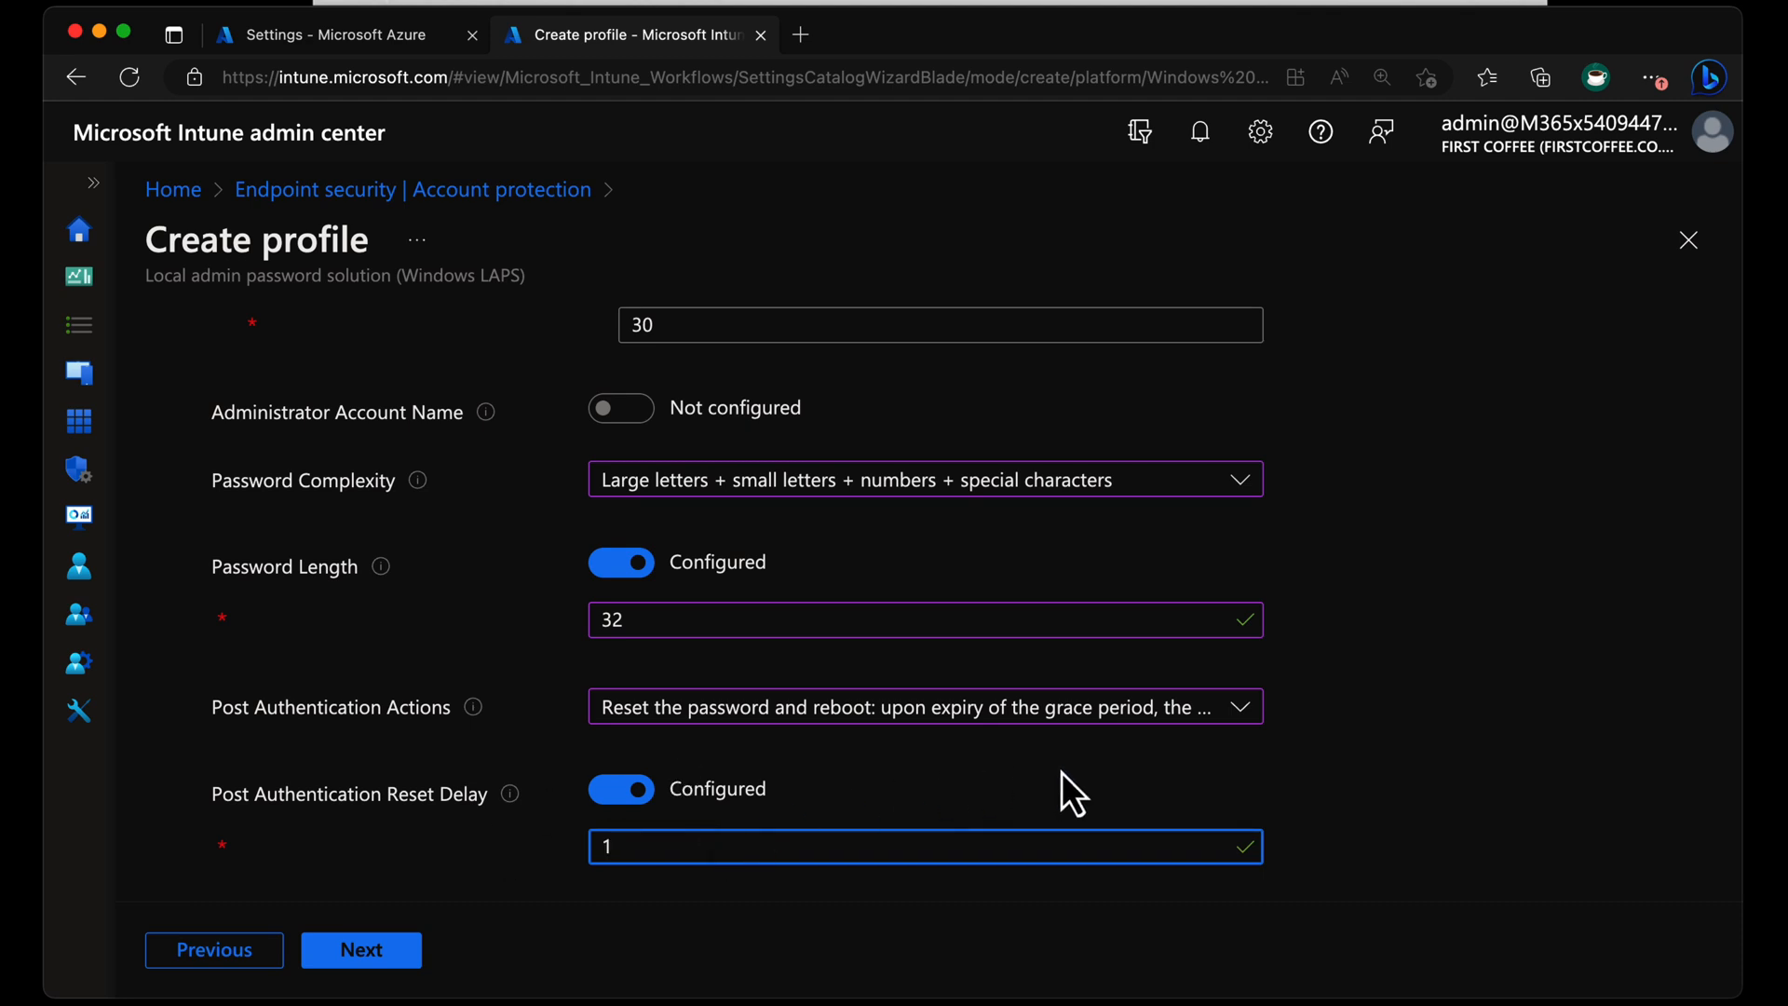
mouse_move(702, 771)
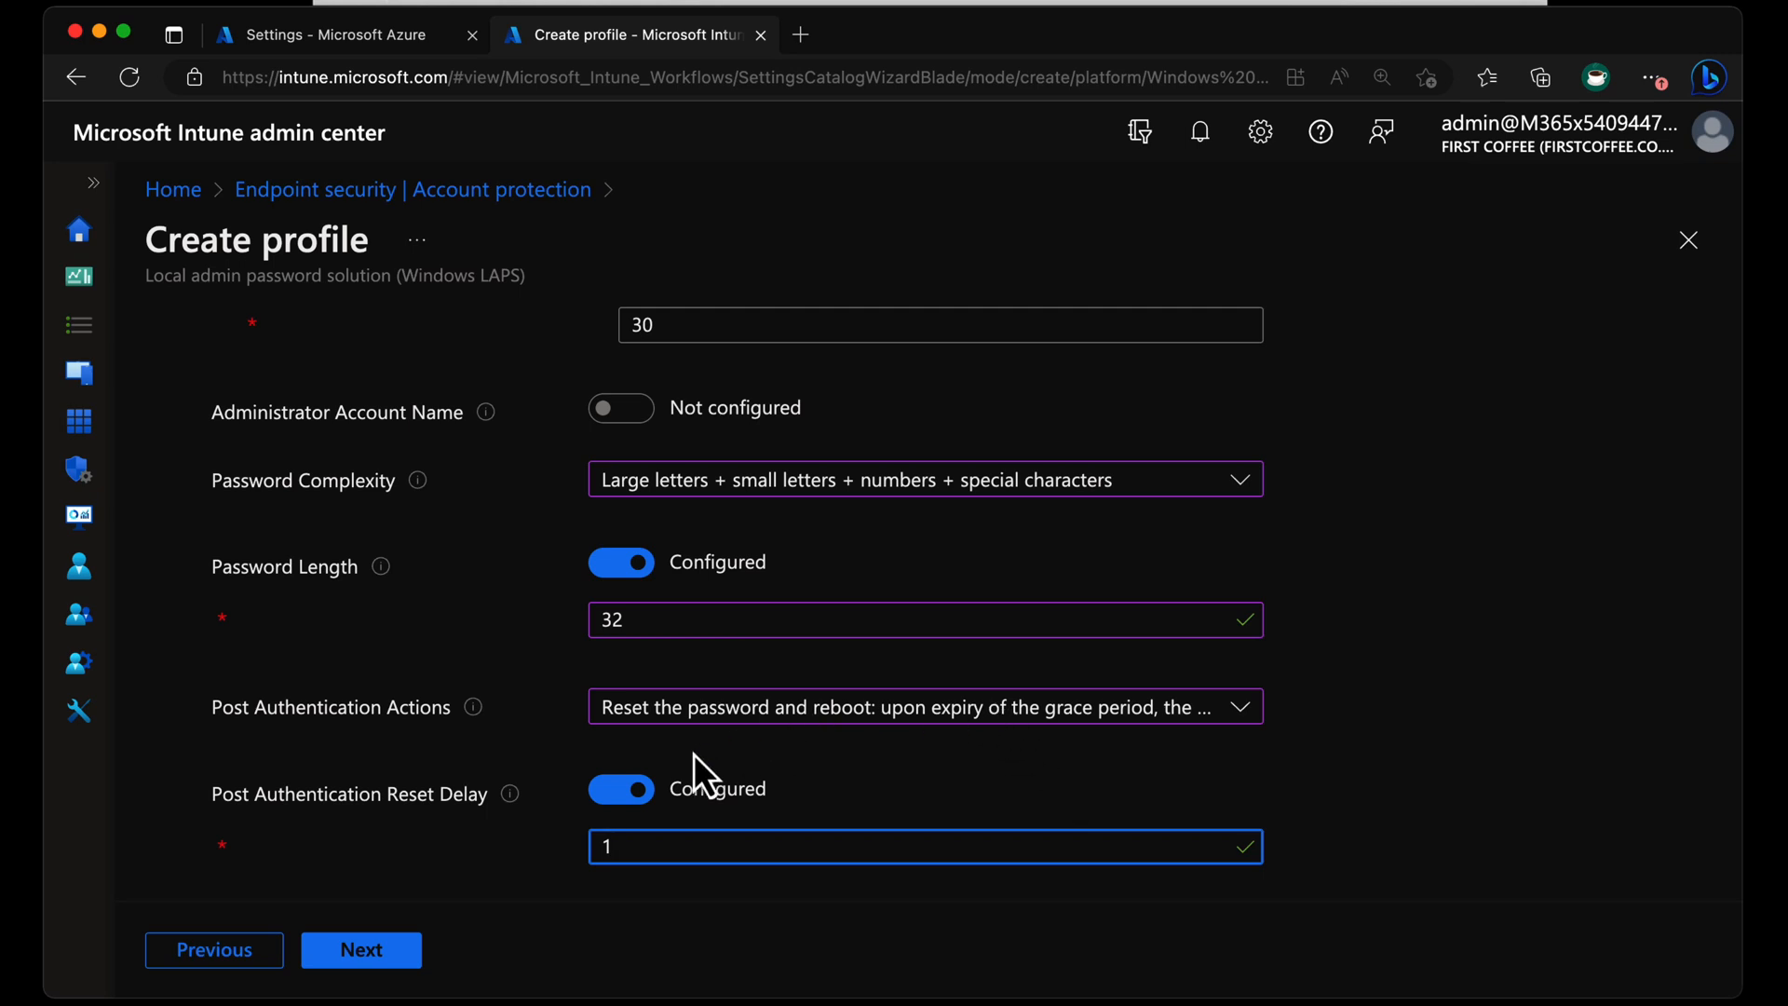
mouse_move(1077, 665)
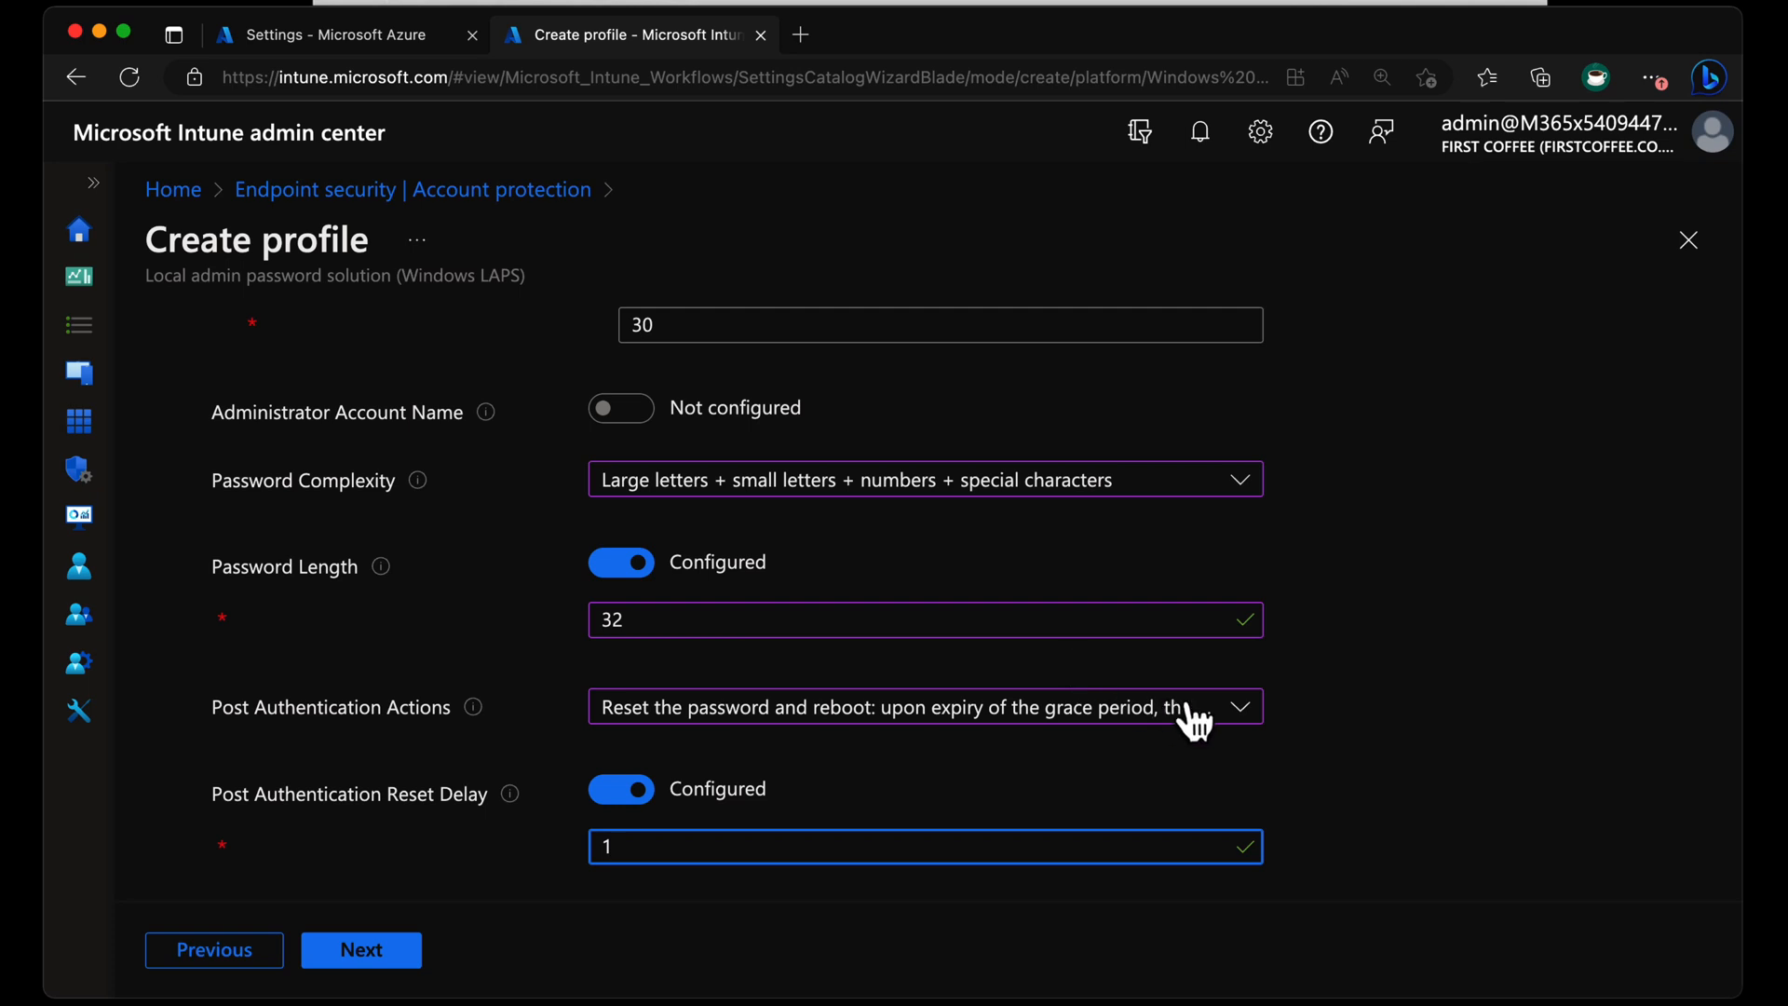
Change Post Authentication Actions to 'Reset the password and logoff'.
left_click(923, 706)
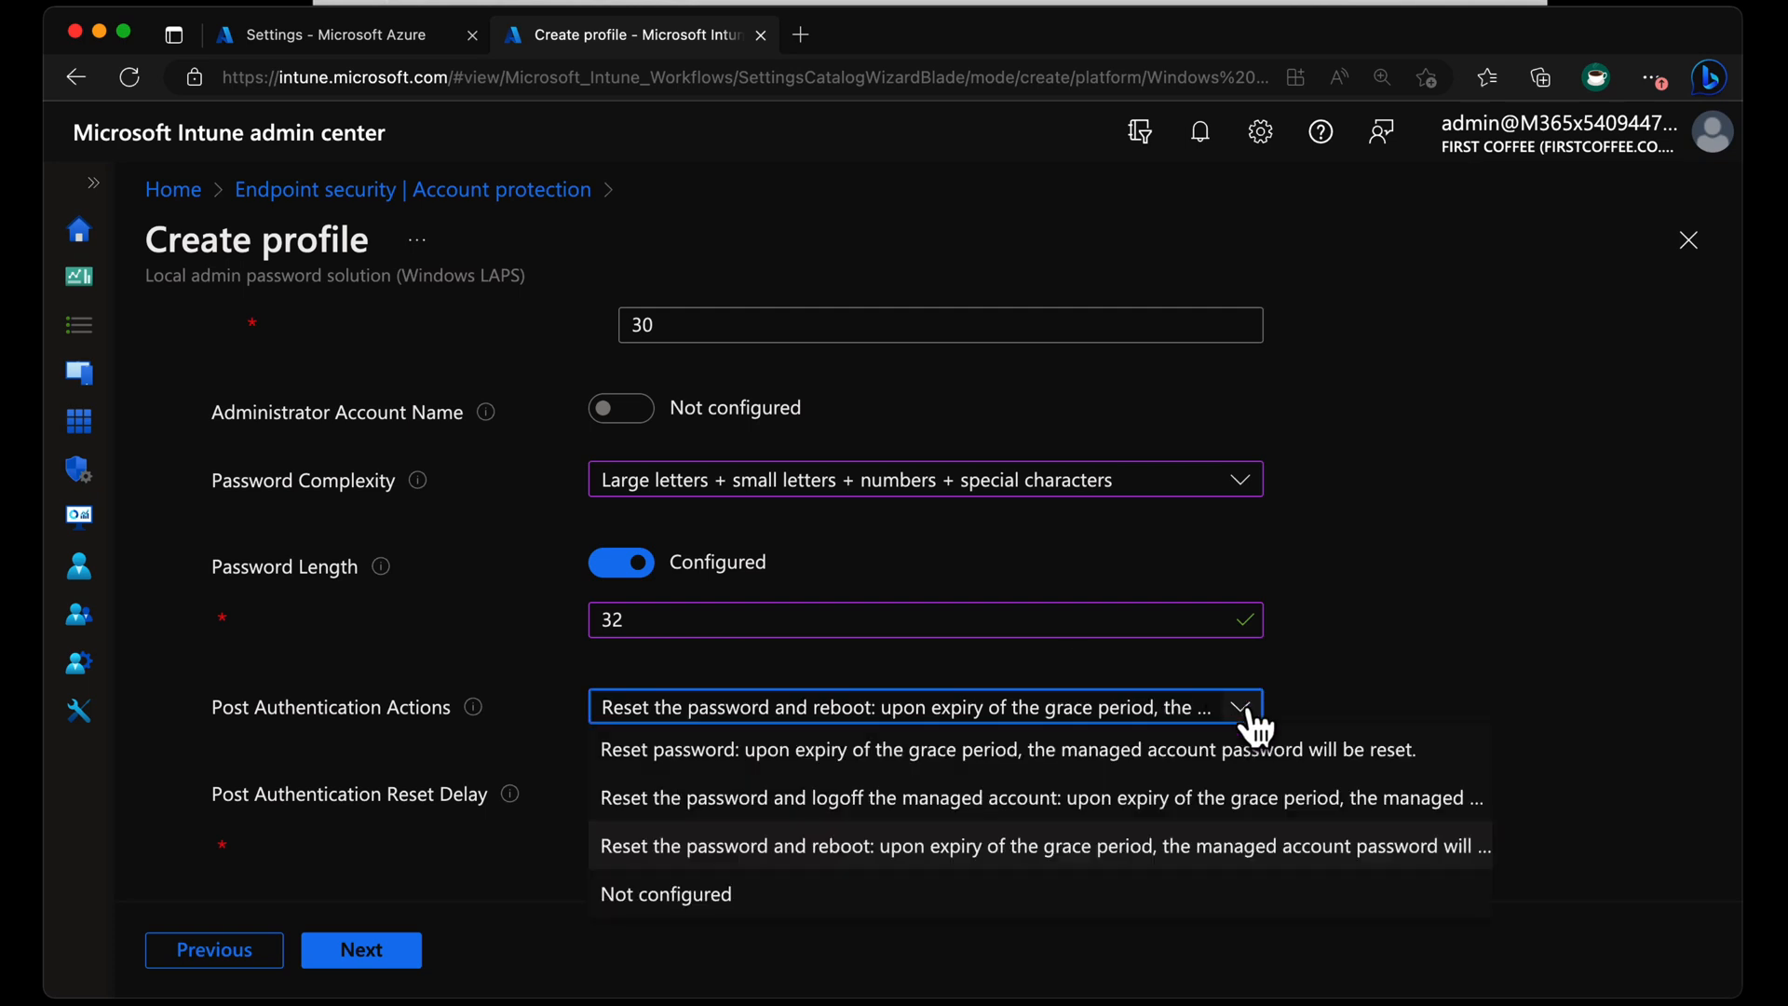
left_click(1040, 798)
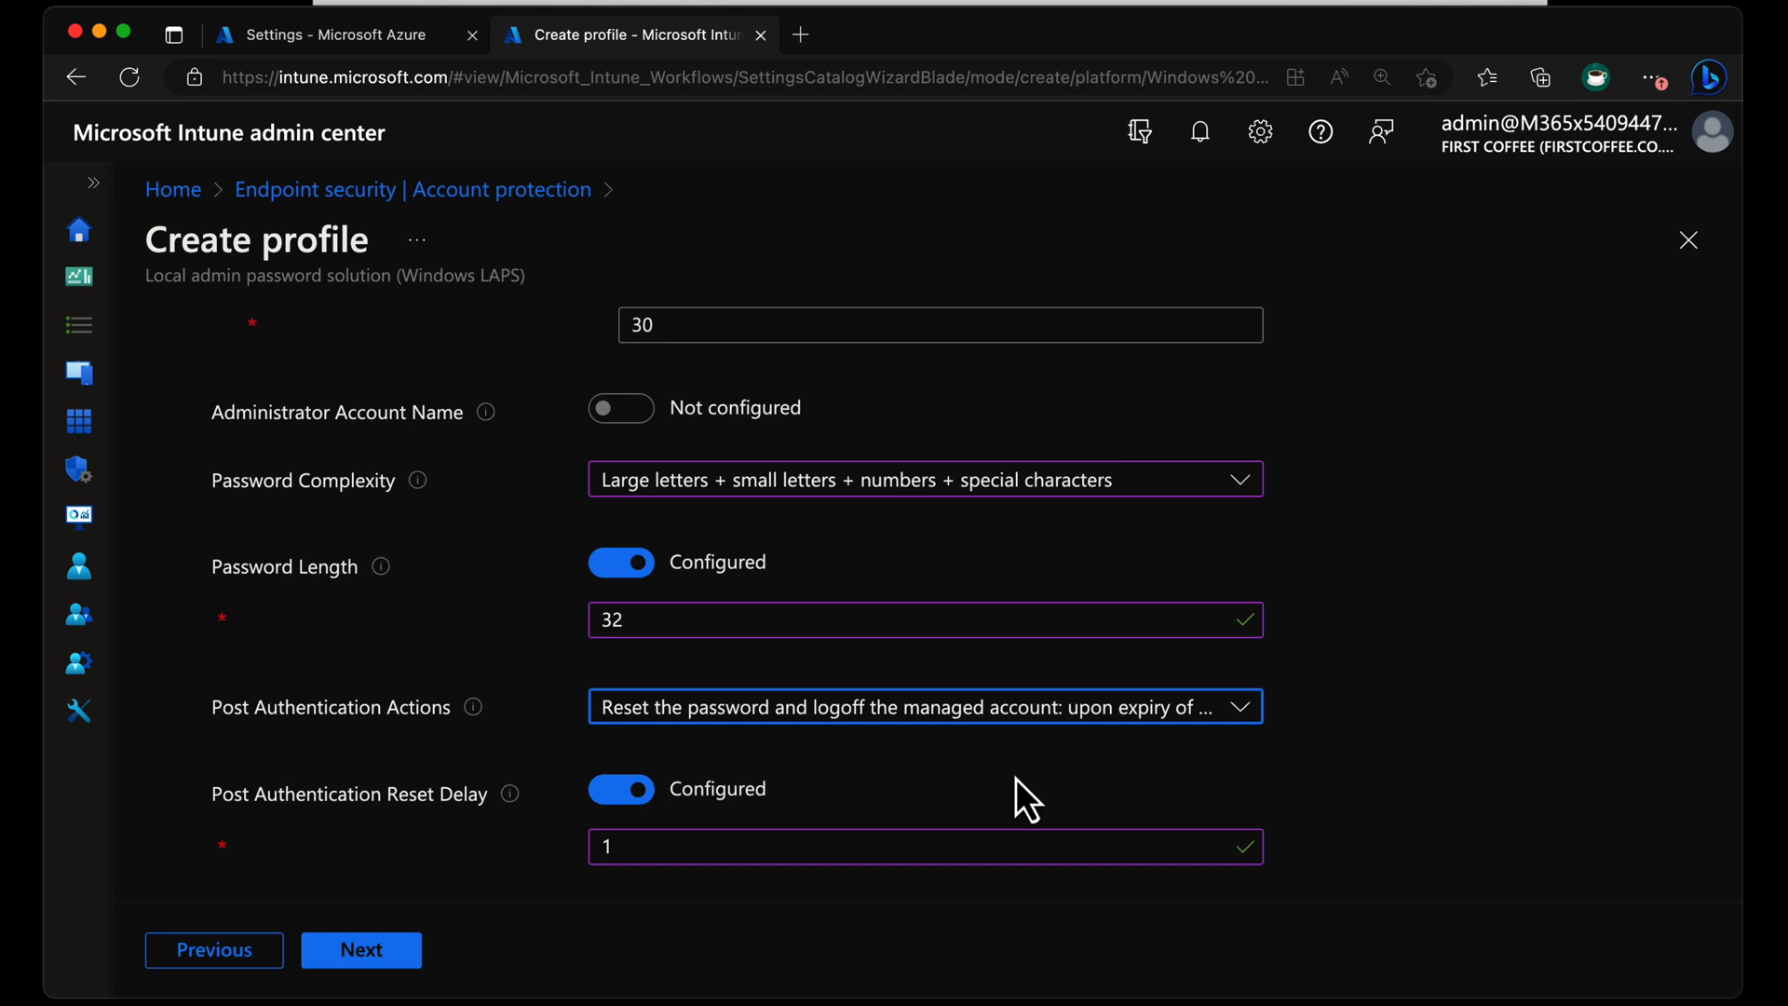
mouse_move(1334, 758)
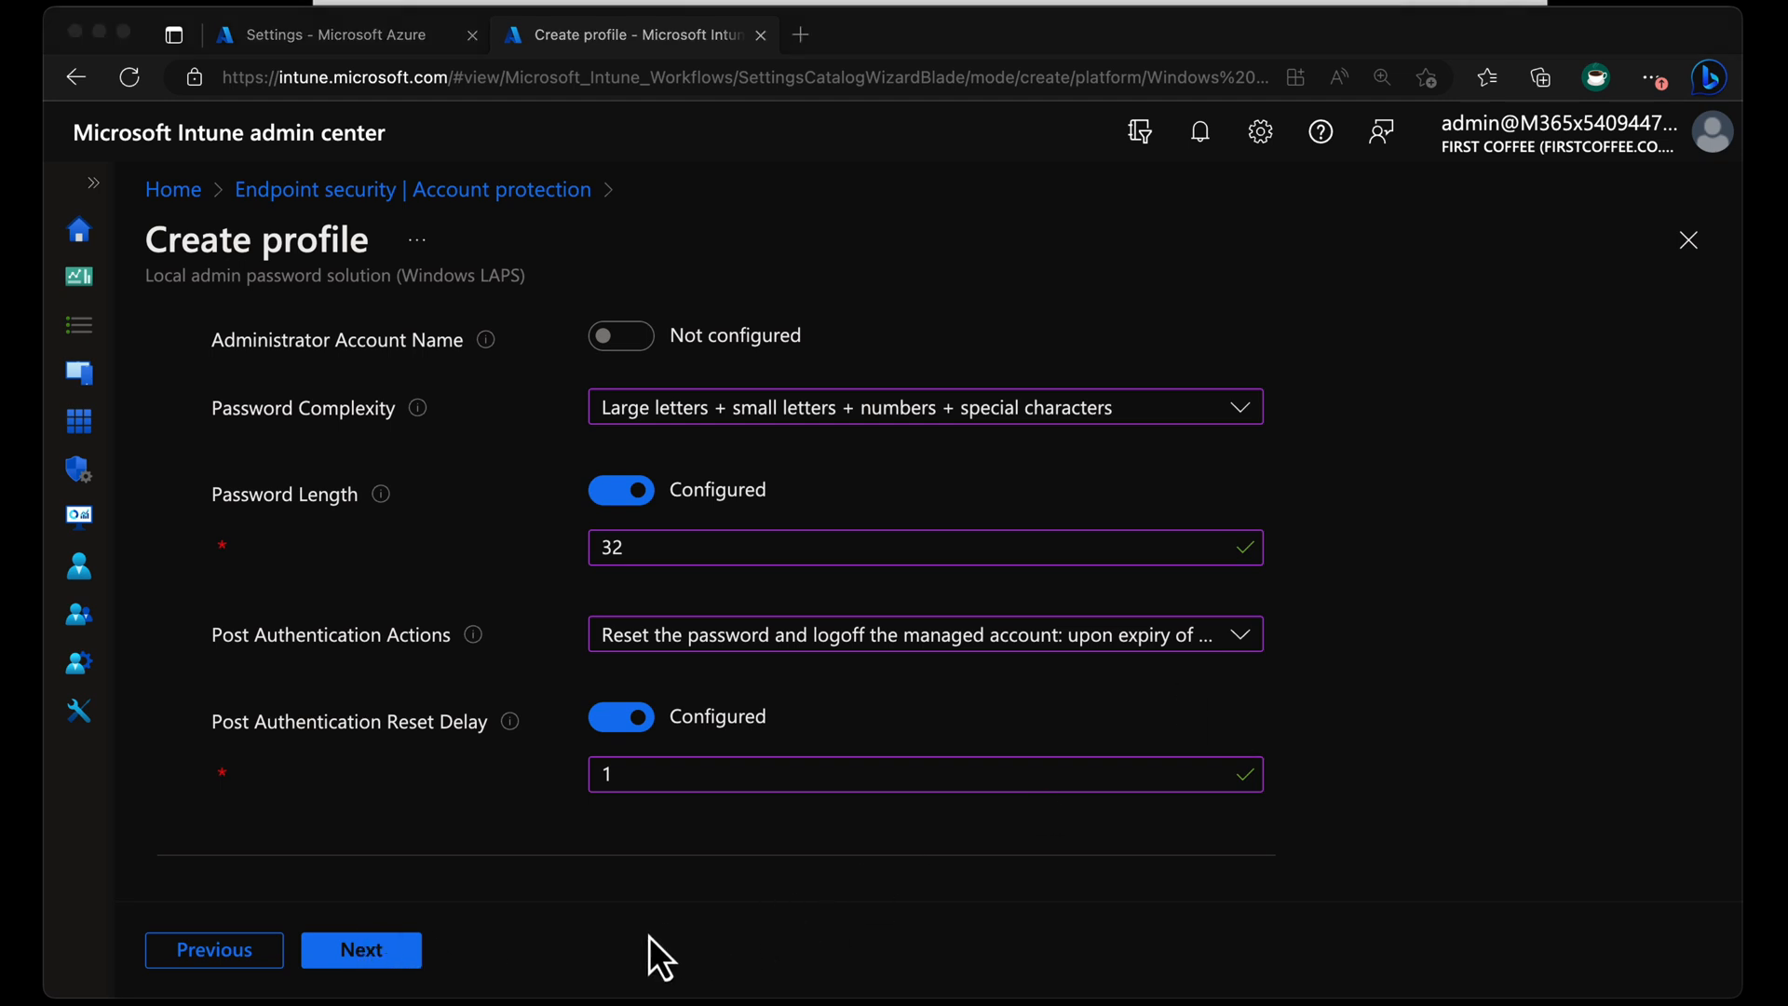
Skip scope tags, assign the CloudLAPS profile to all devices and create the policy.
left_click(360, 950)
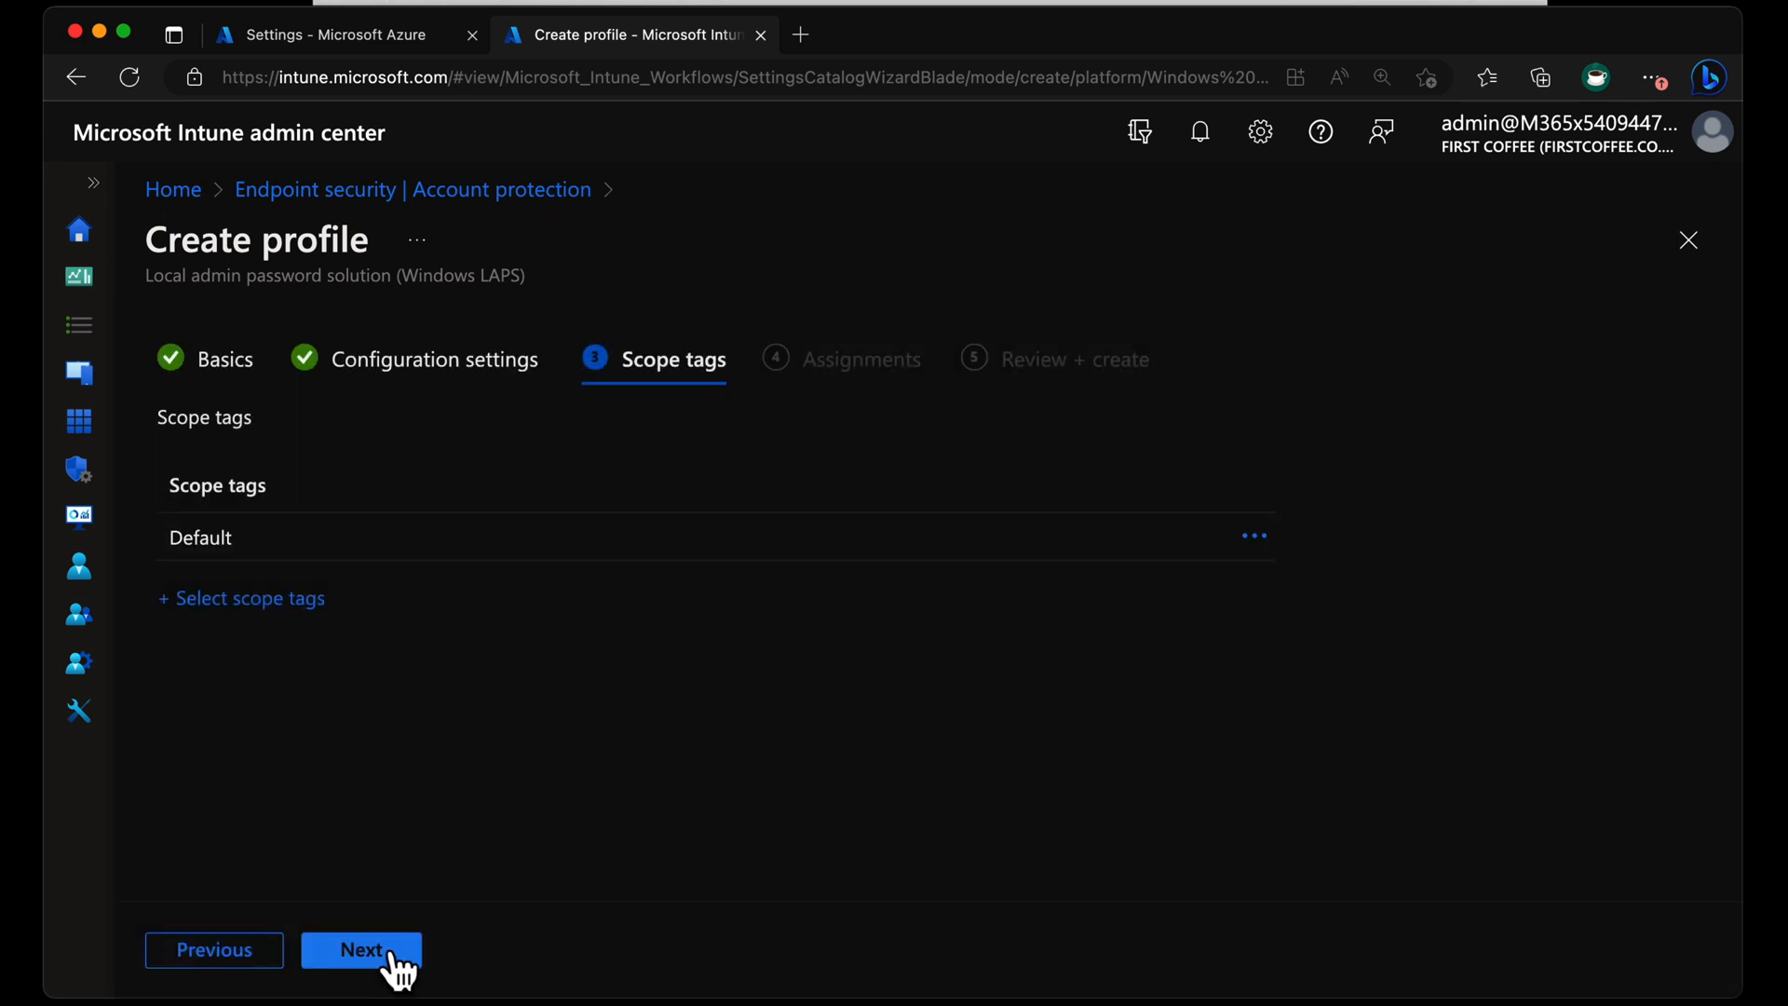
left_click(360, 949)
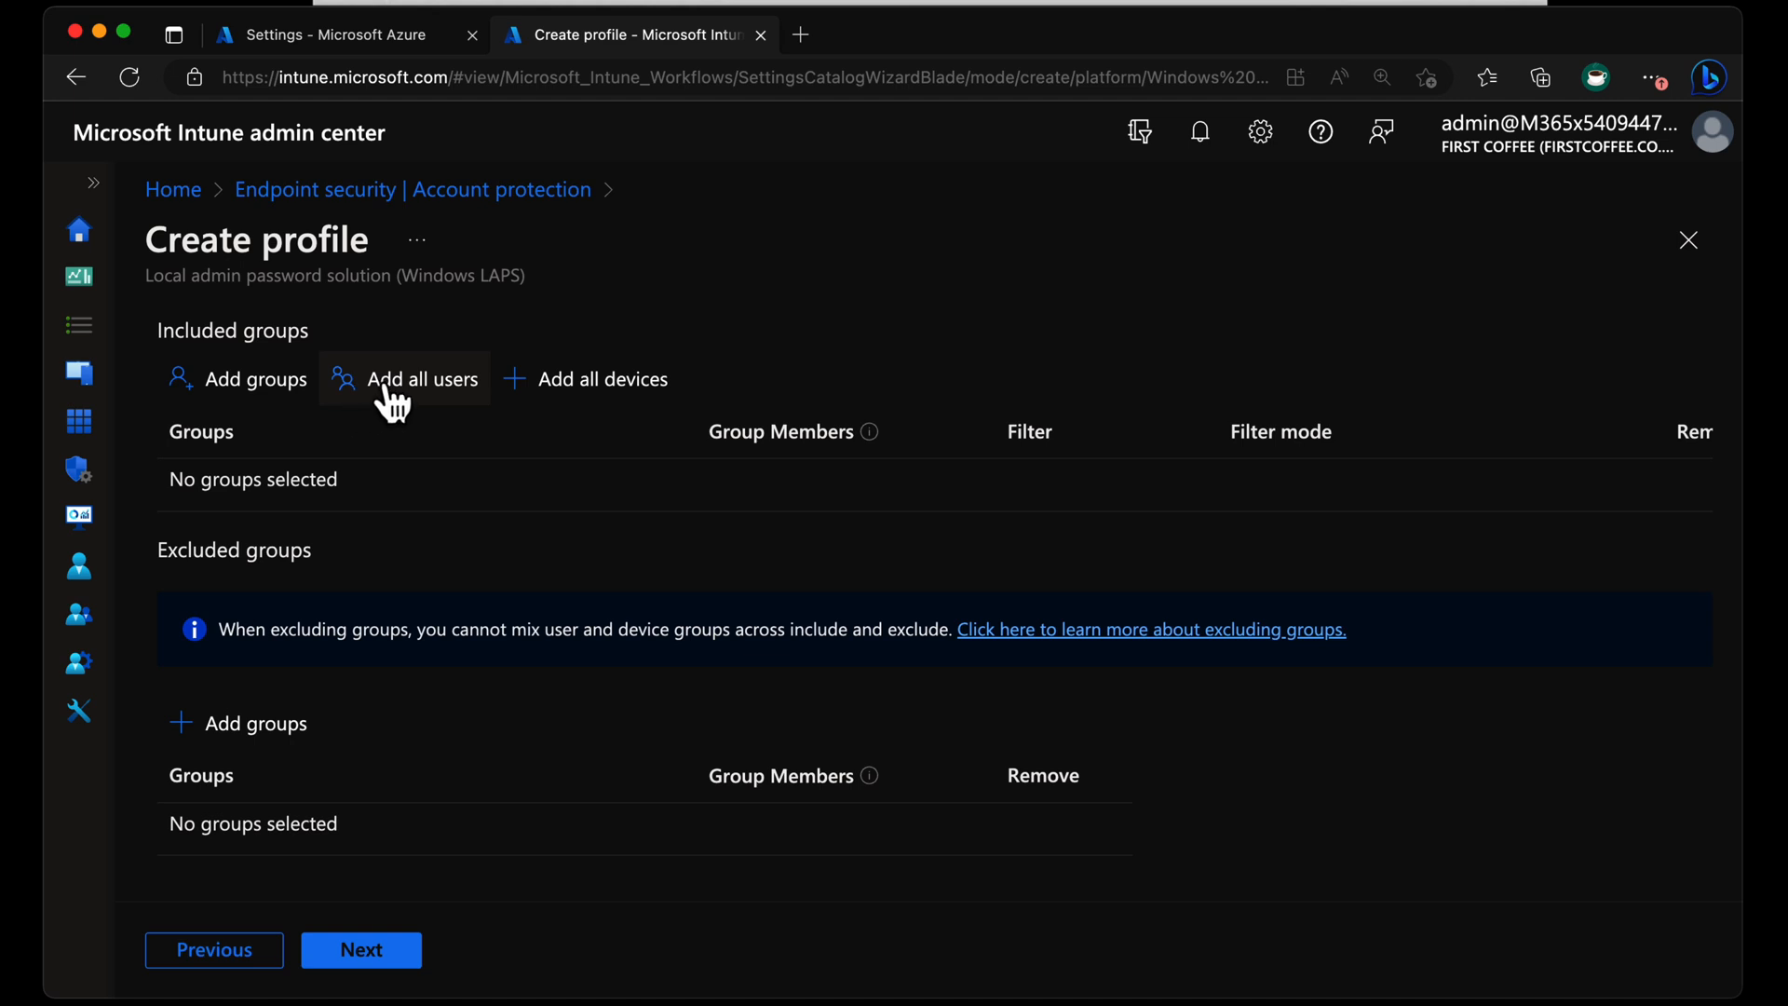
mouse_move(567, 407)
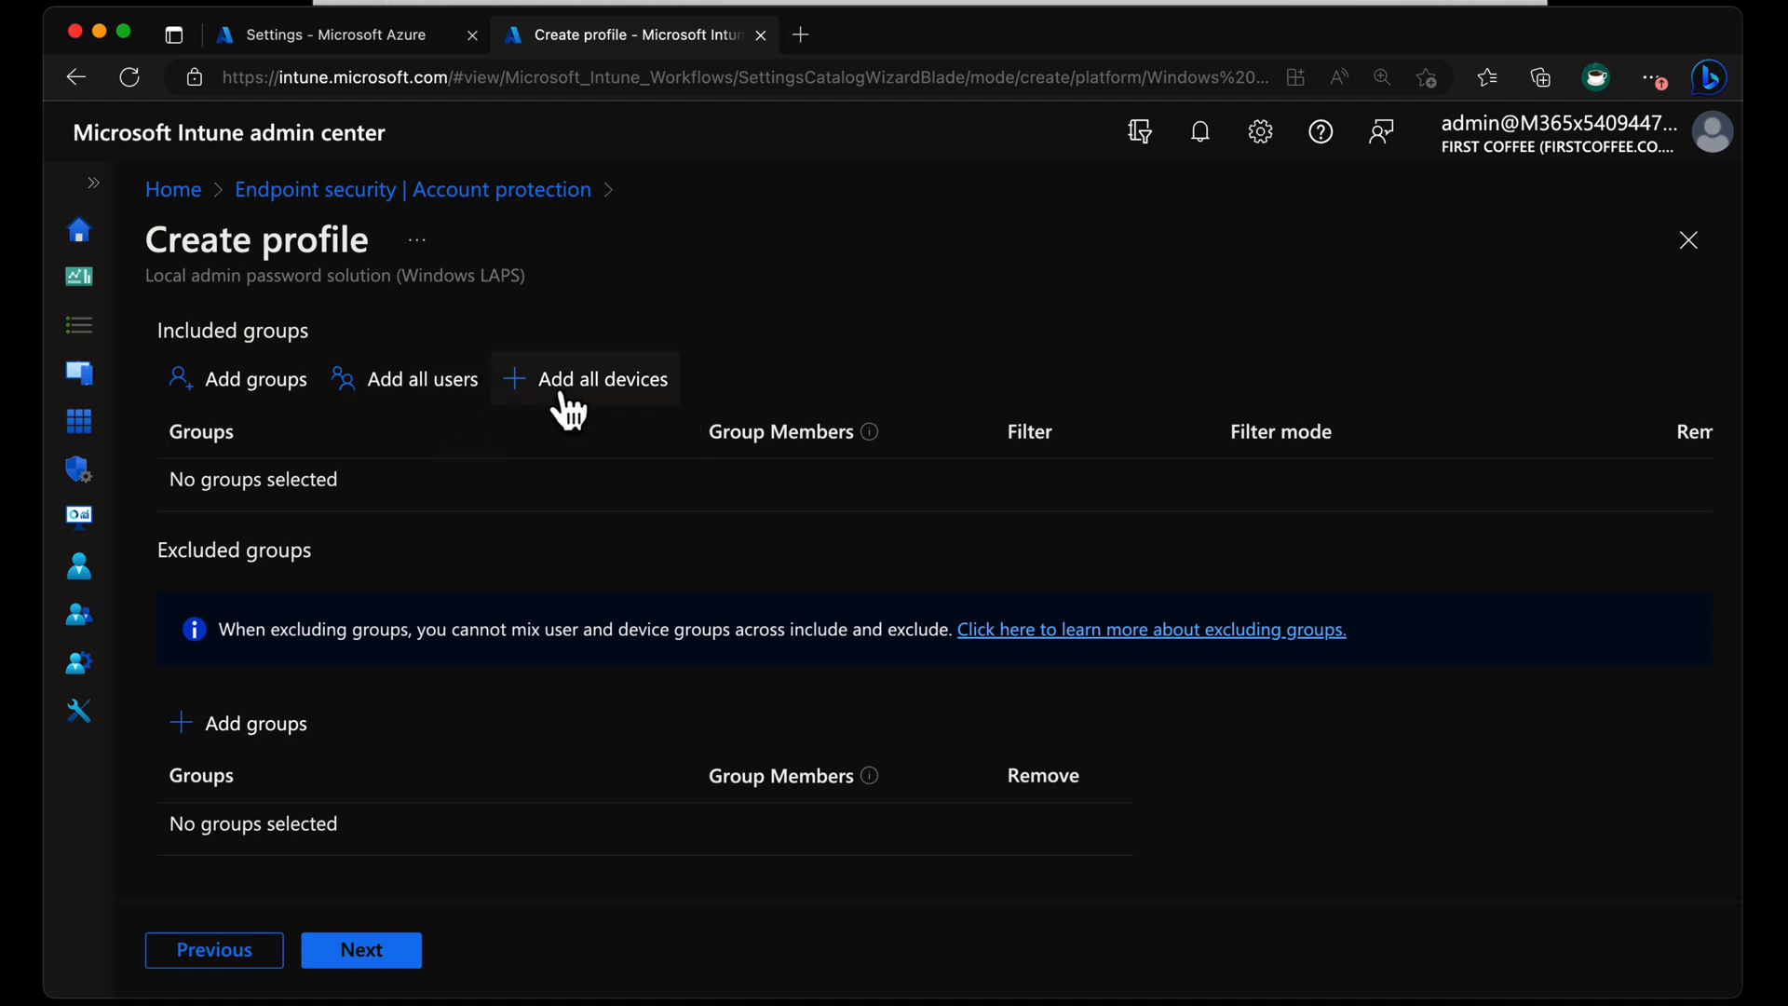
left_click(604, 379)
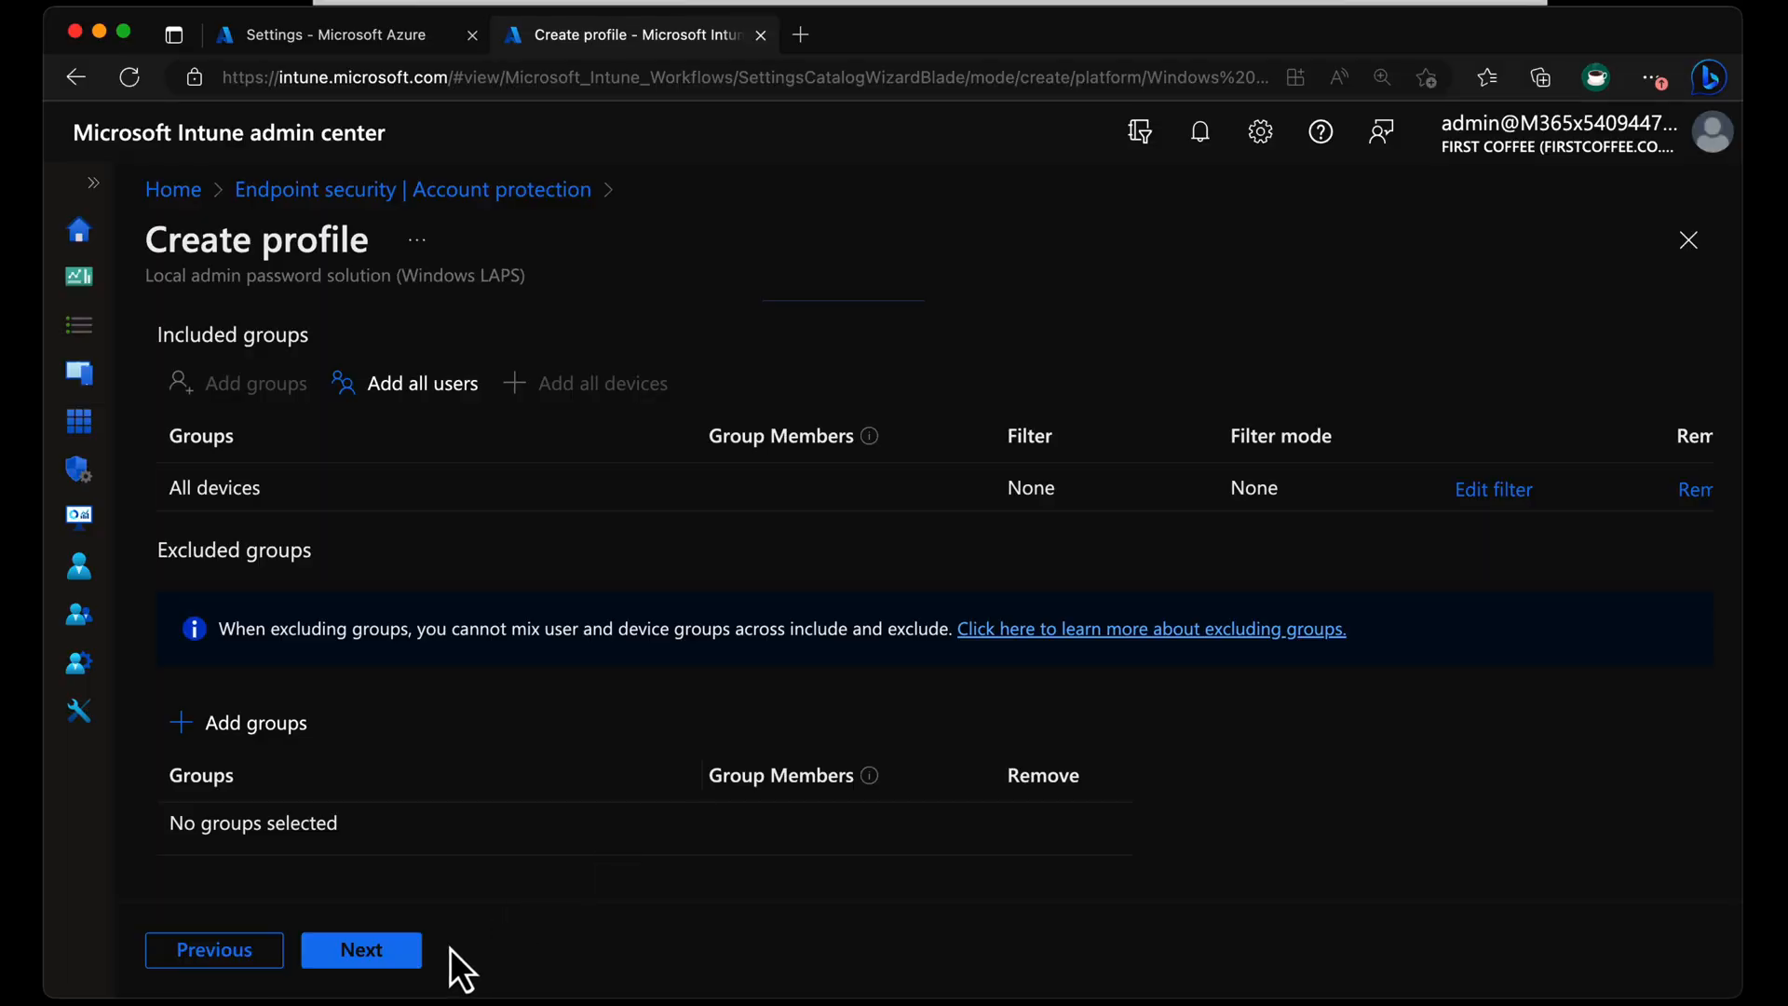
left_click(360, 950)
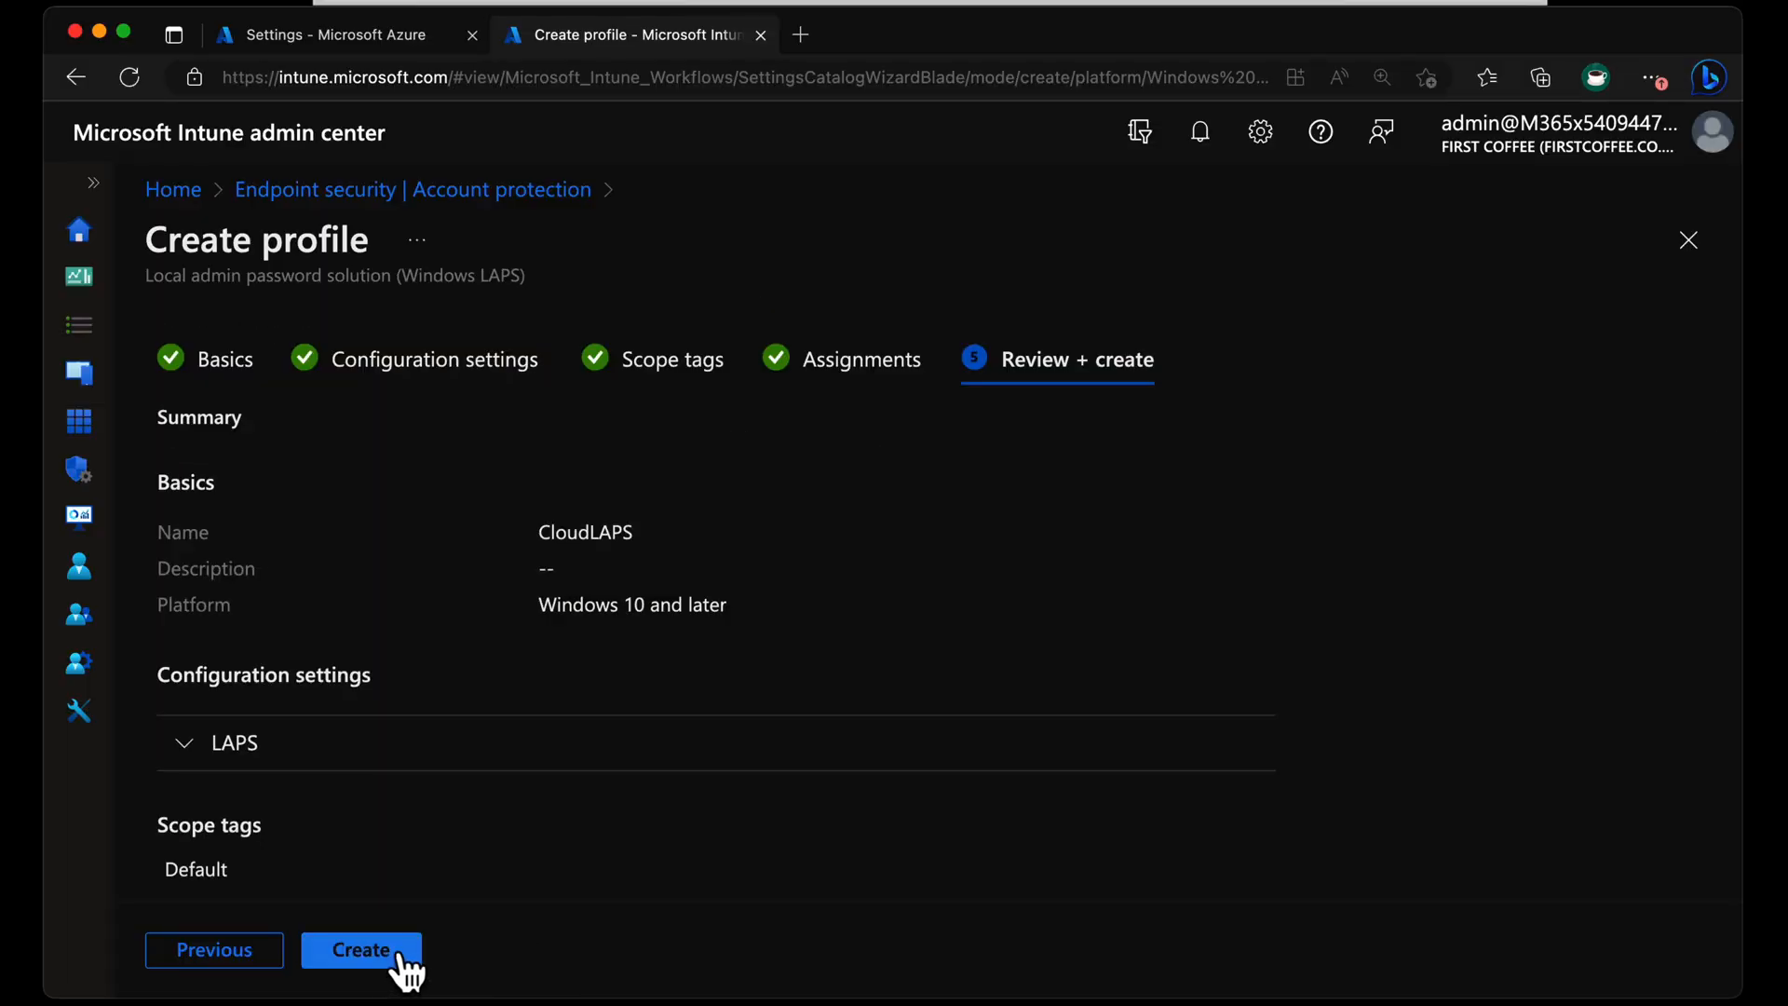
left_click(362, 950)
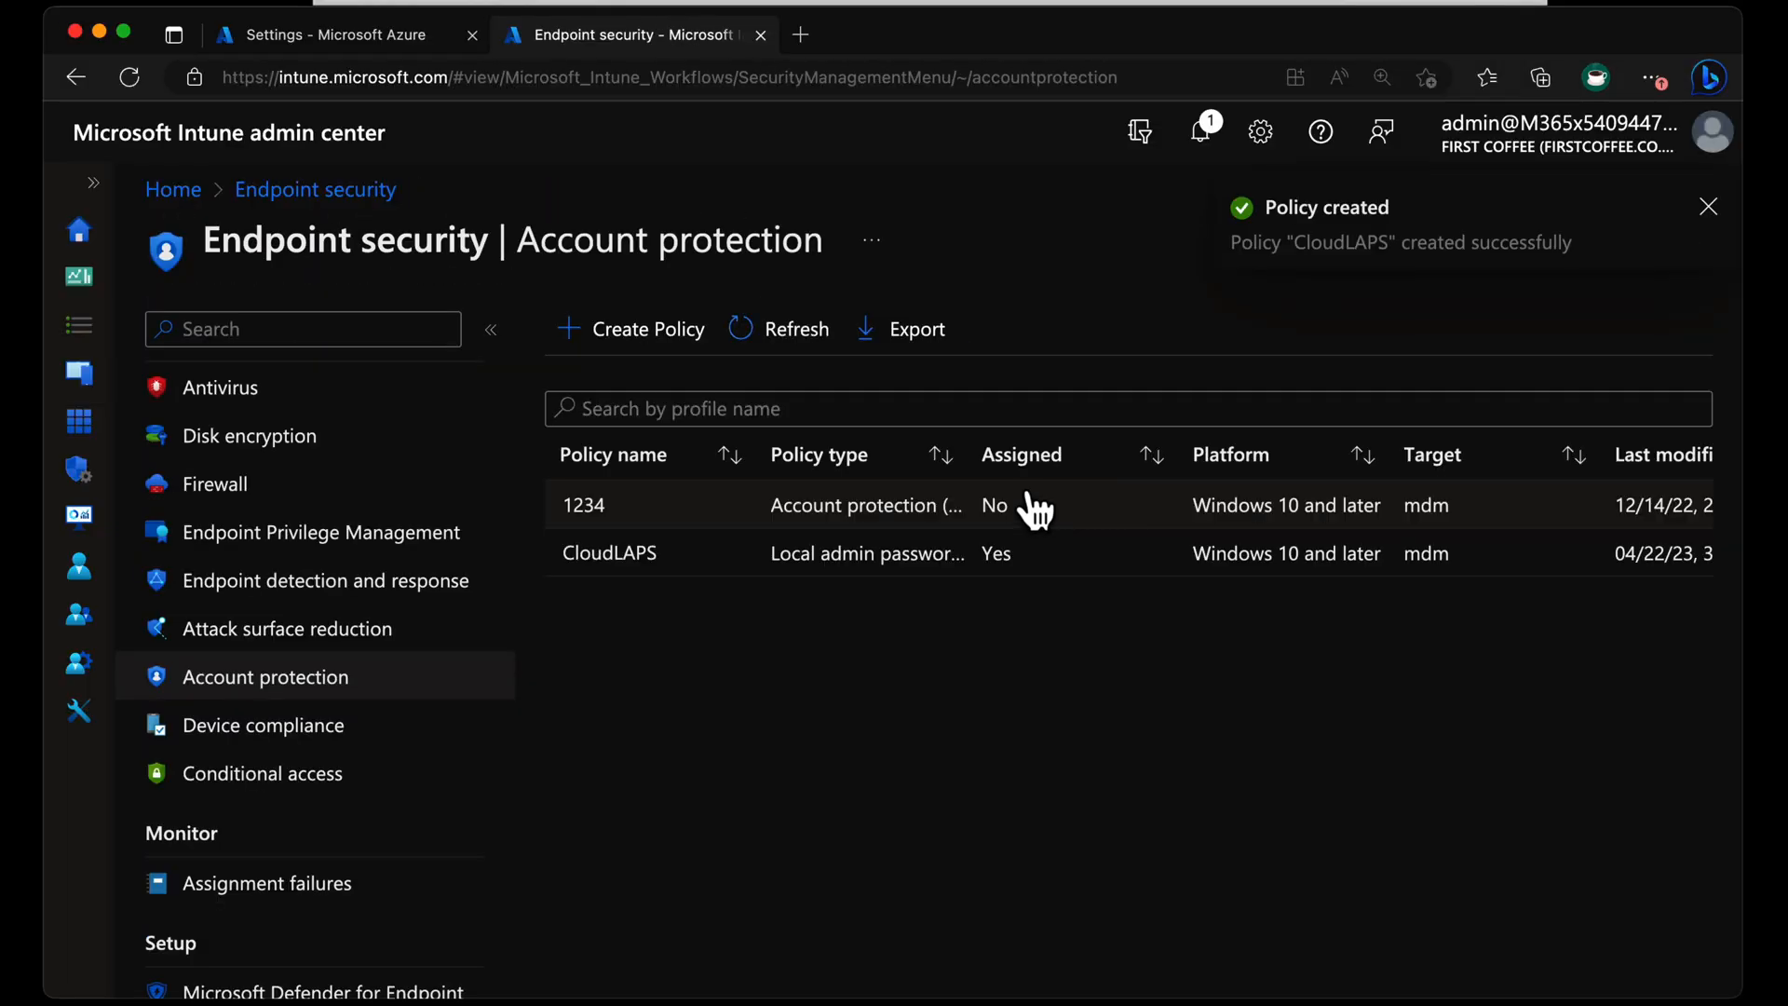